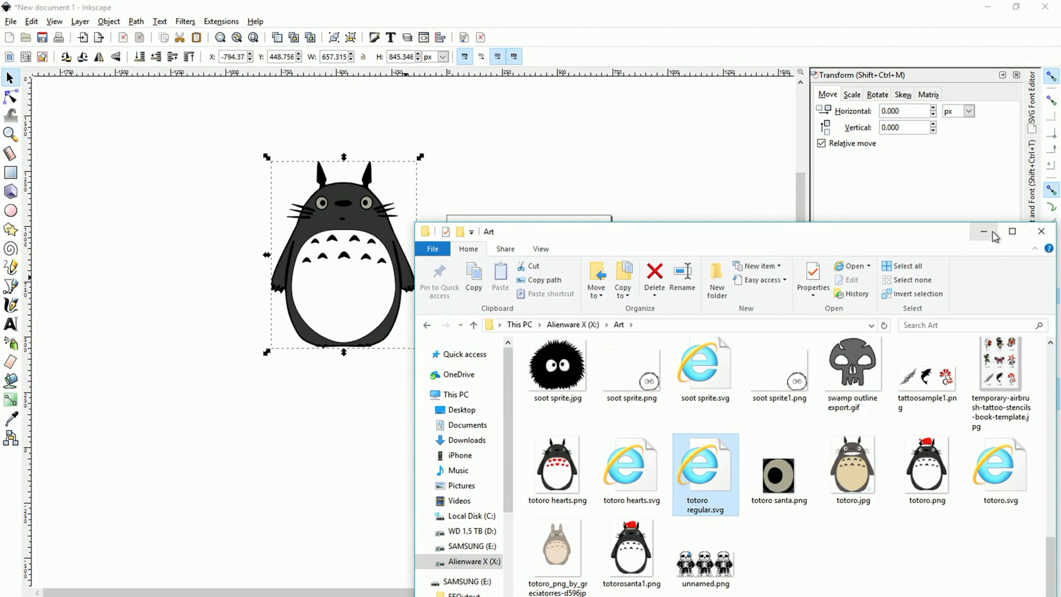
Put File Explorer away and move the imported Totoro drawing beside the blank page
click(1040, 231)
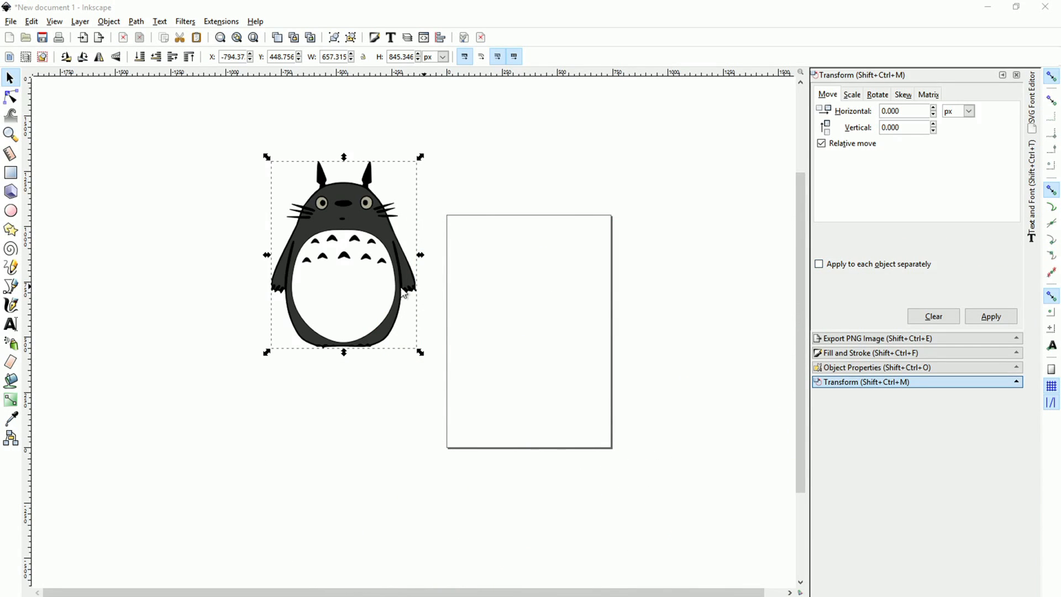
drag(344, 256, 530, 325)
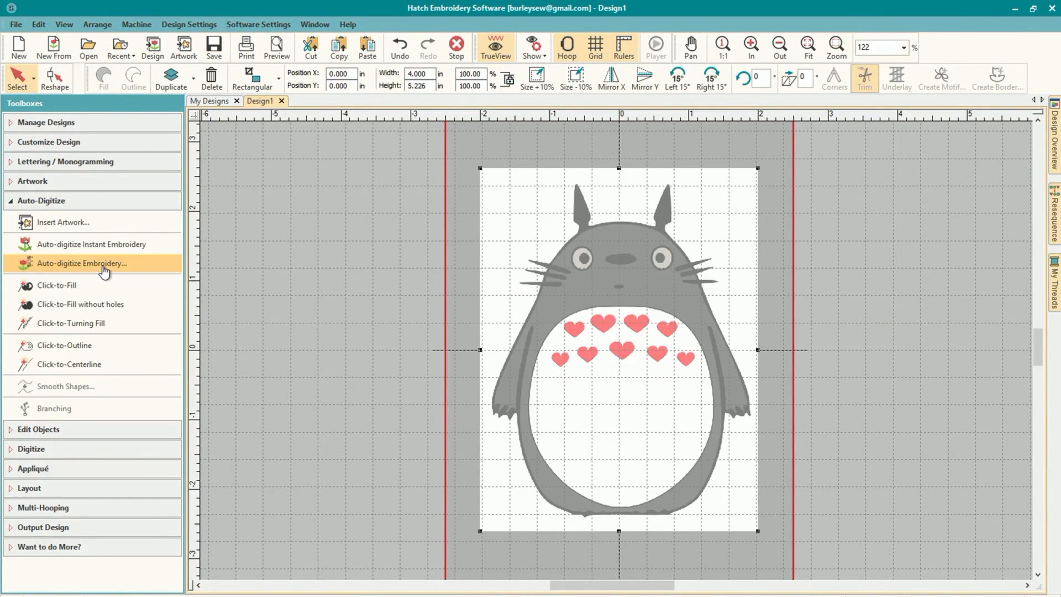
Start Auto-digitize Embroidery on the Totoro hearts artwork and set its Reduce colors count
click(84, 263)
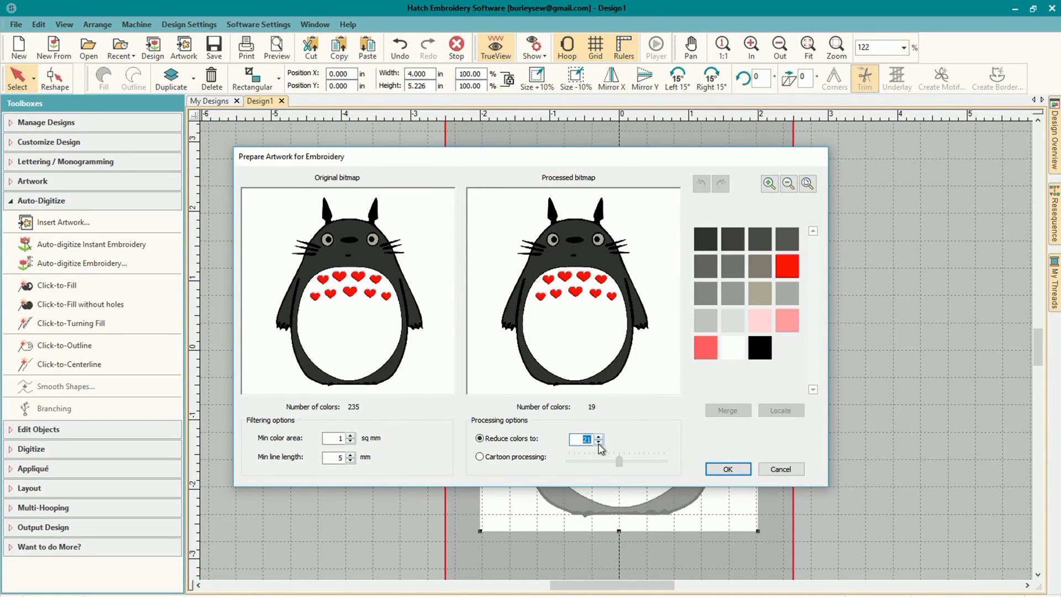
click(597, 436)
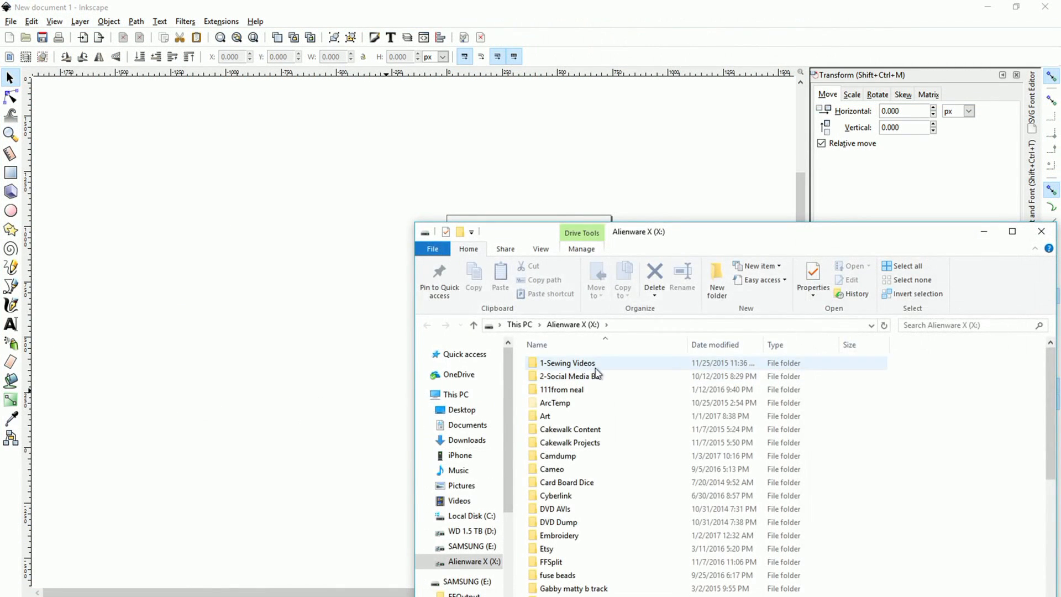
Open the Art folder and pick totoro regular.svg to bring into Inkscape
double_click(545, 415)
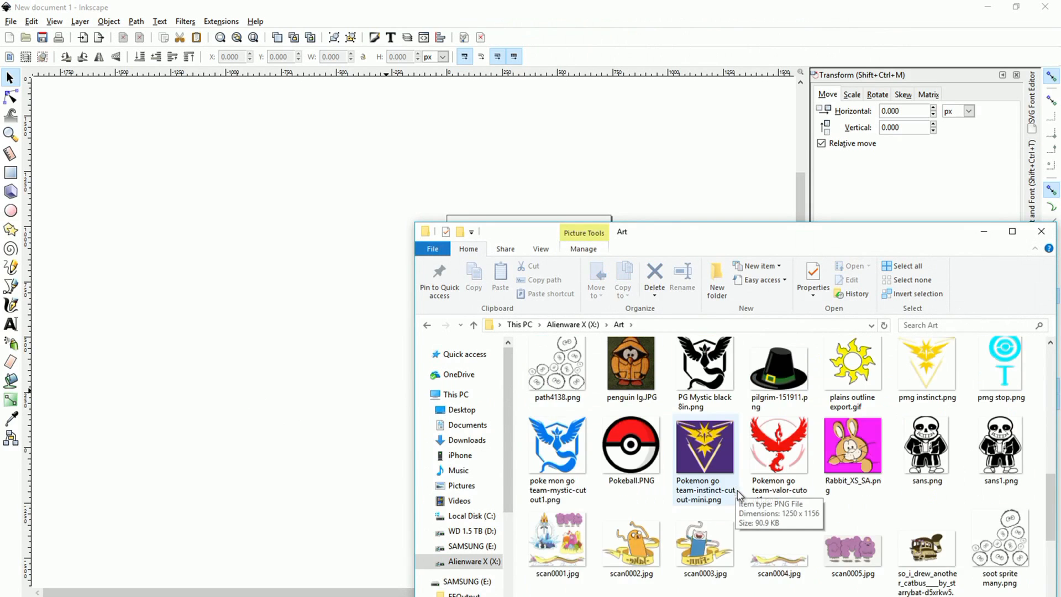
scroll(down, 3)
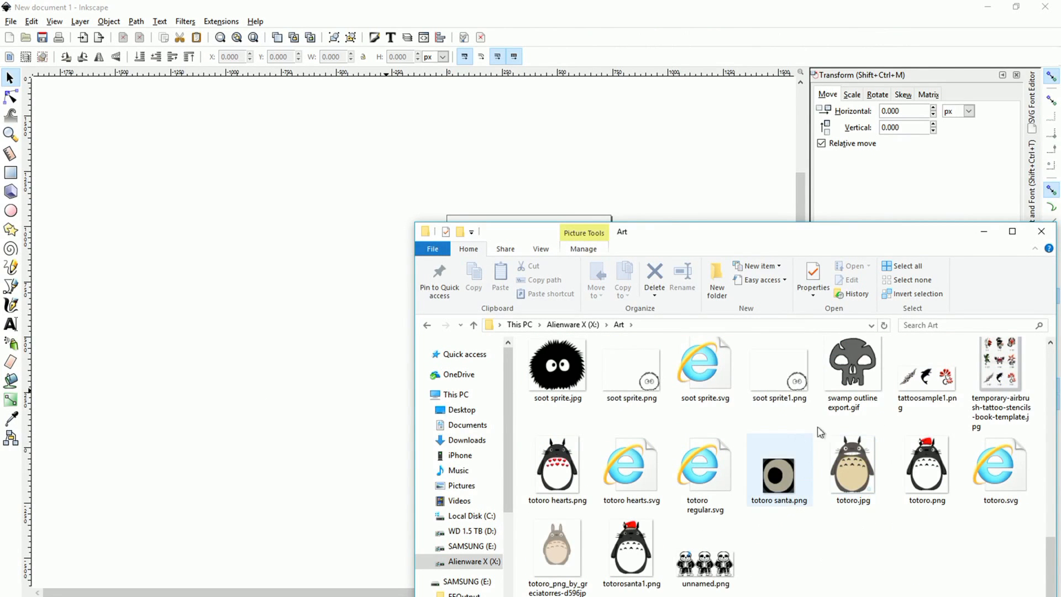
click(705, 470)
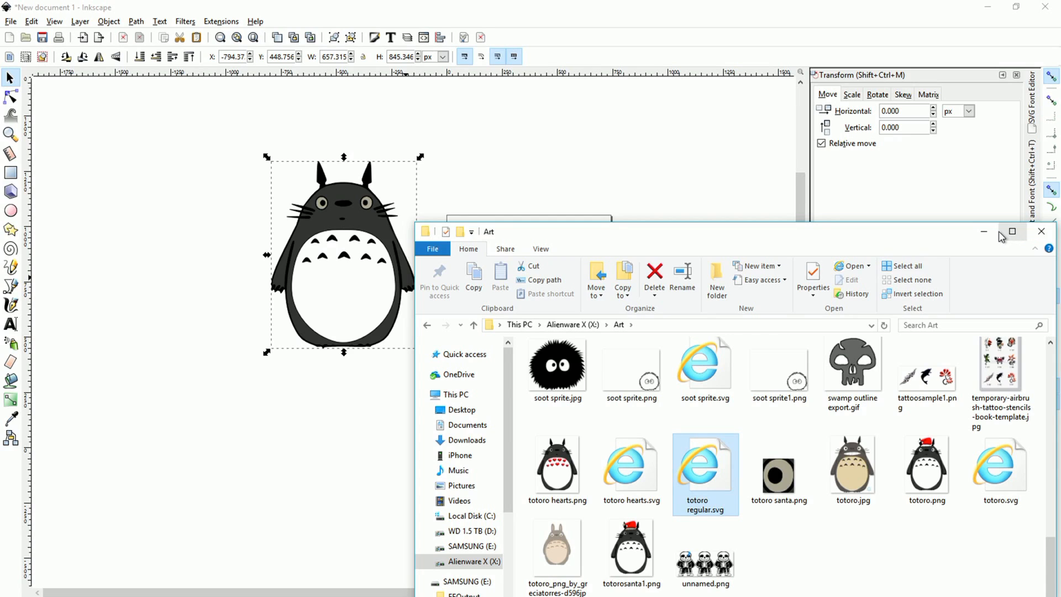
Hide File Explorer, centre the Totoro group on the page, and select a belly mark
click(1040, 231)
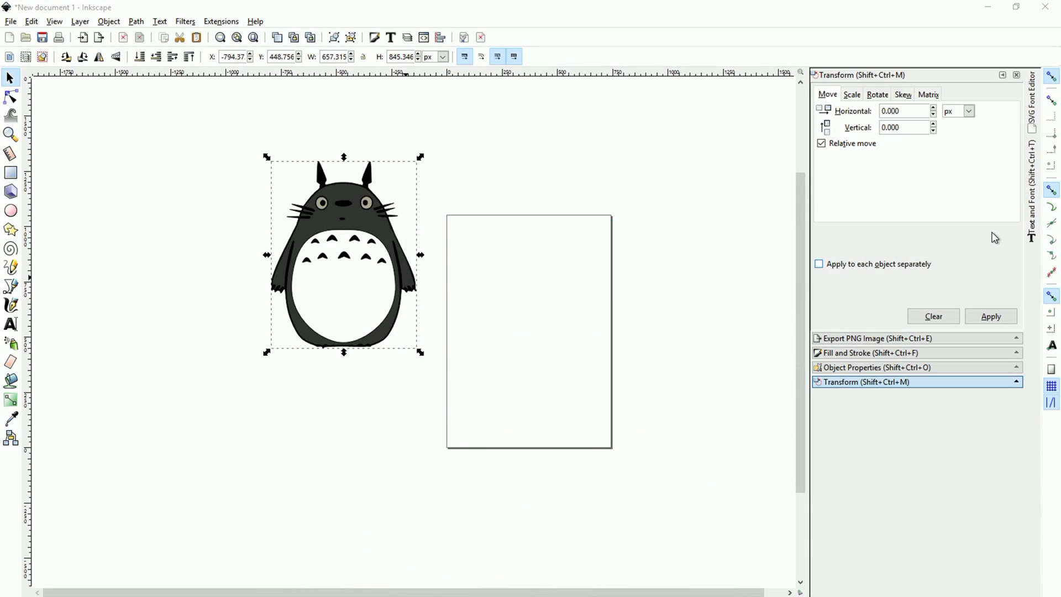
drag(343, 254, 440, 288)
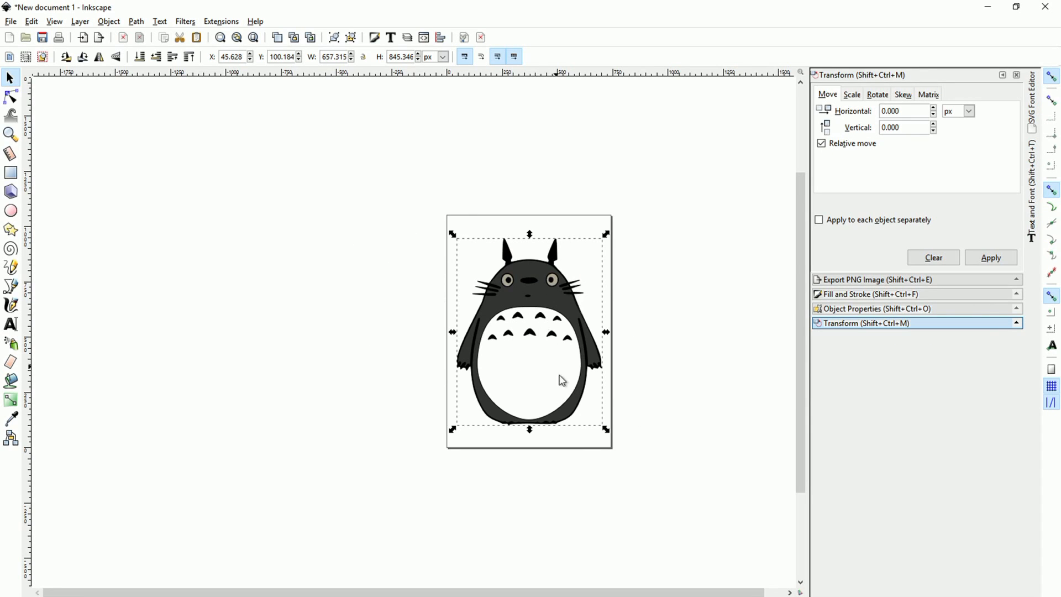
mouse_move(586, 466)
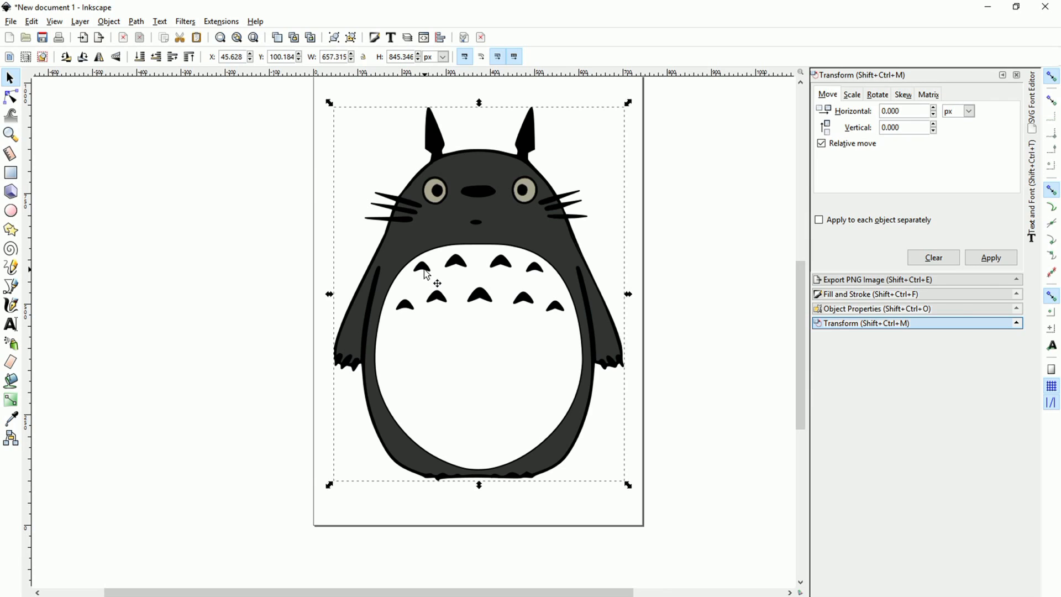
click(420, 266)
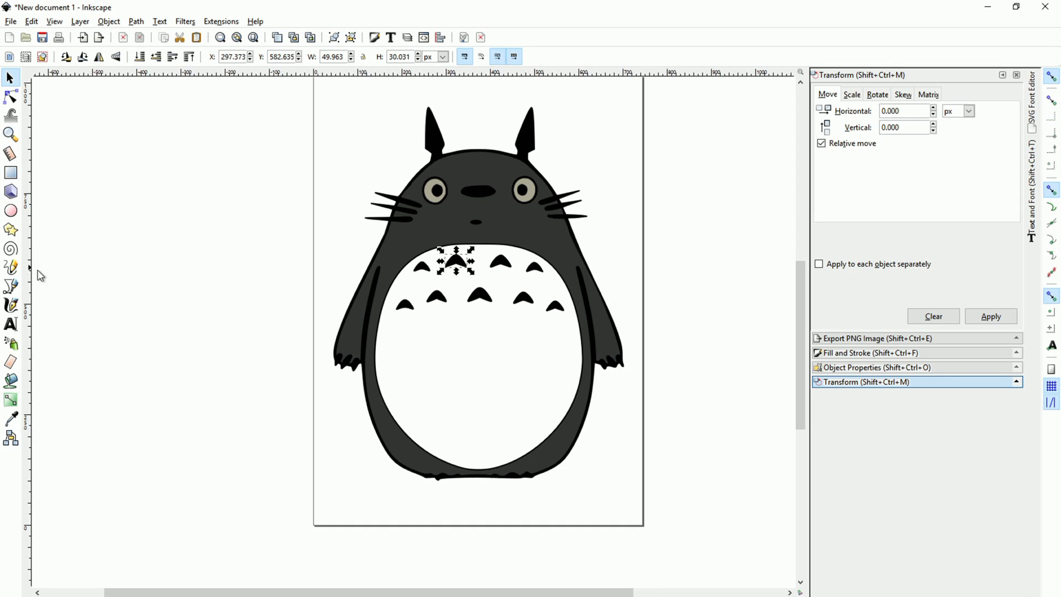
mouse_move(11, 286)
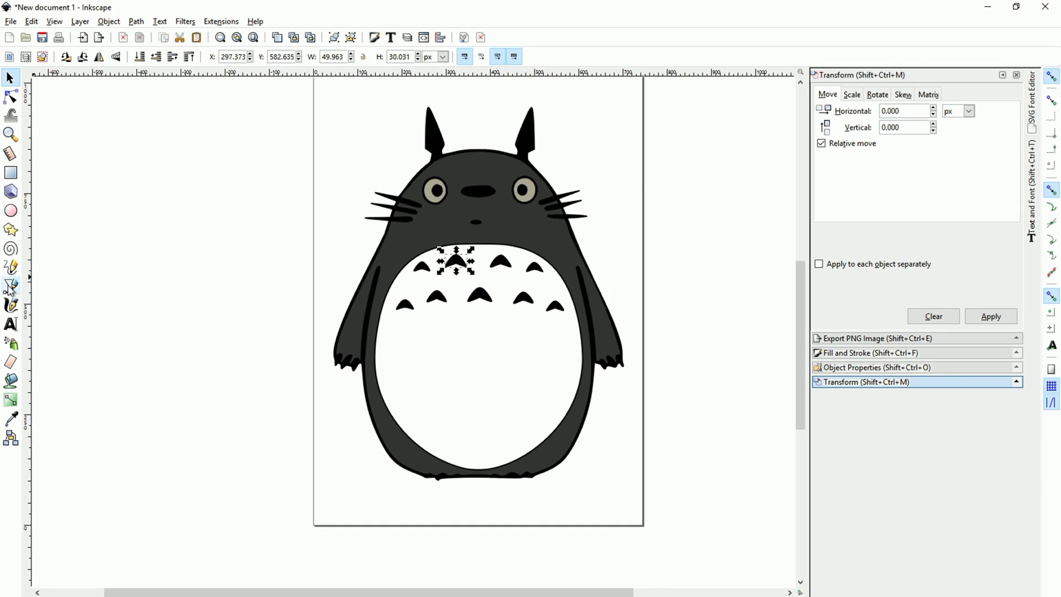
Switch to the Bezier pen tool to draw the heart outline
click(11, 286)
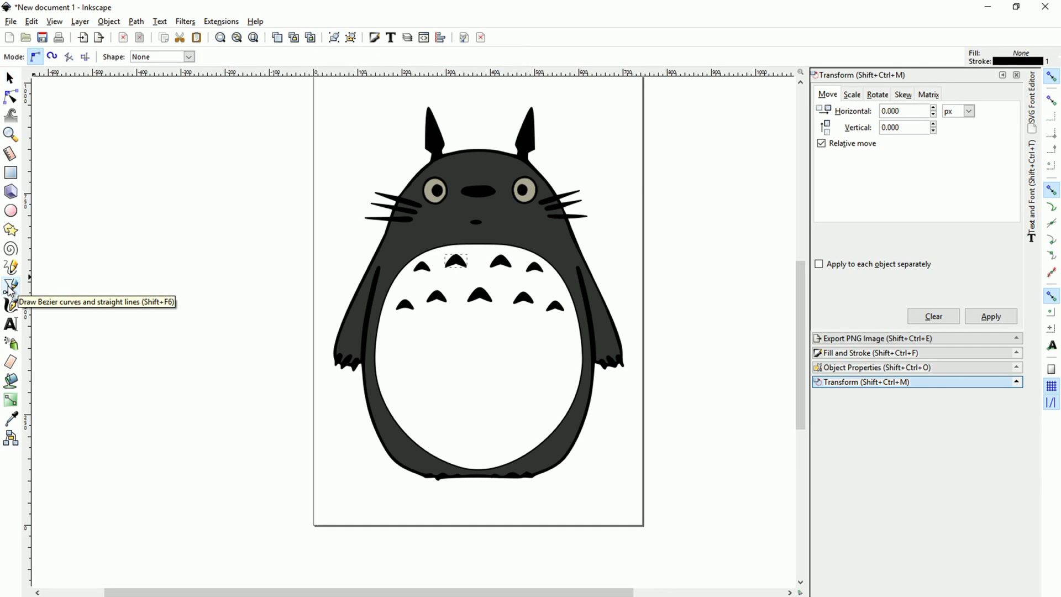
mouse_move(183, 303)
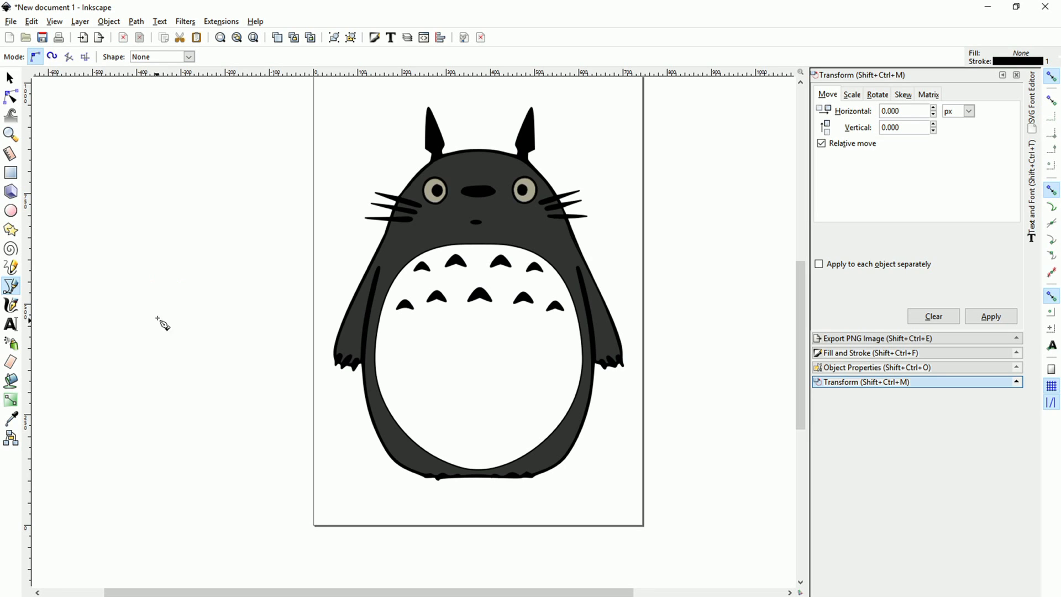
mouse_move(192, 279)
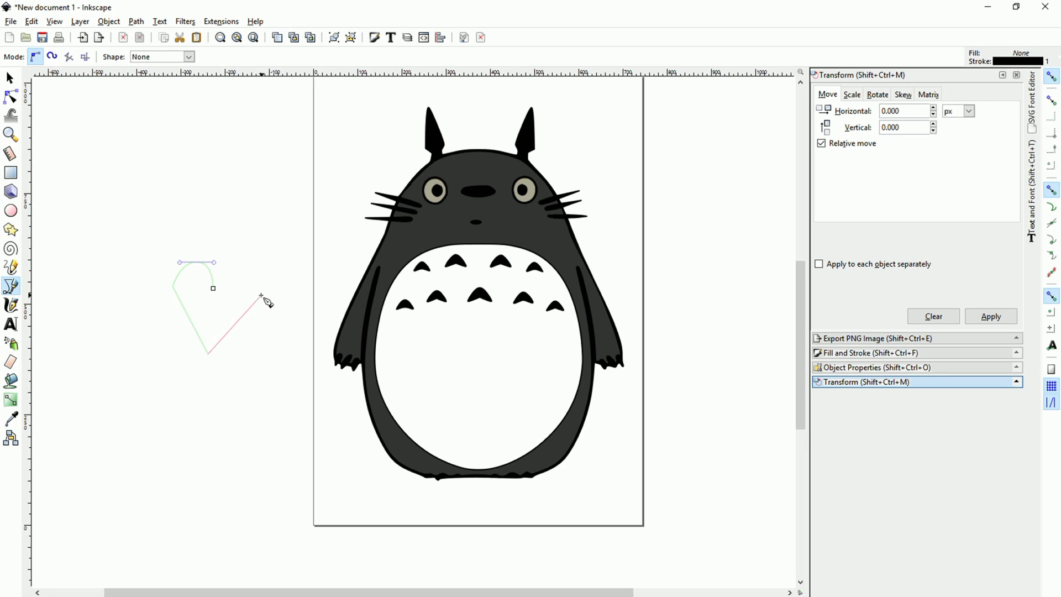
mouse_move(256, 293)
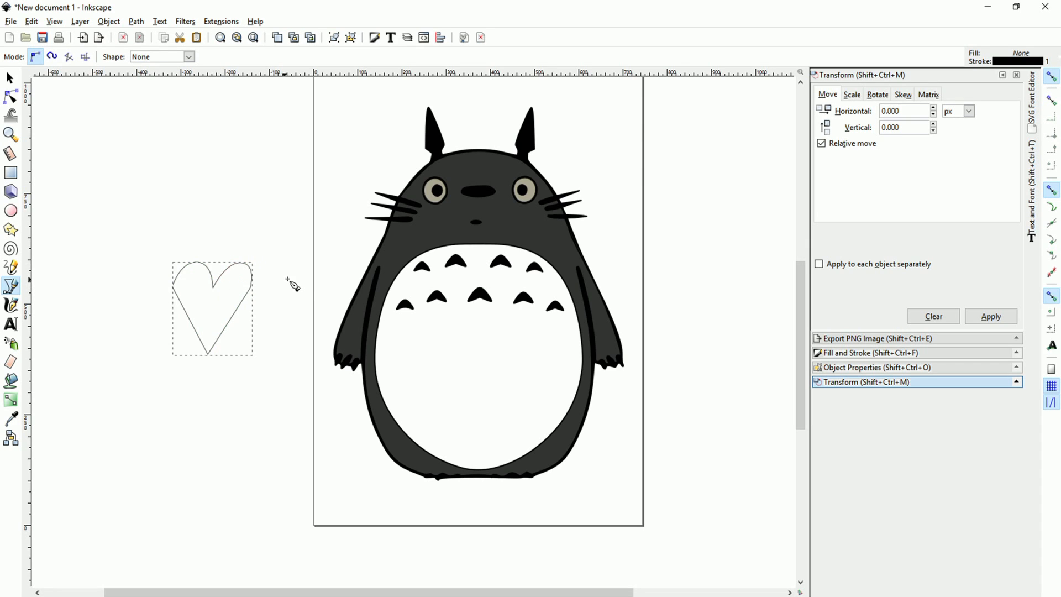
mouse_move(257, 310)
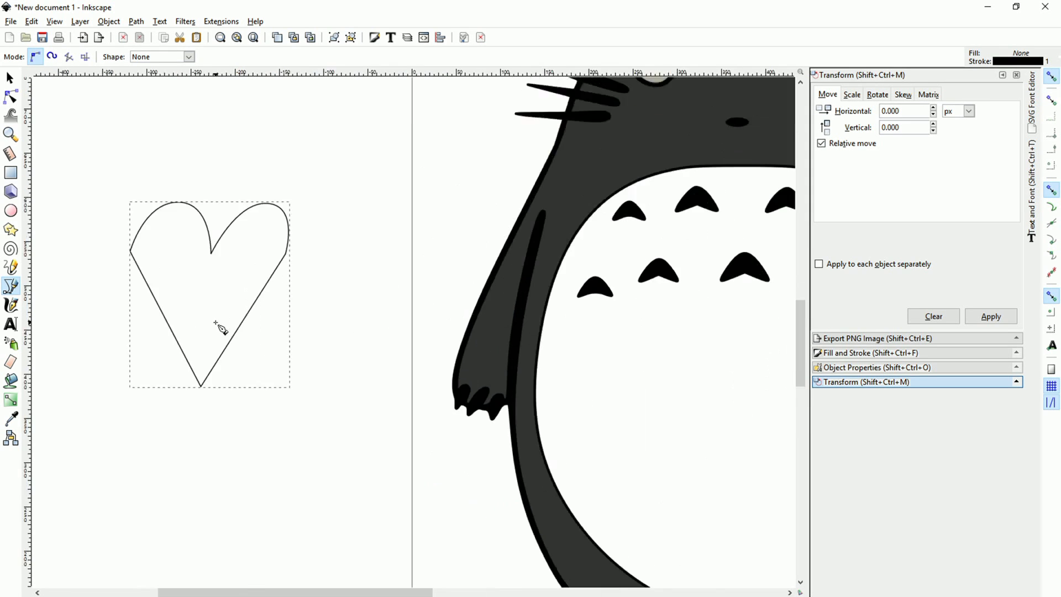
Make the heart's left and right side nodes smooth and reshape the right-side curve
click(10, 80)
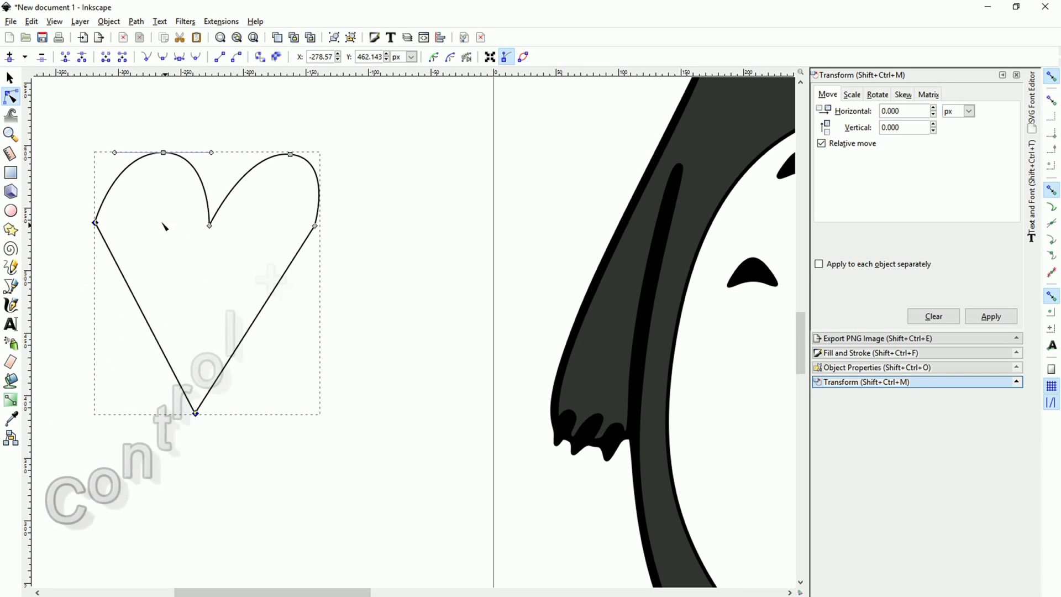
click(94, 223)
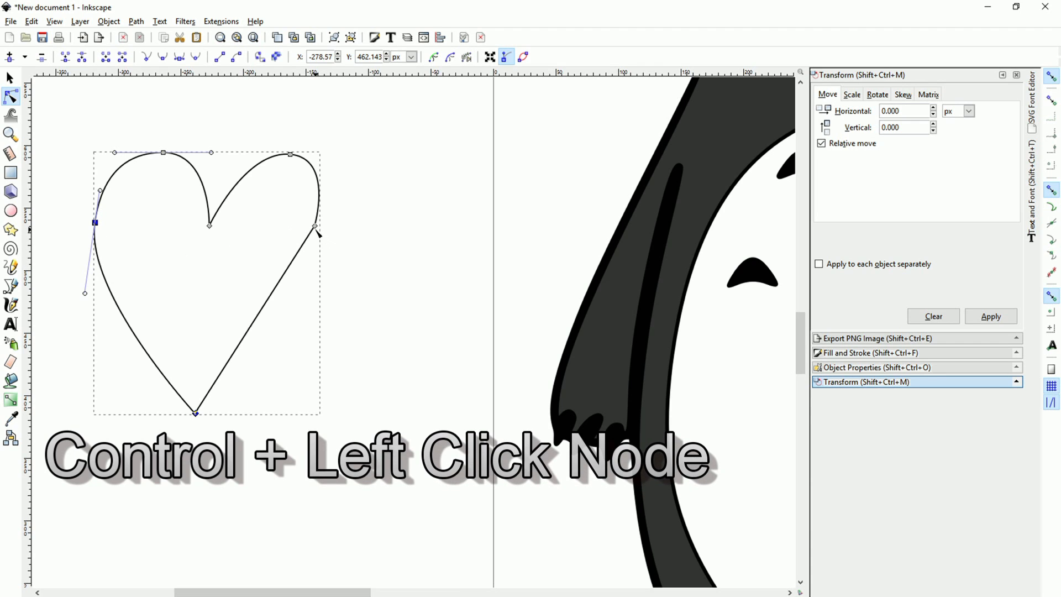
click(317, 225)
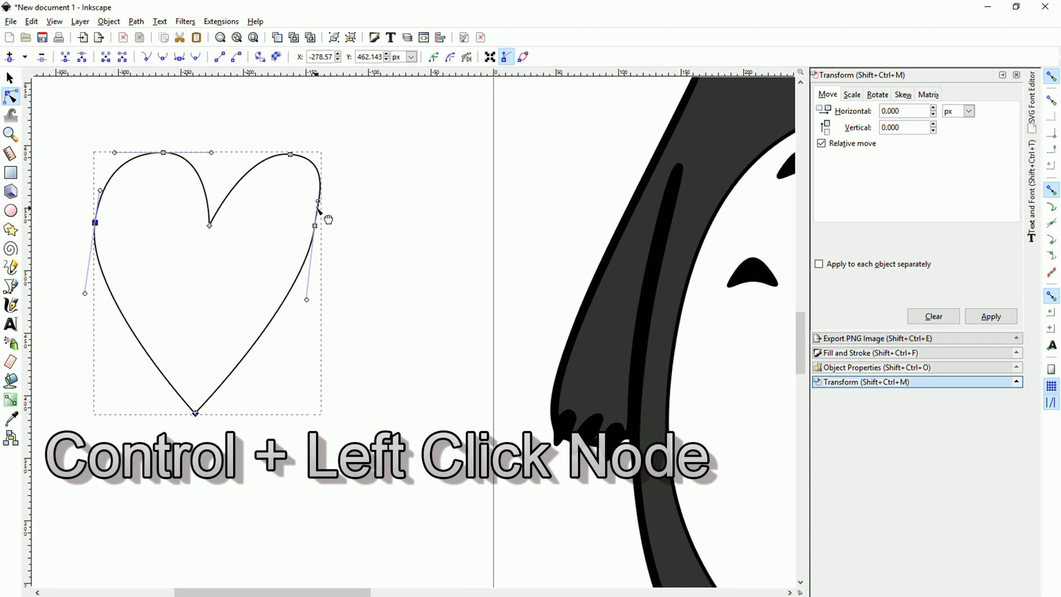
click(318, 204)
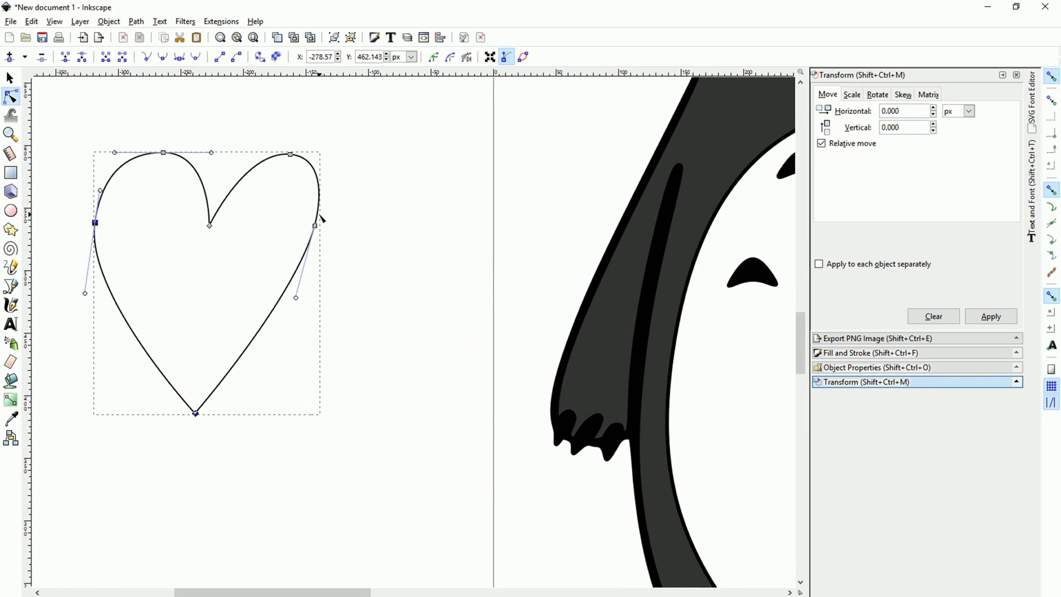
mouse_move(368, 217)
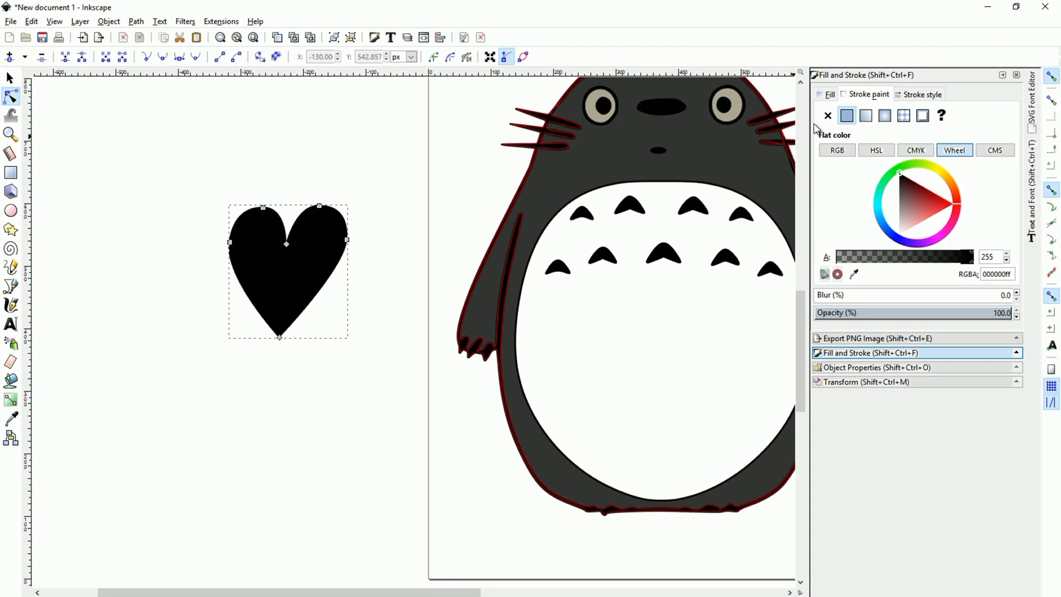
Remove the heart's outline stroke and move the heart onto Totoro's white belly
click(827, 115)
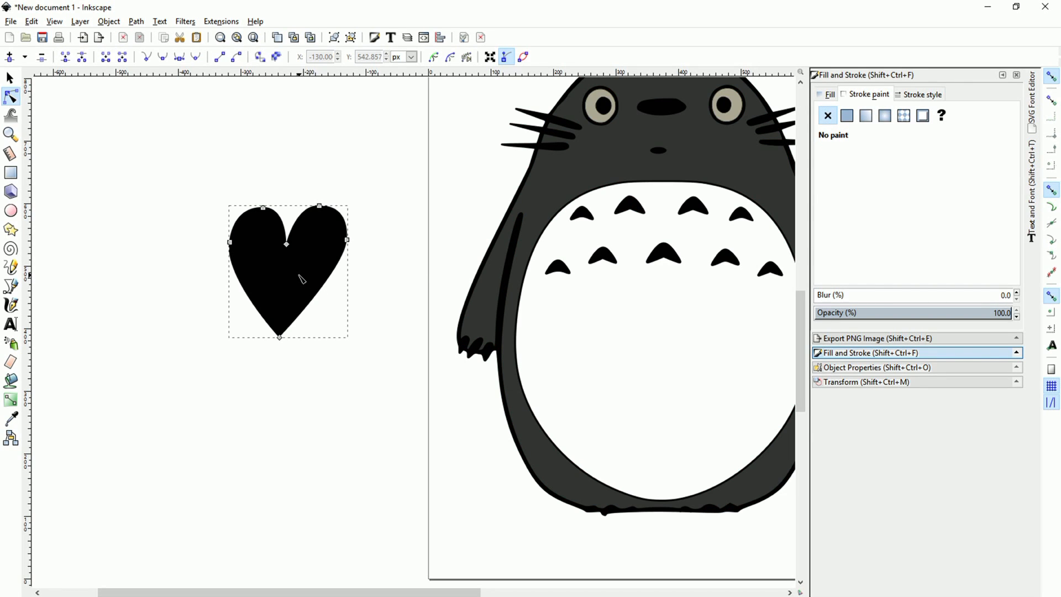
mouse_move(382, 360)
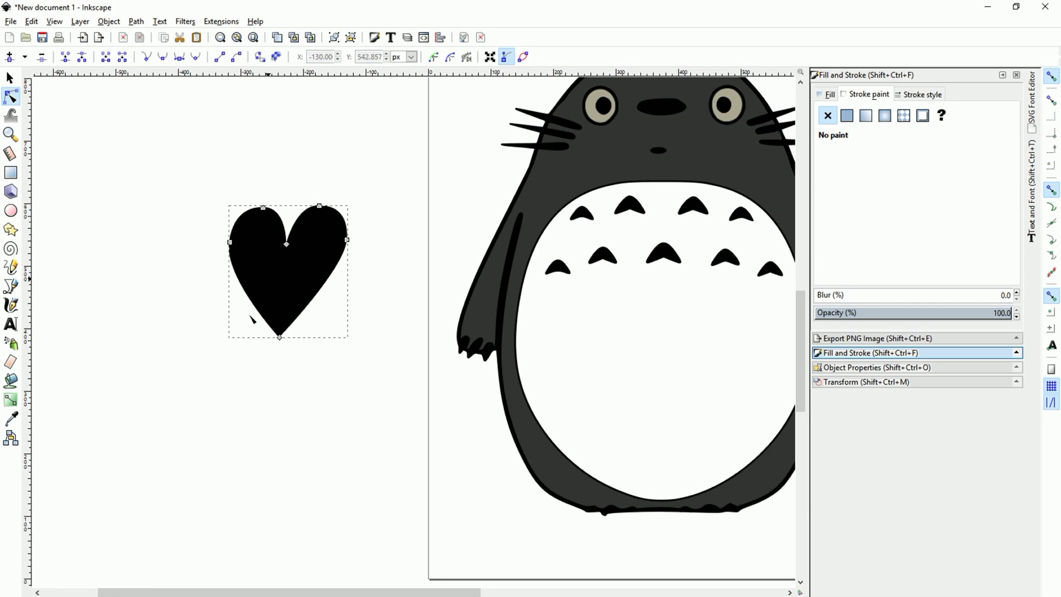
click(846, 115)
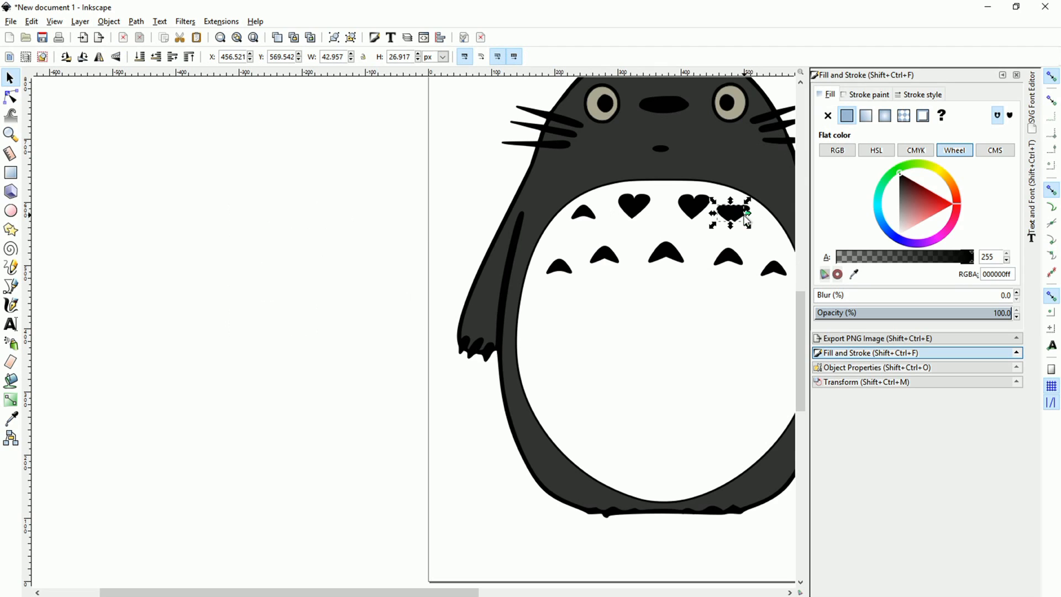
drag(731, 214, 585, 233)
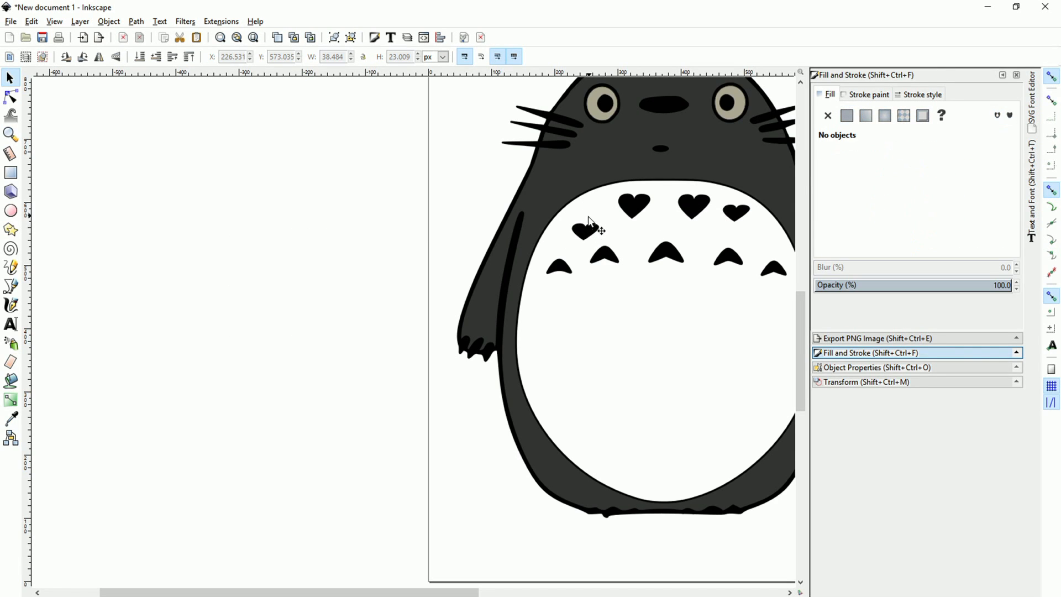
Duplicate a belly heart and position the copy below the centre mark
click(582, 228)
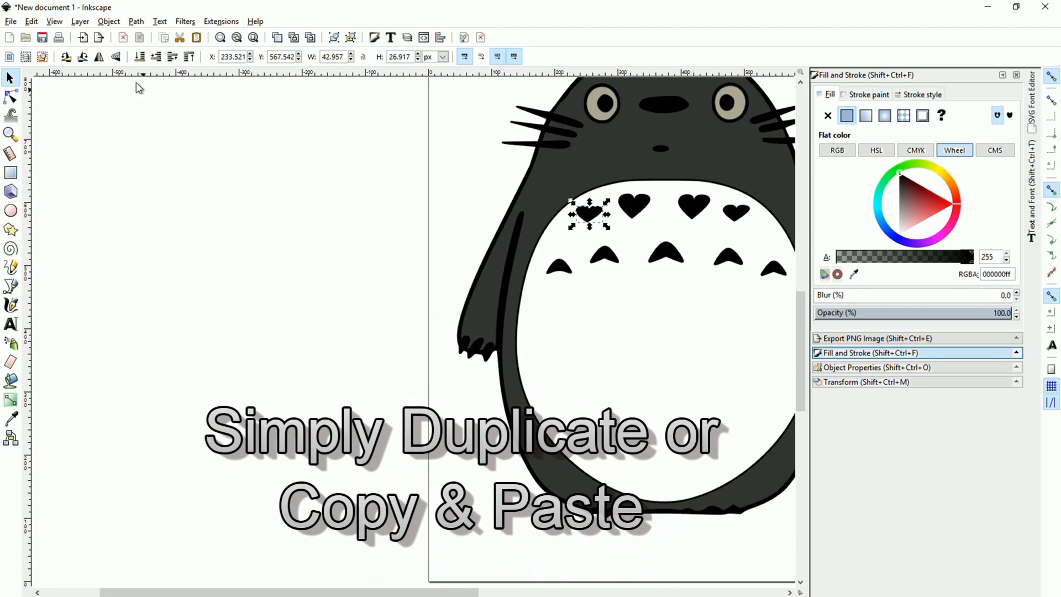
mouse_move(99, 57)
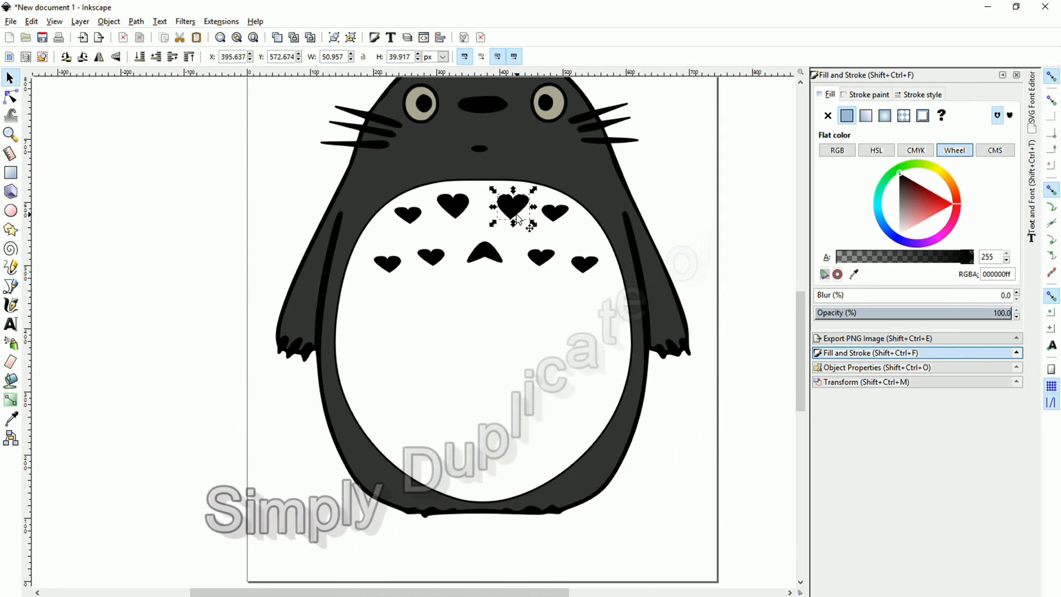
drag(512, 202, 495, 294)
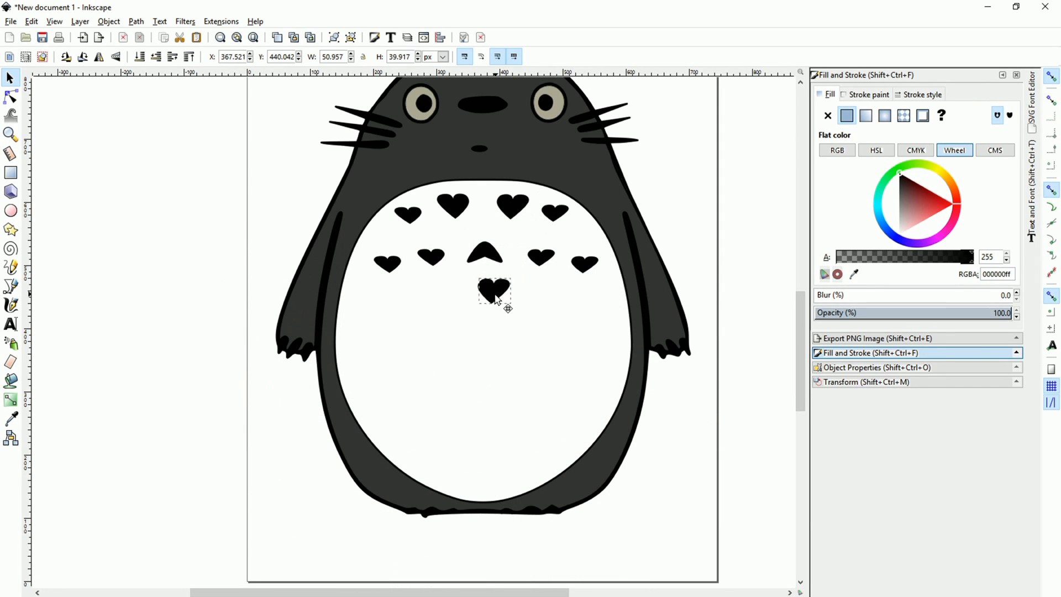
drag(494, 292, 485, 283)
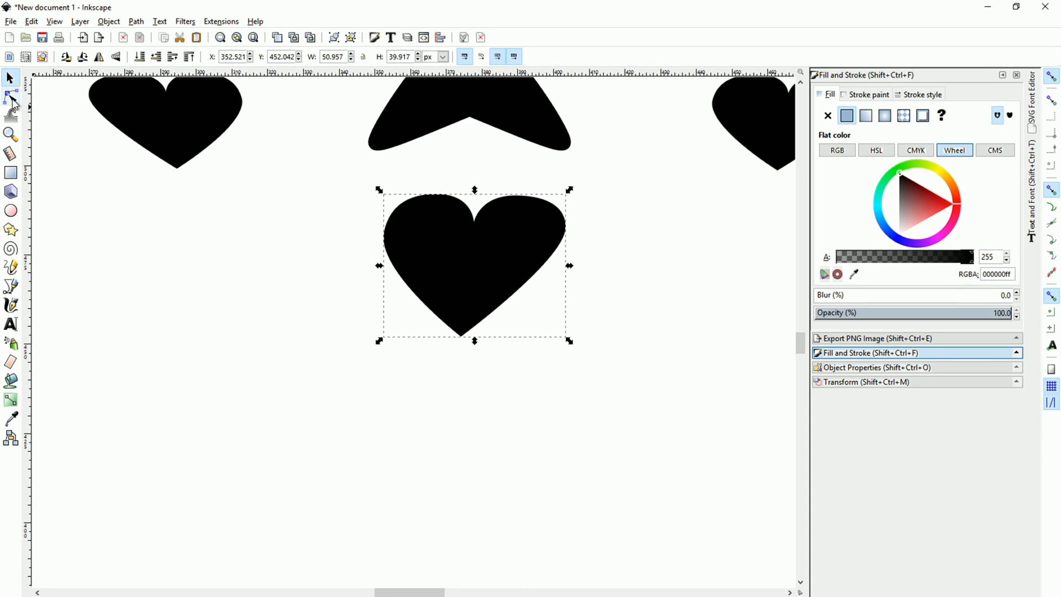
Reshape the lower heart's bottom tip and move it into the arrow mark's spot
click(11, 96)
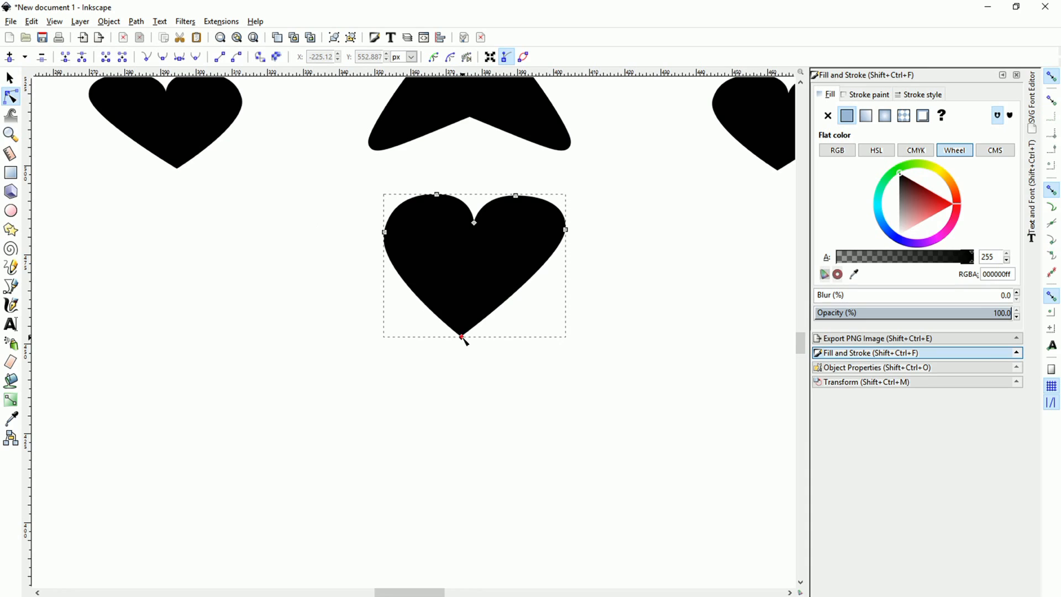
drag(461, 336, 473, 343)
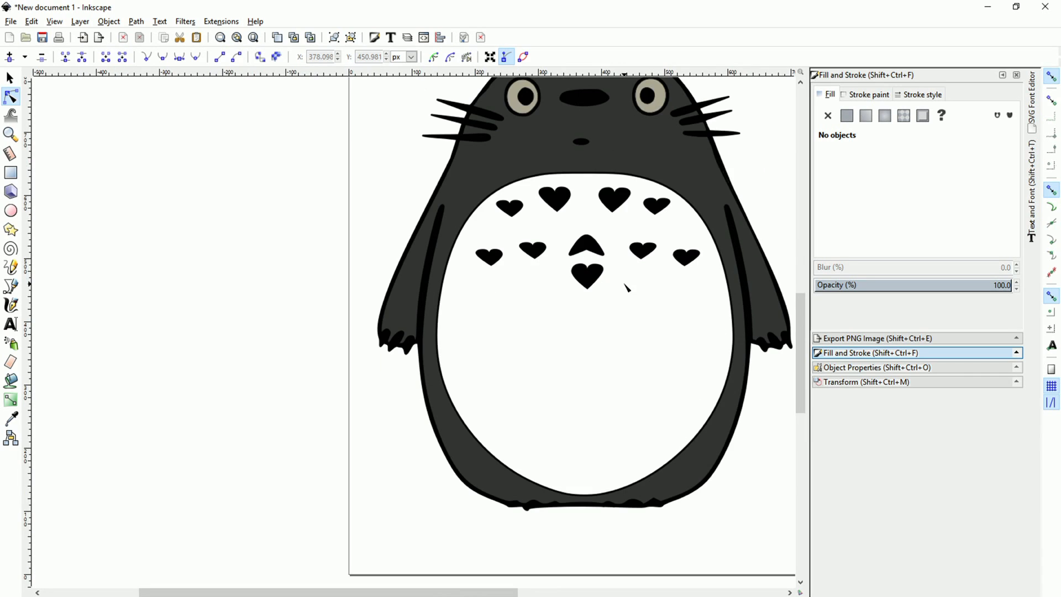
click(586, 246)
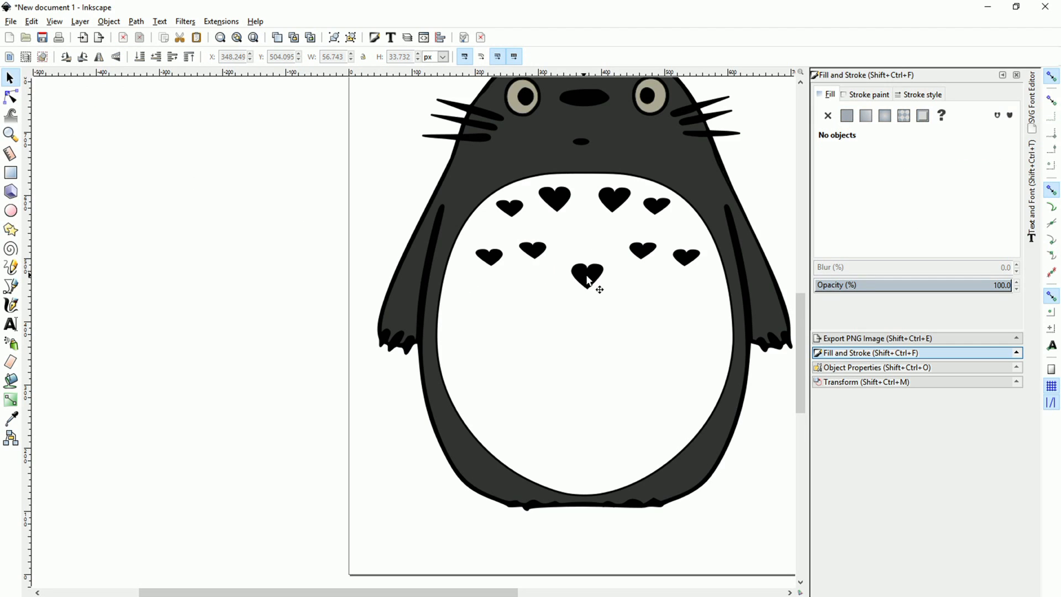
click(588, 273)
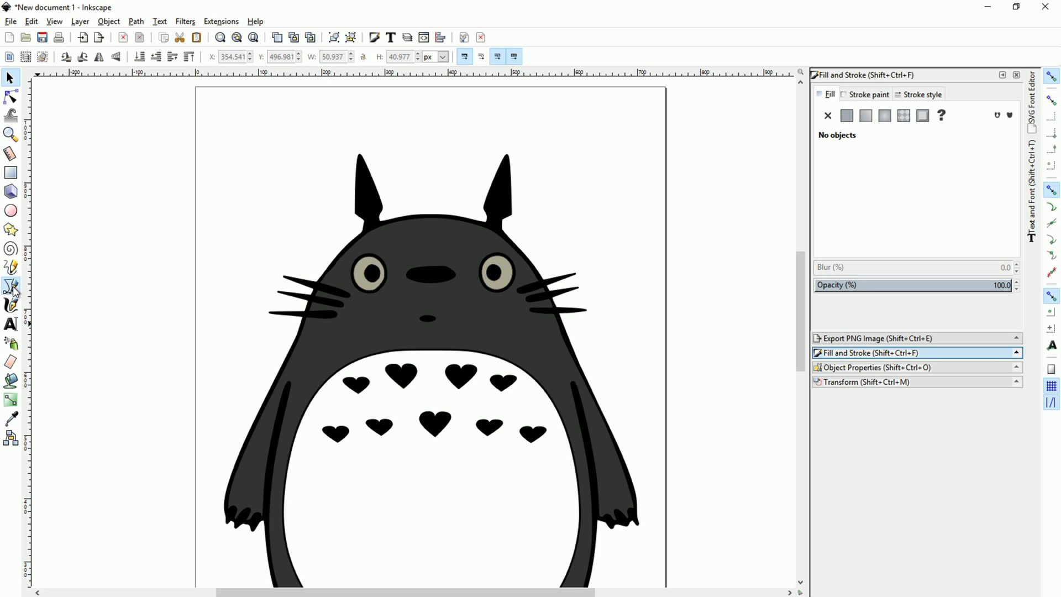
Switch to the Bezier pen tool to draw the heart balloon and its string
click(11, 287)
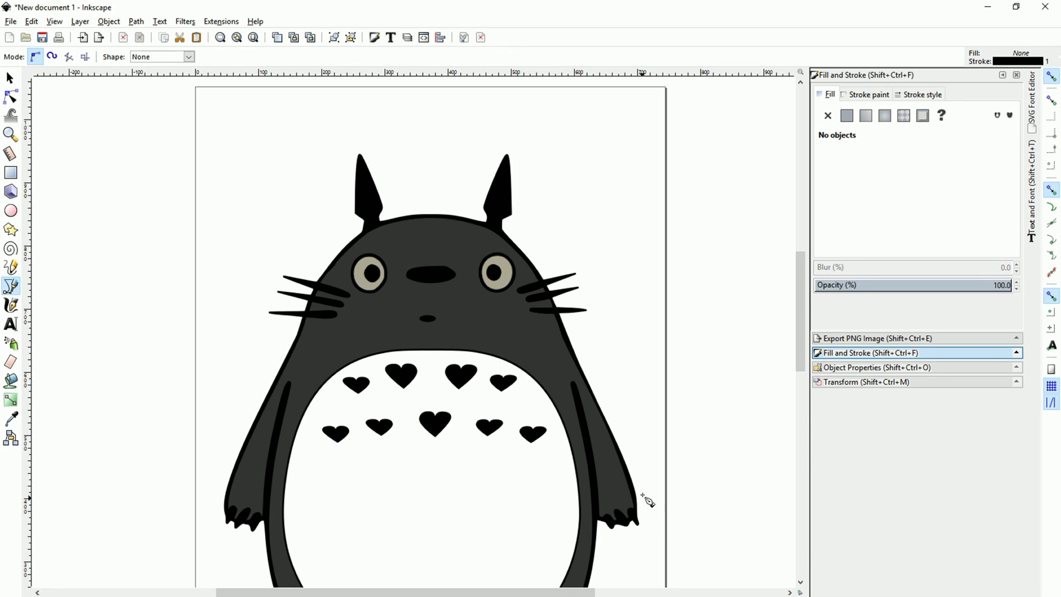
mouse_move(658, 524)
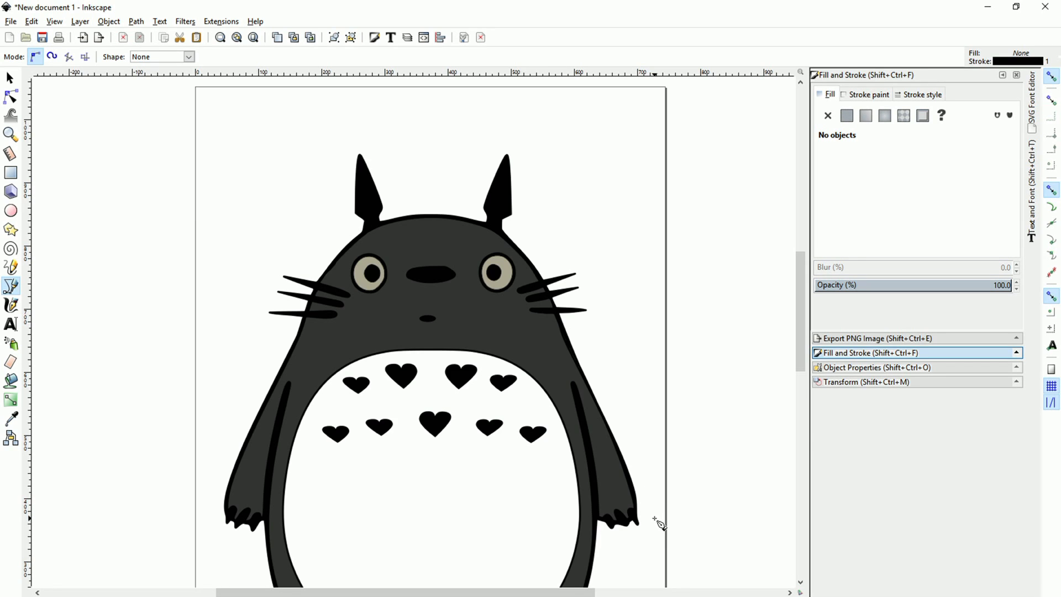
mouse_move(653, 581)
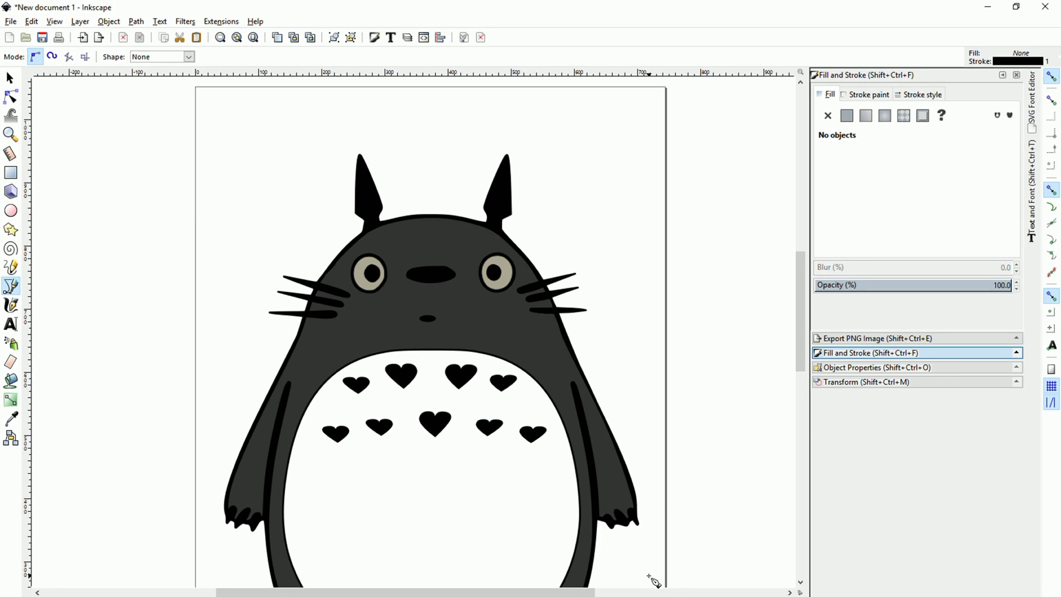
mouse_move(651, 563)
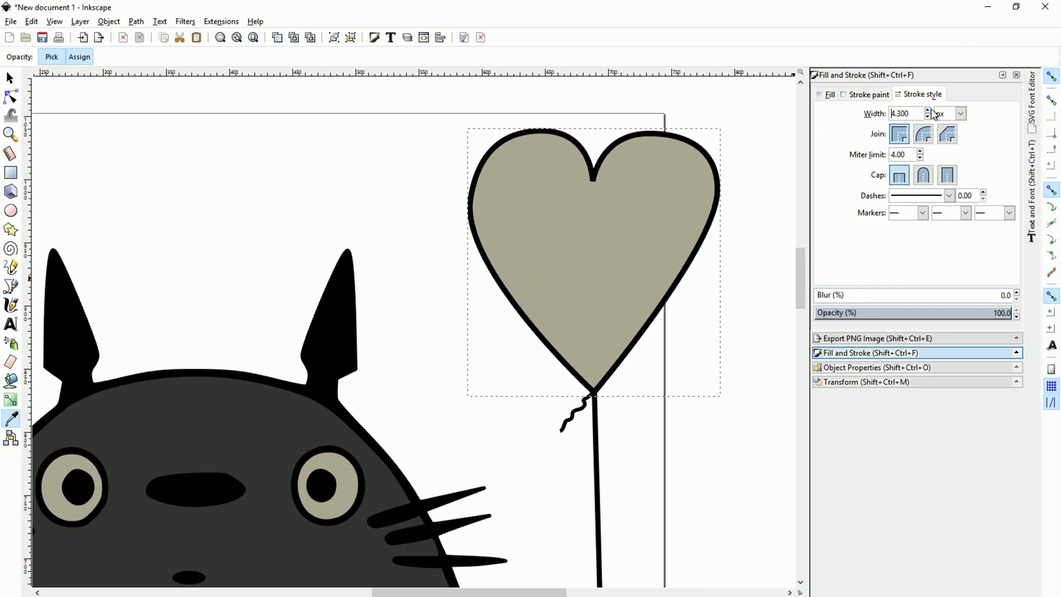
Step up the balloon's outline width, then select the width value to replace it
click(928, 110)
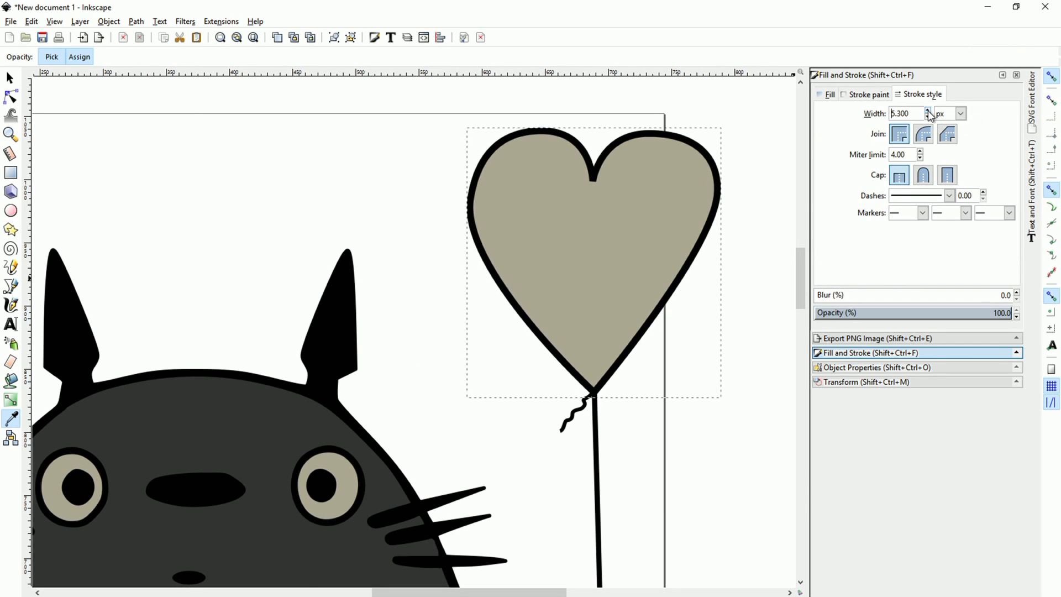
click(931, 111)
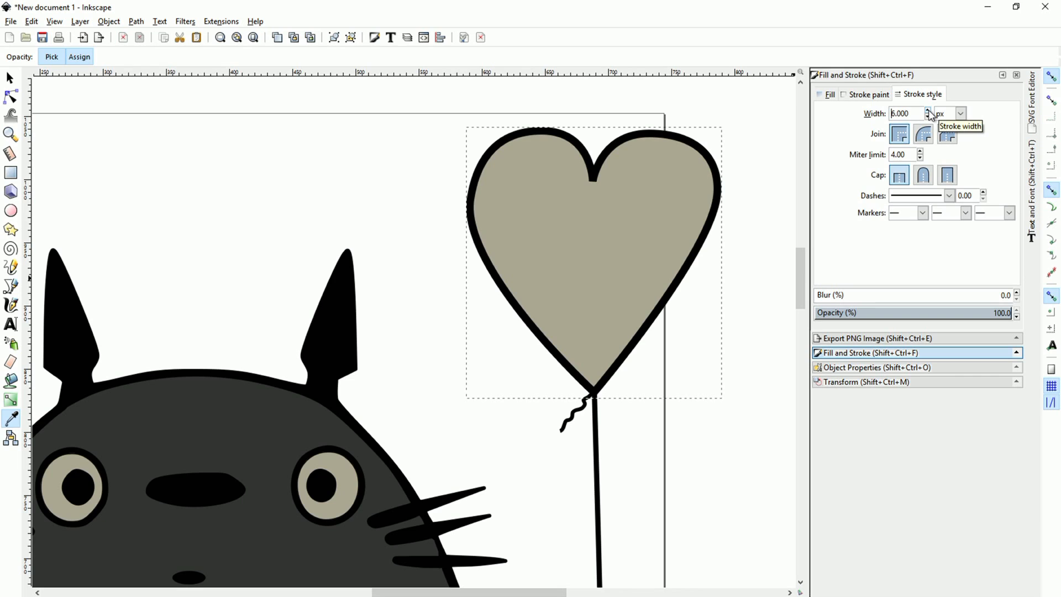
click(928, 111)
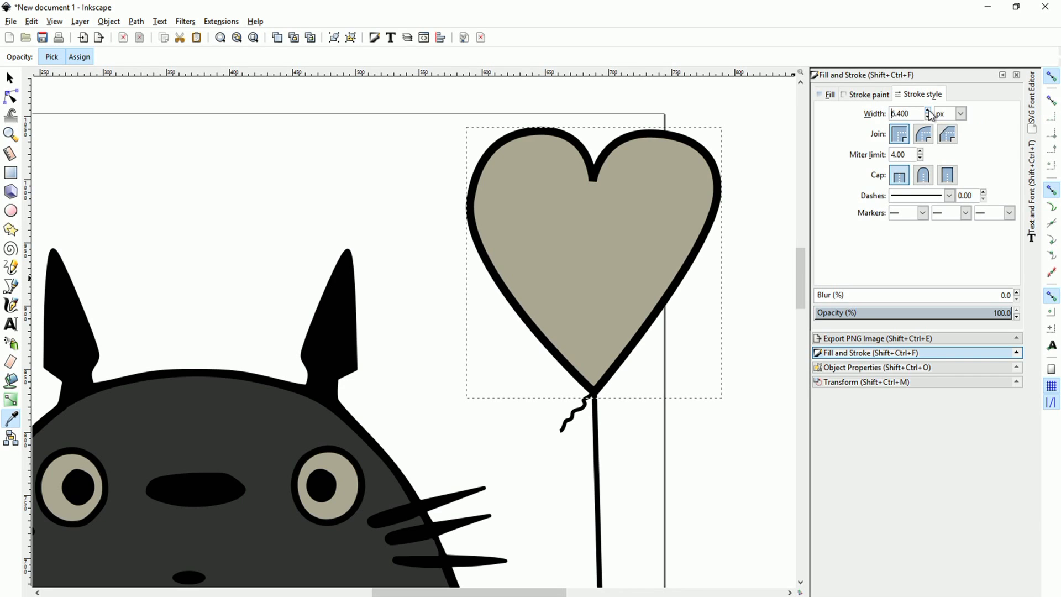
click(928, 110)
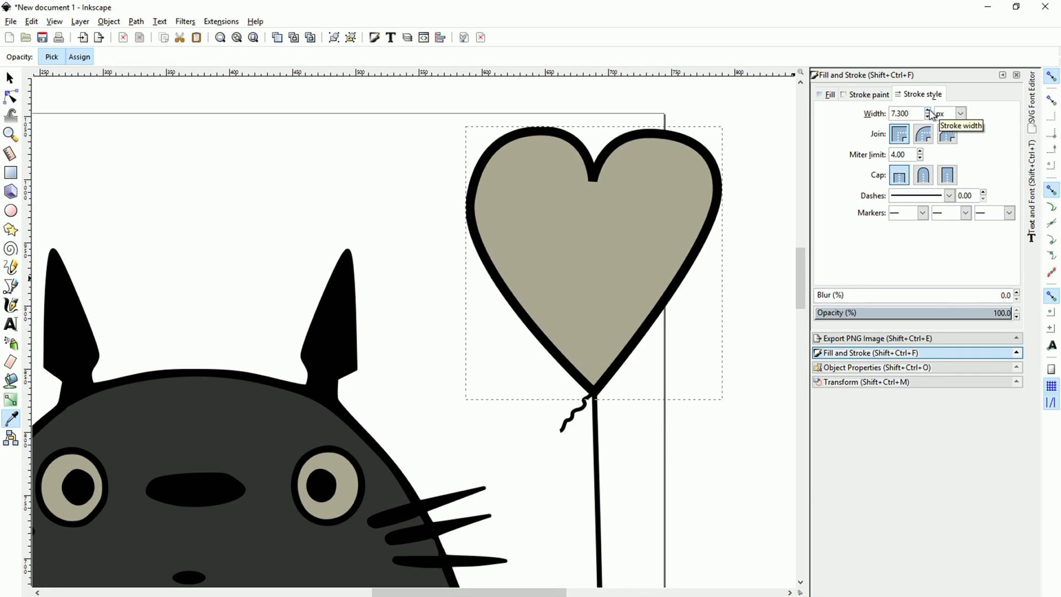
click(928, 111)
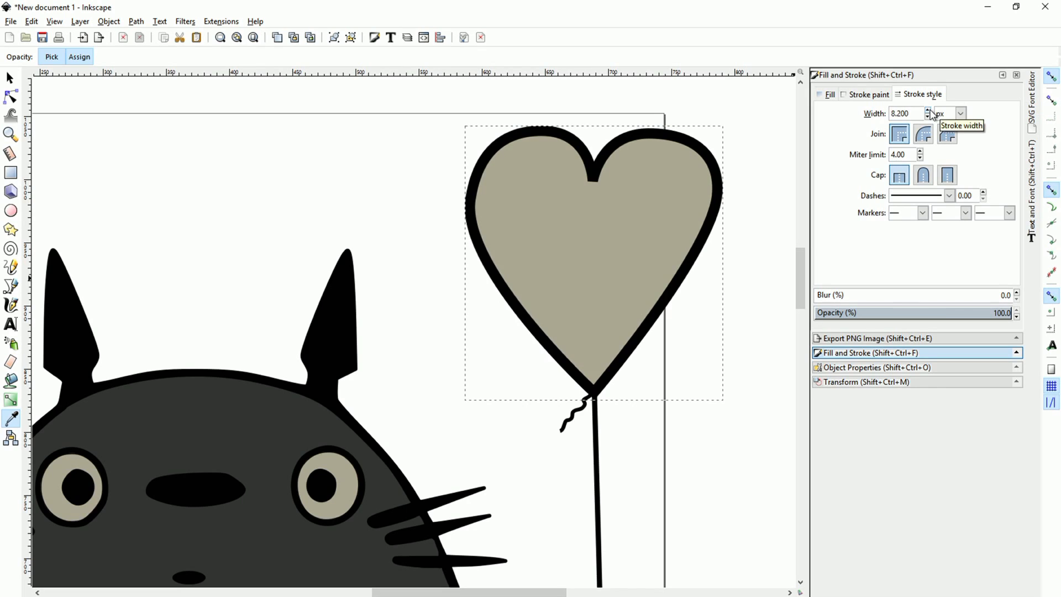
click(928, 111)
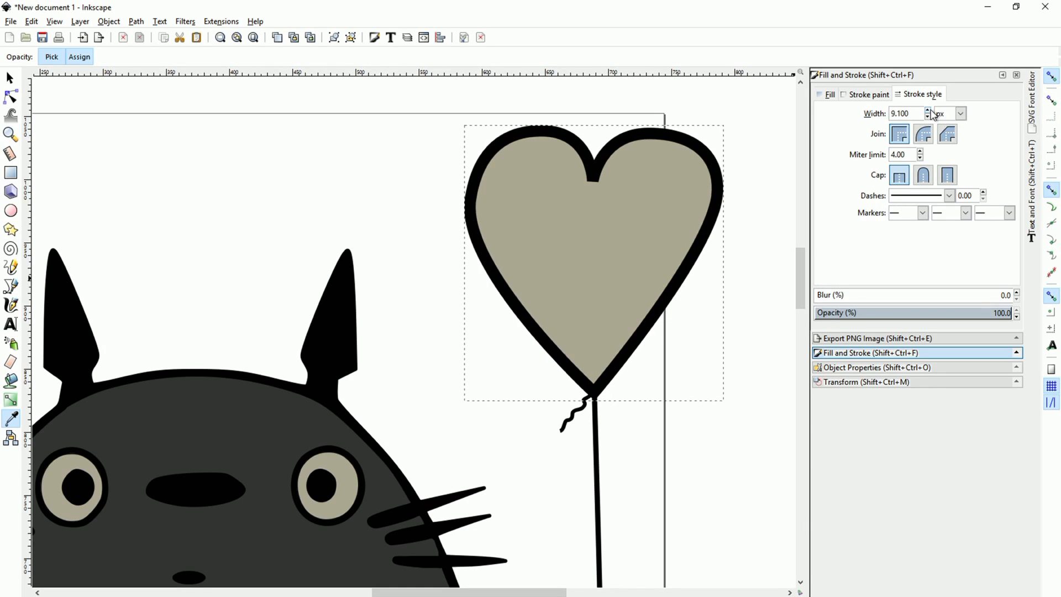
click(927, 110)
text(10.000)
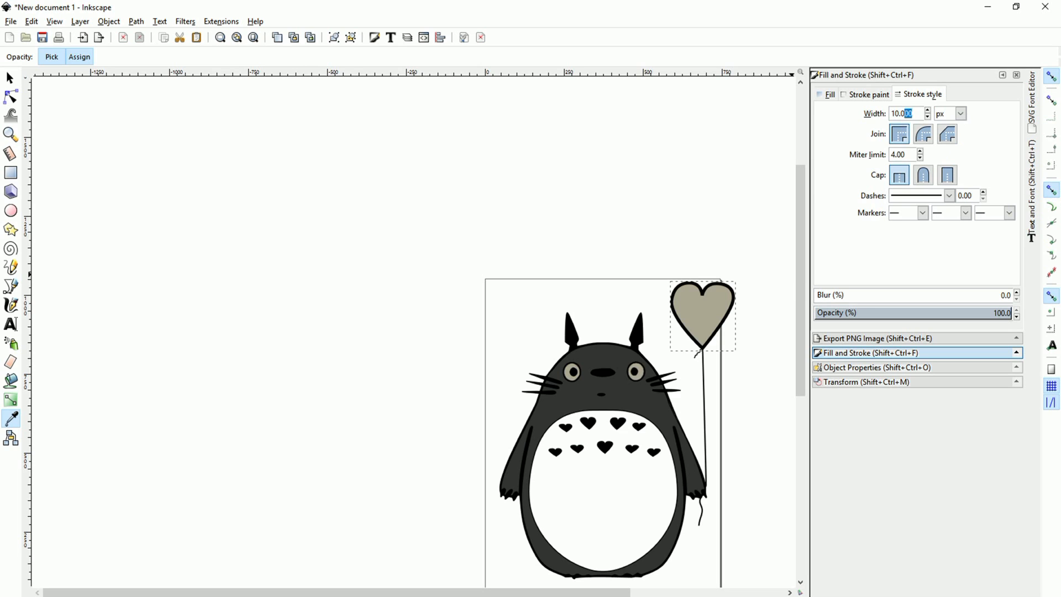
triple_click(904, 113)
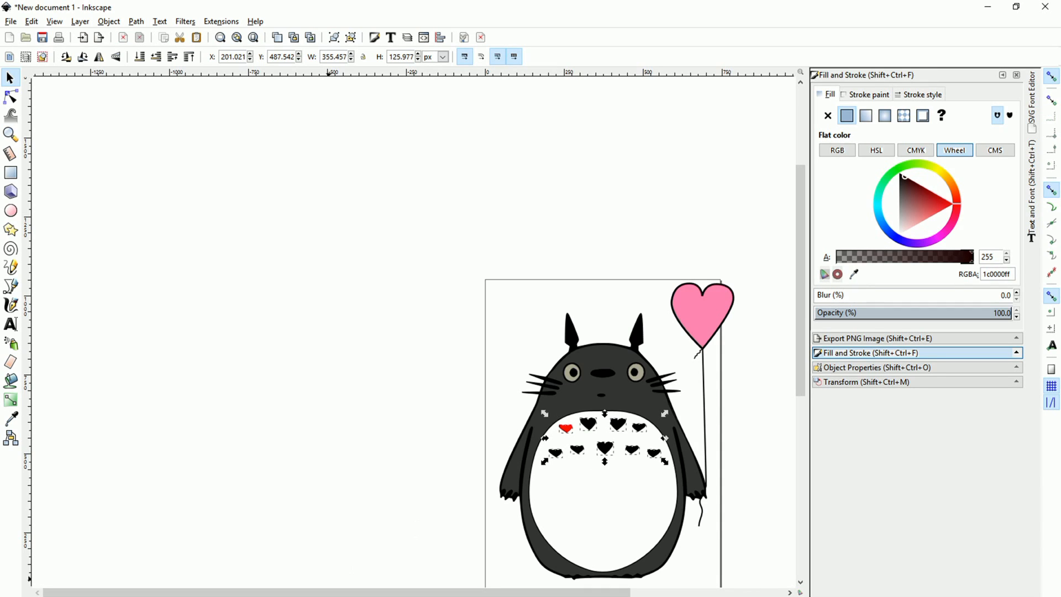
Fill all selected belly hearts with red (ff0000ff), then select the entire Totoro drawing
click(943, 202)
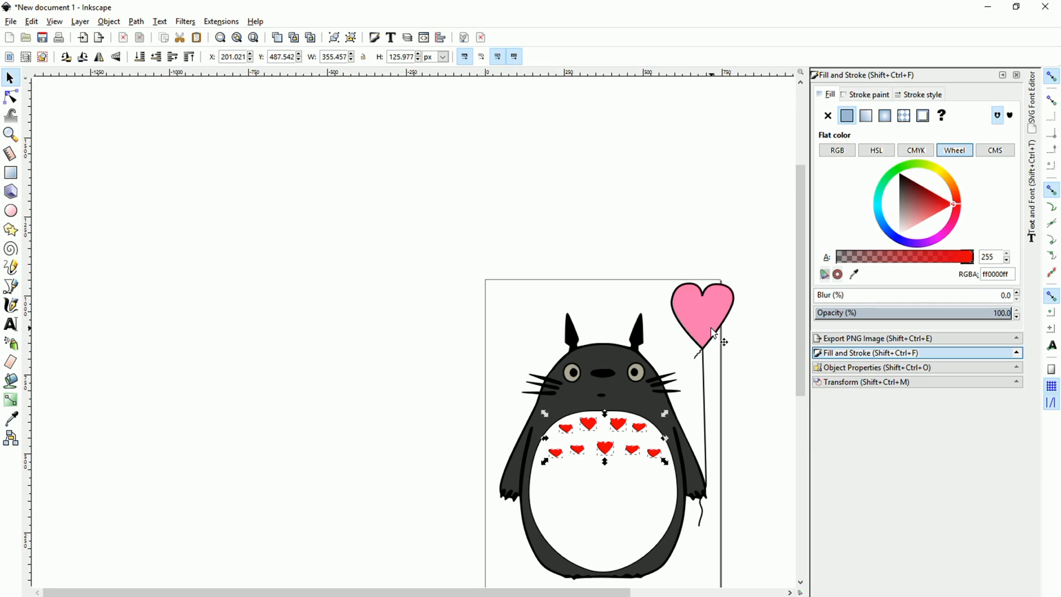
mouse_move(713, 333)
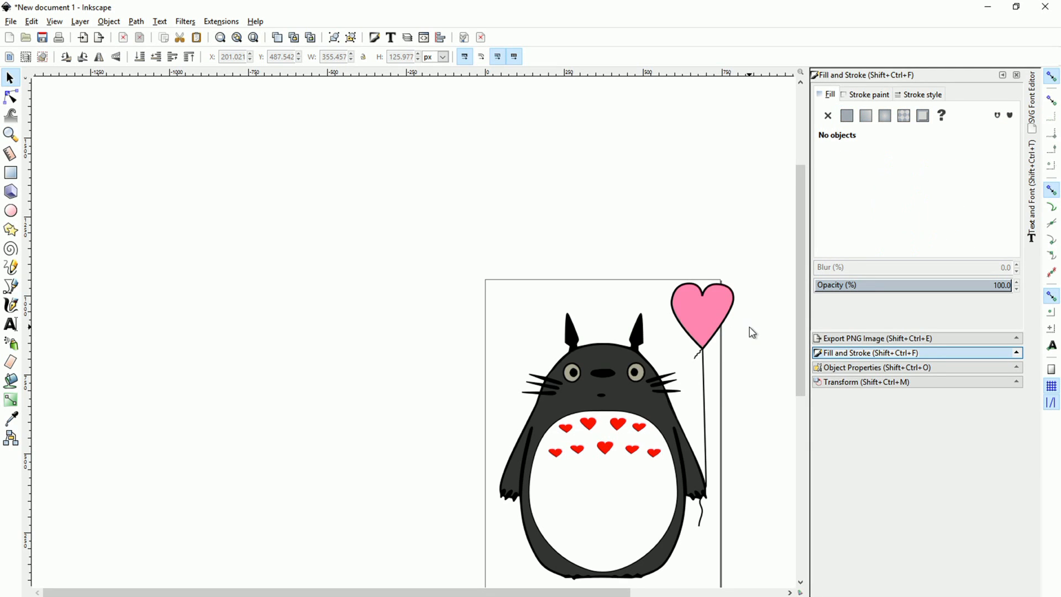
mouse_move(754, 337)
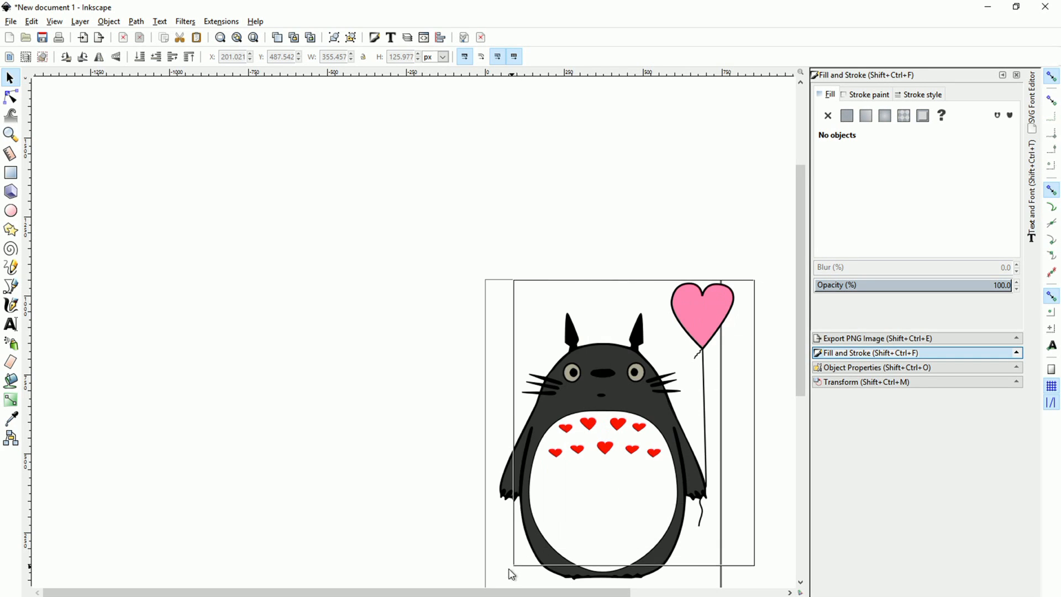
key(ctrl+a)
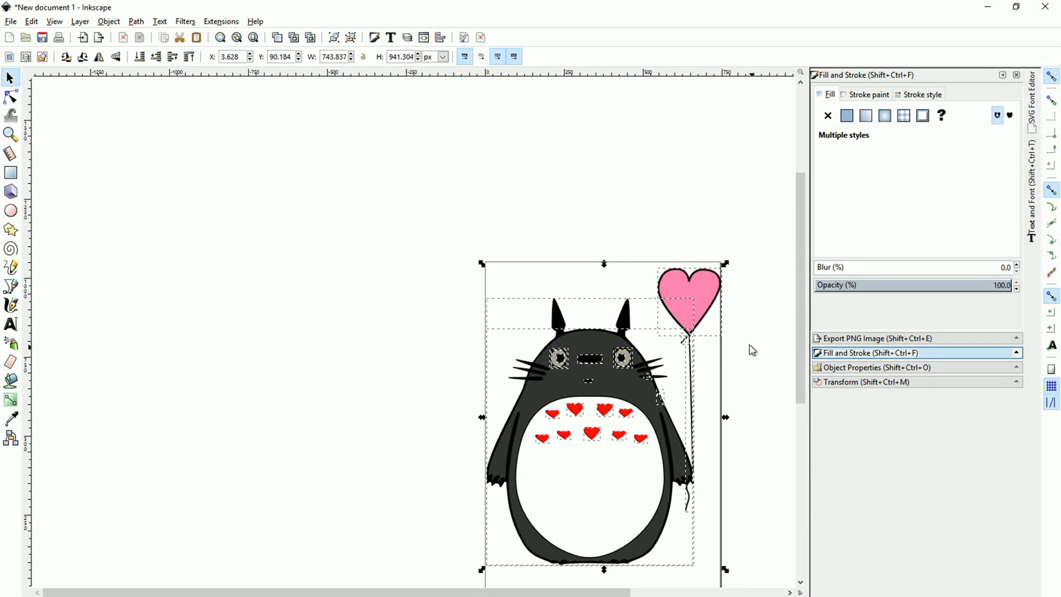
mouse_move(484, 264)
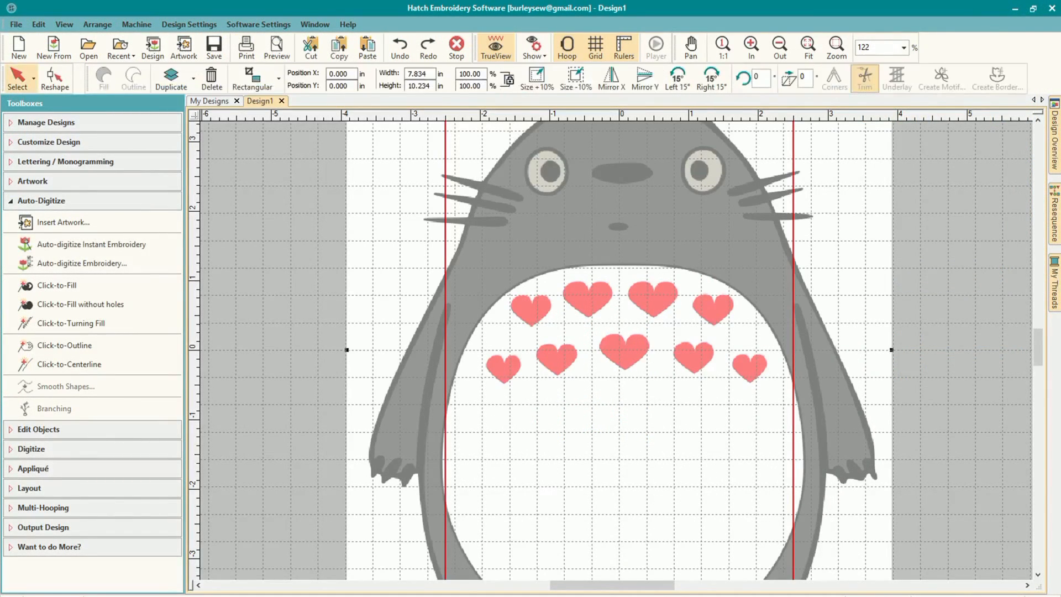
Resize the Totoro artwork to 4 inches wide and start Auto-digitize Embroidery
click(418, 73)
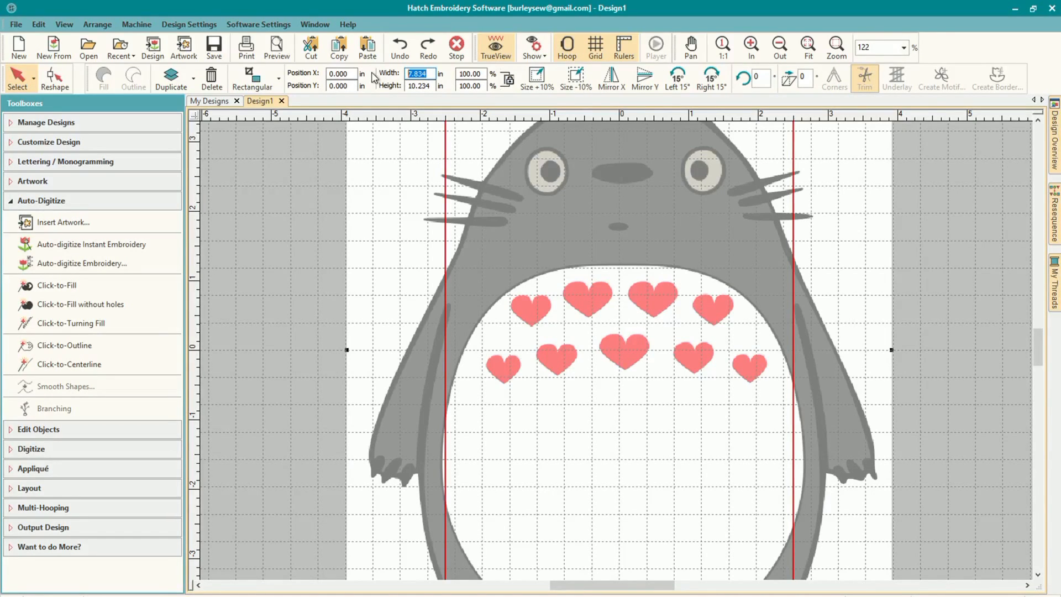
text(54)
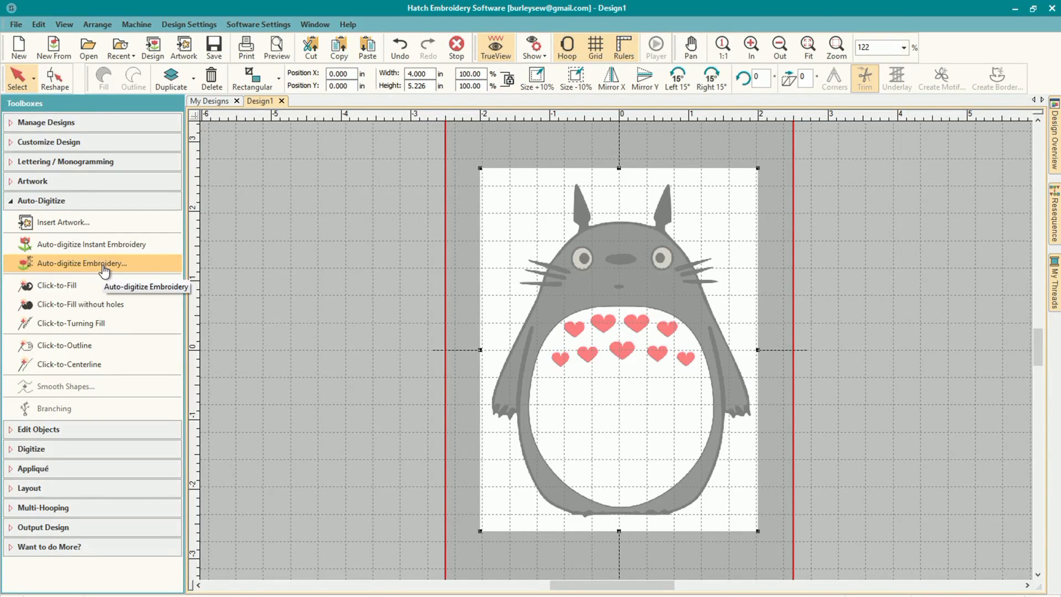
click(81, 263)
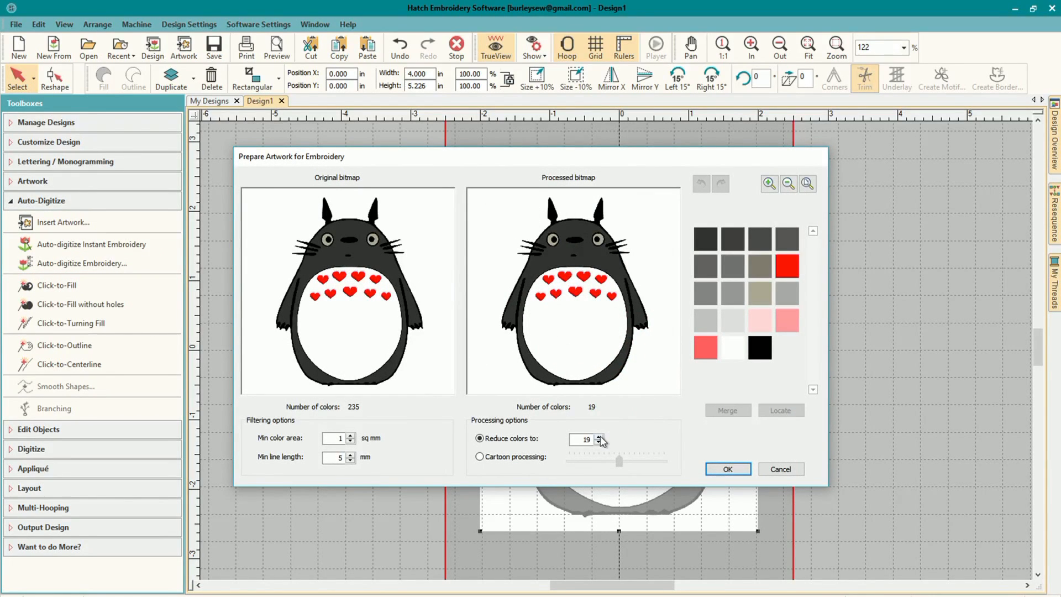
Lower Reduce colors to 6 and locate the grey and beige colours in the preview
click(598, 442)
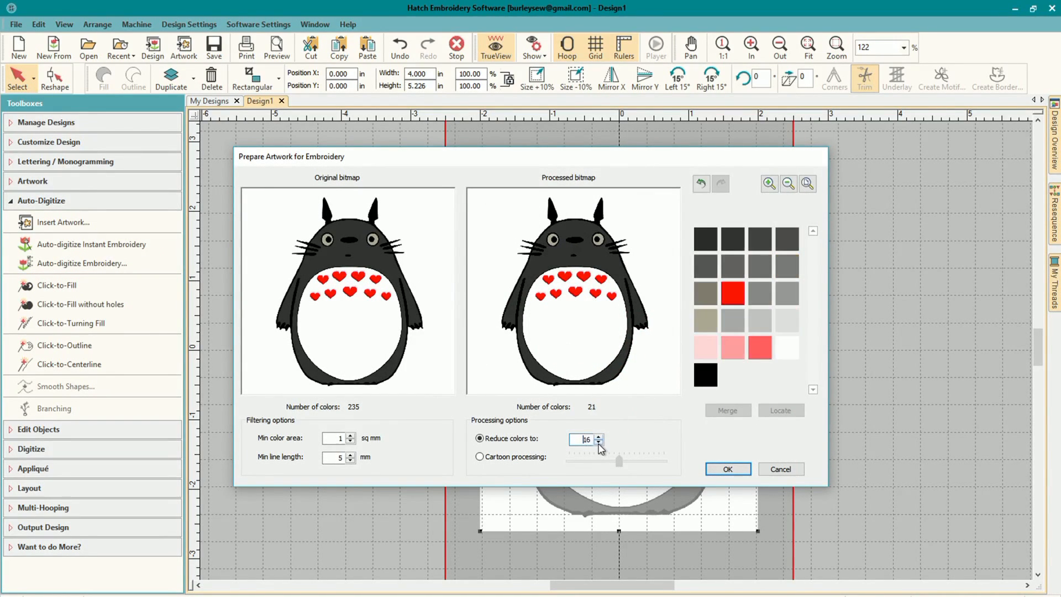
click(597, 443)
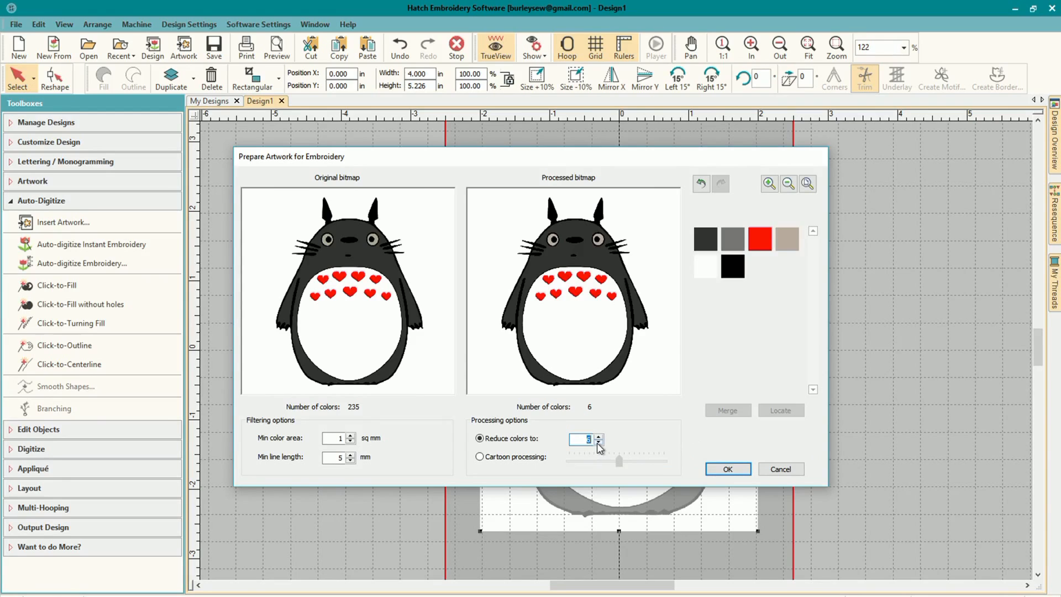
click(597, 443)
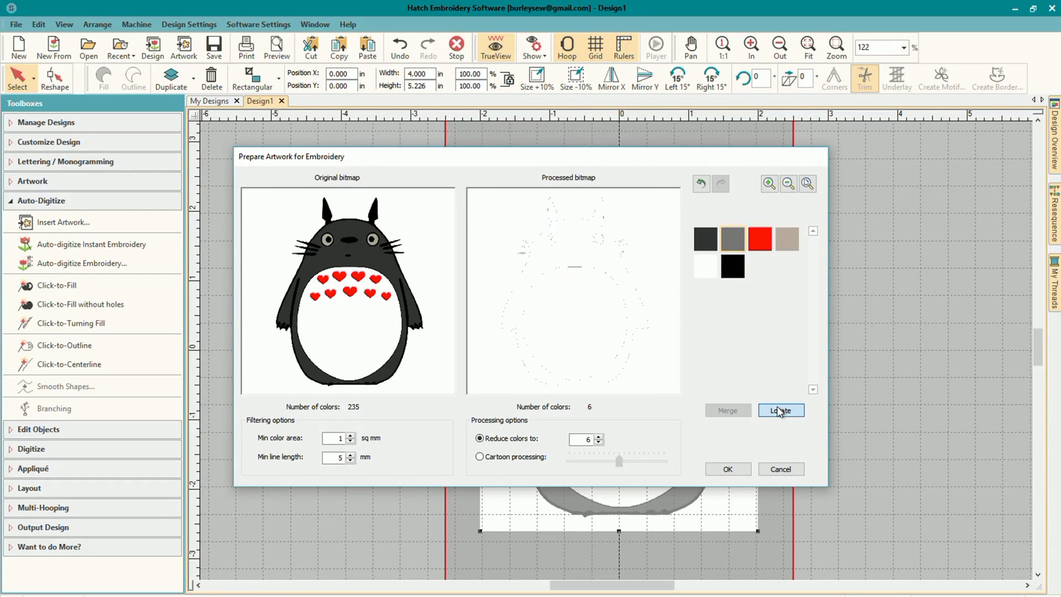
click(780, 410)
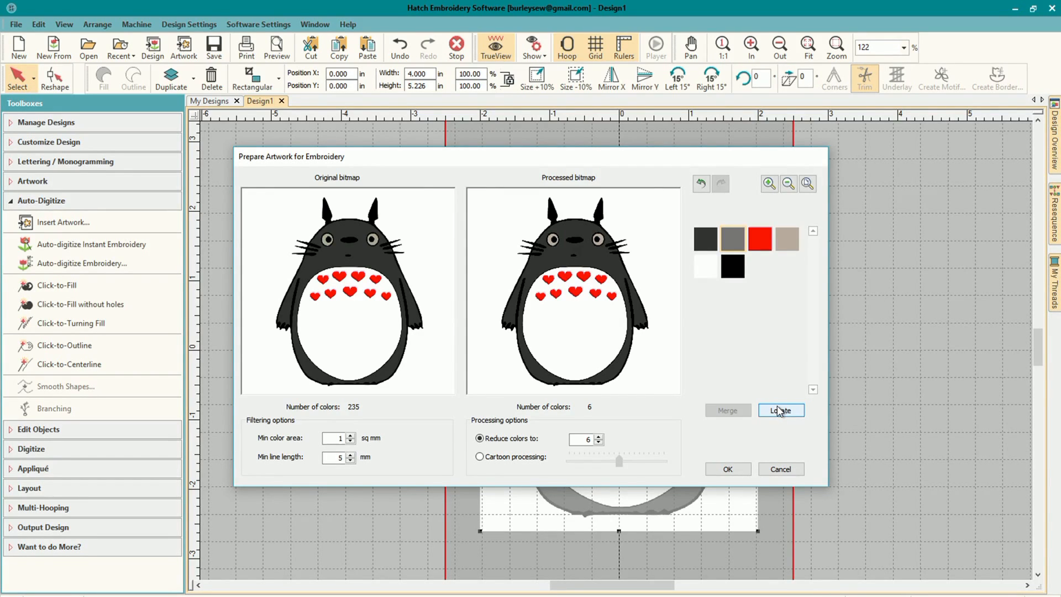
click(780, 411)
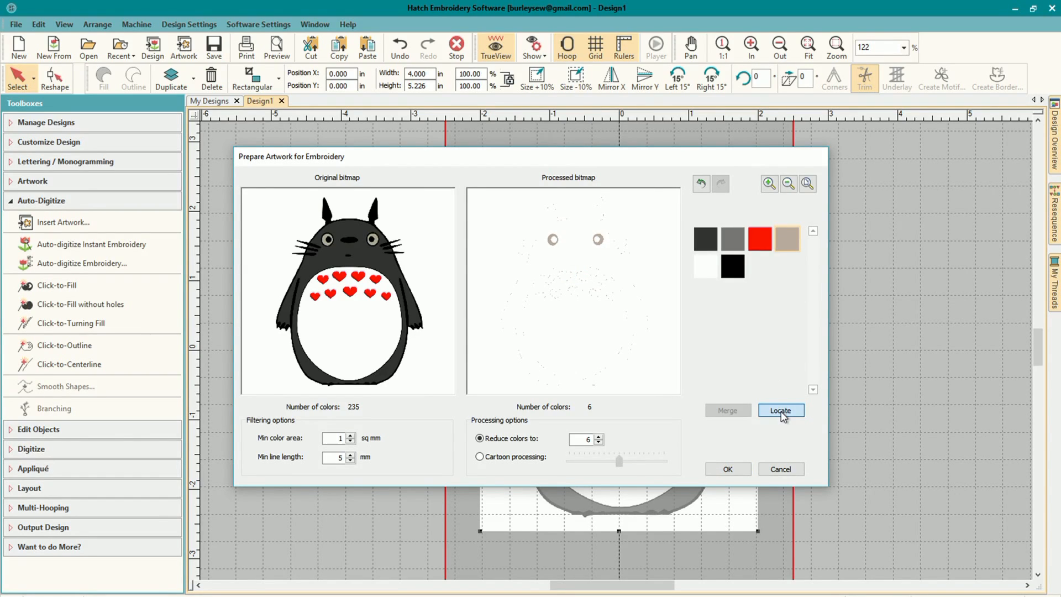
click(780, 410)
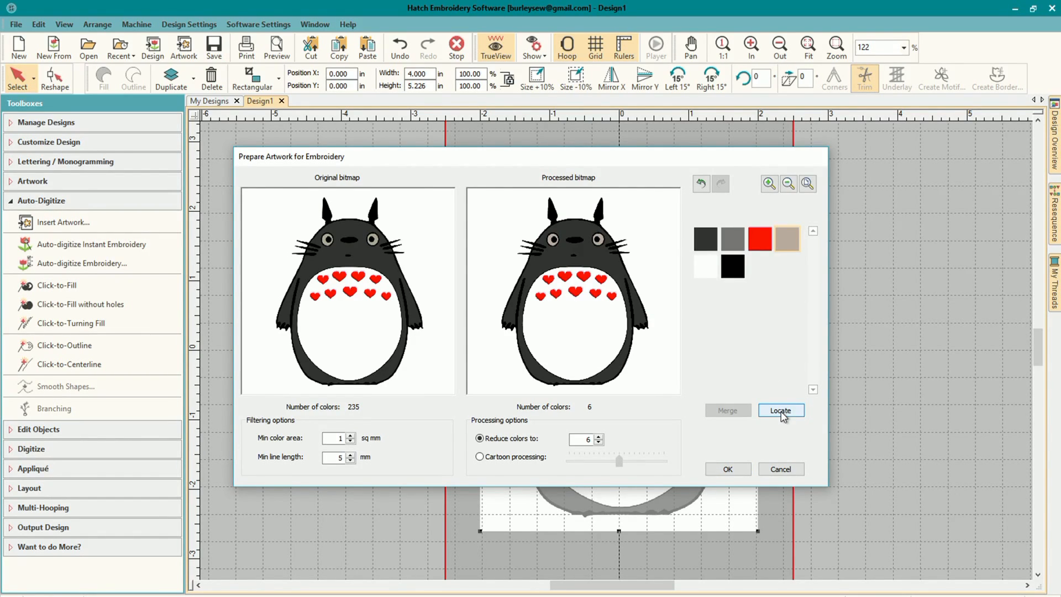
click(780, 410)
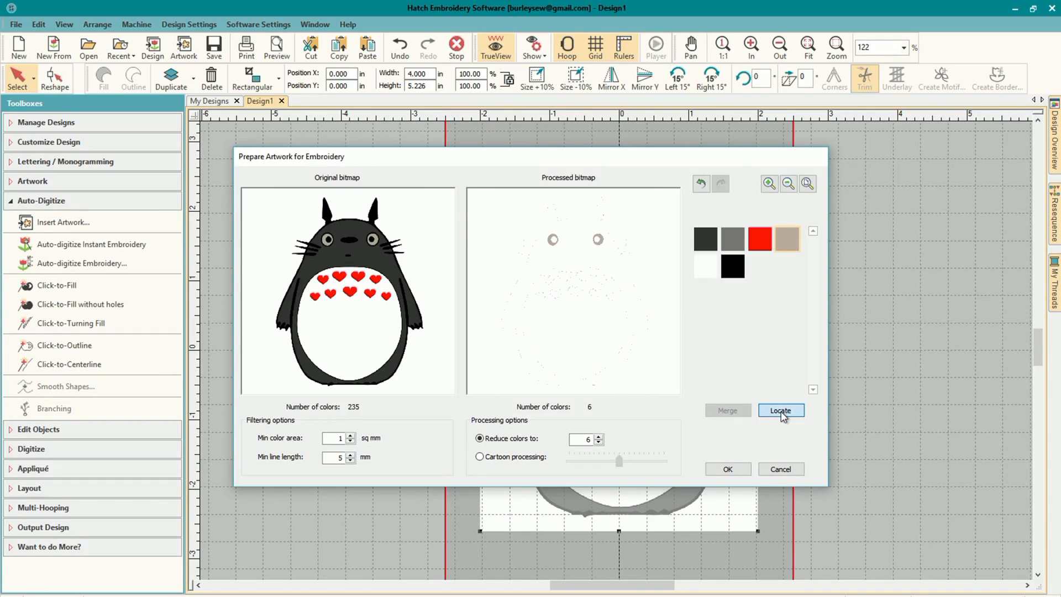
click(781, 410)
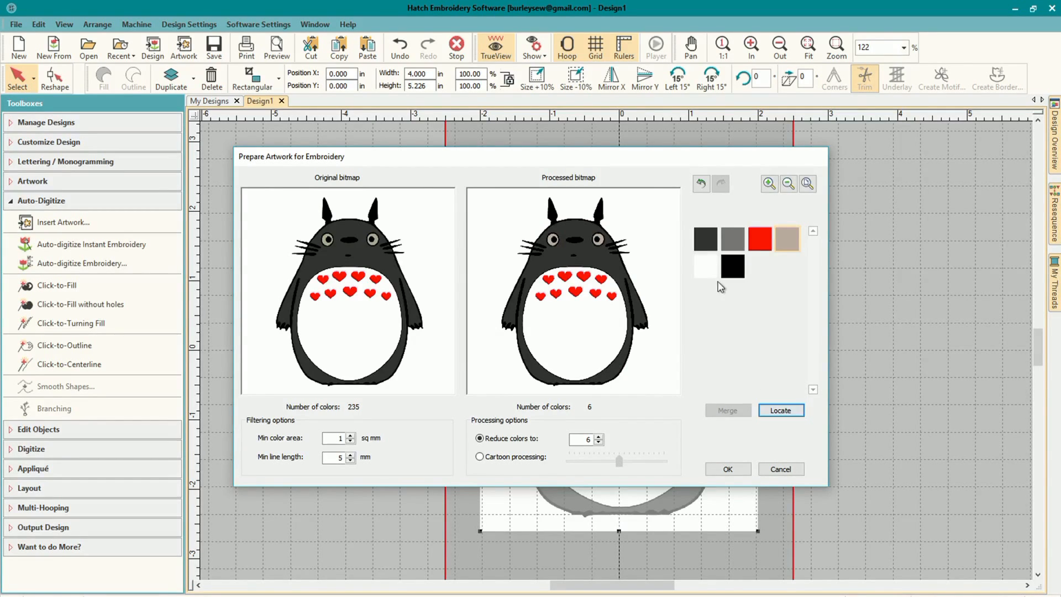
mouse_move(681, 283)
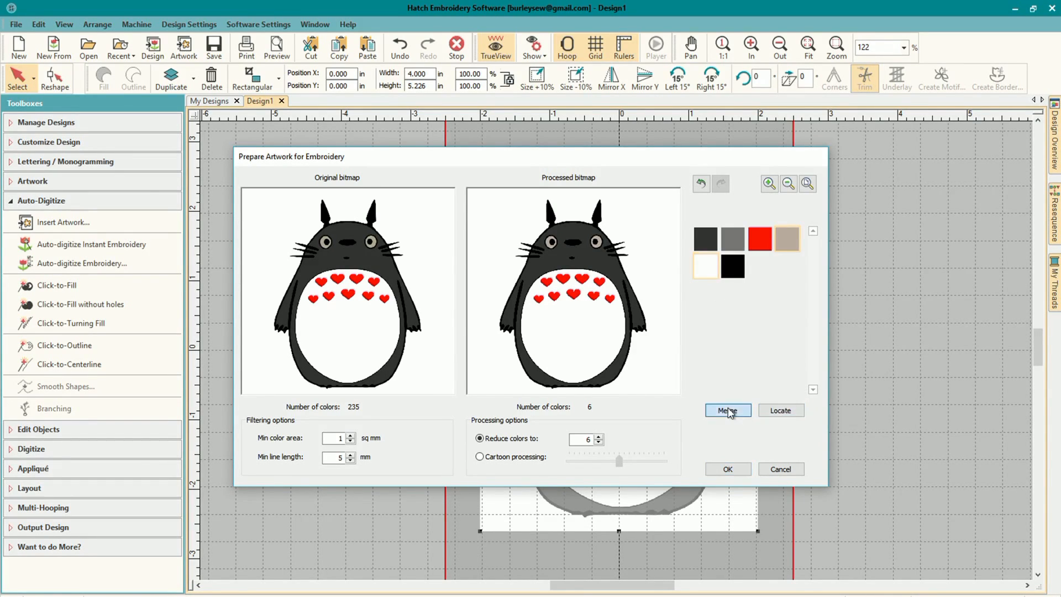
Merge the beige swatch into white, then locate the white and dark grey colours
click(728, 410)
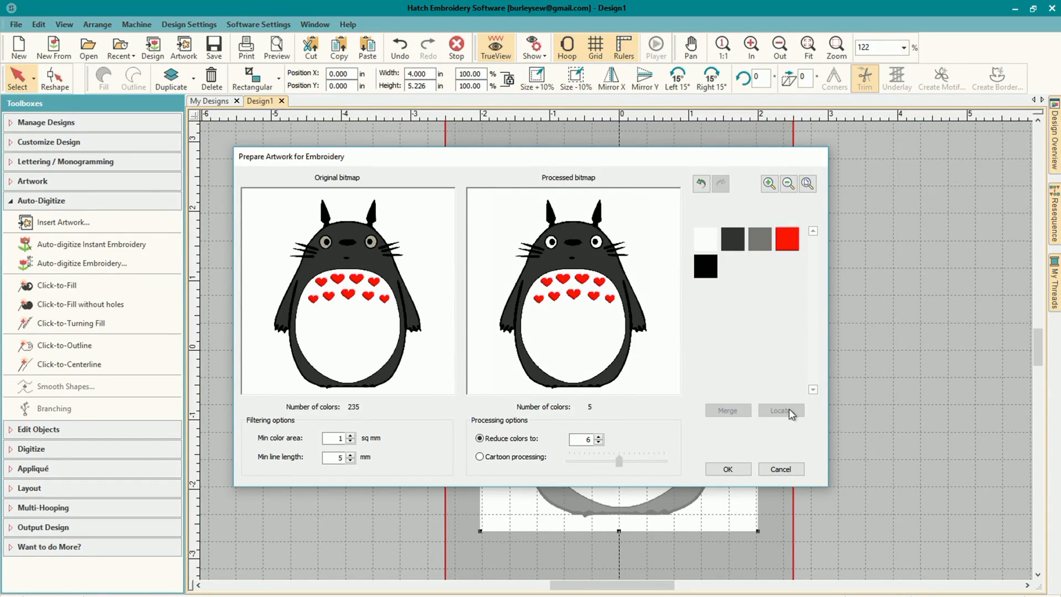
click(780, 411)
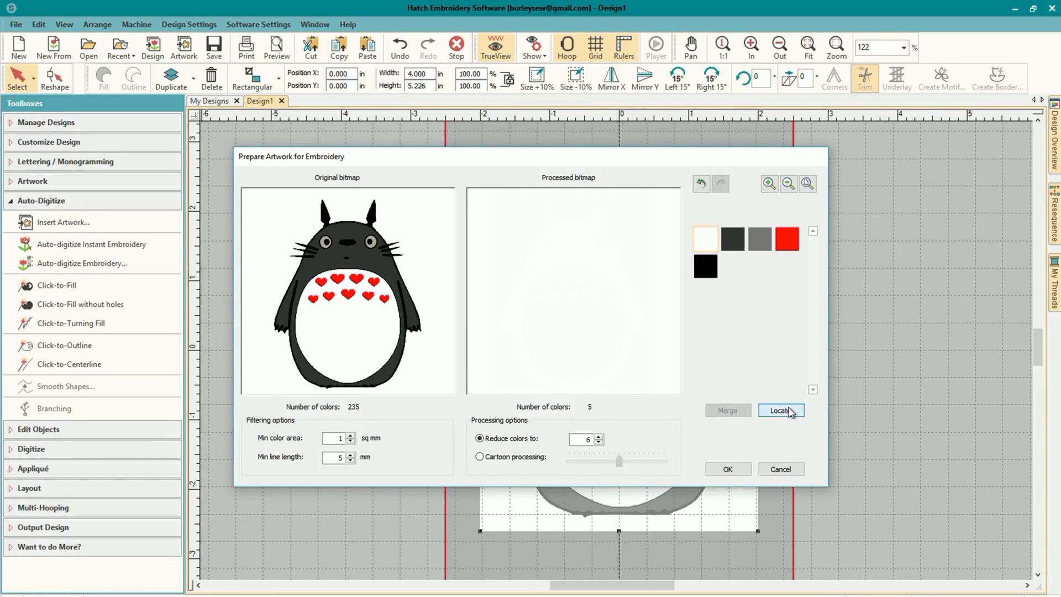
click(780, 411)
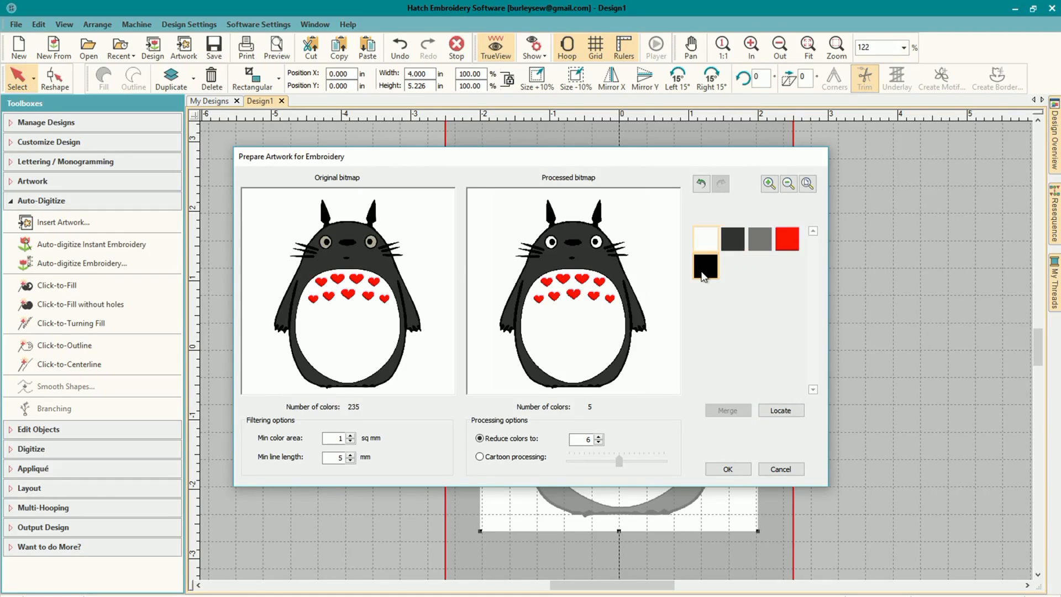
mouse_move(705, 265)
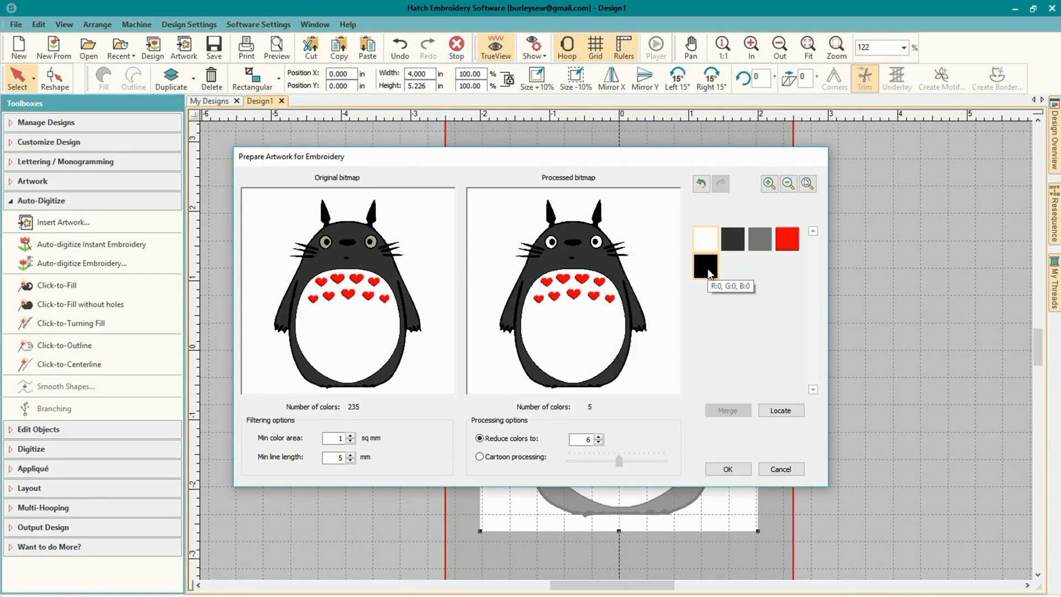
click(706, 265)
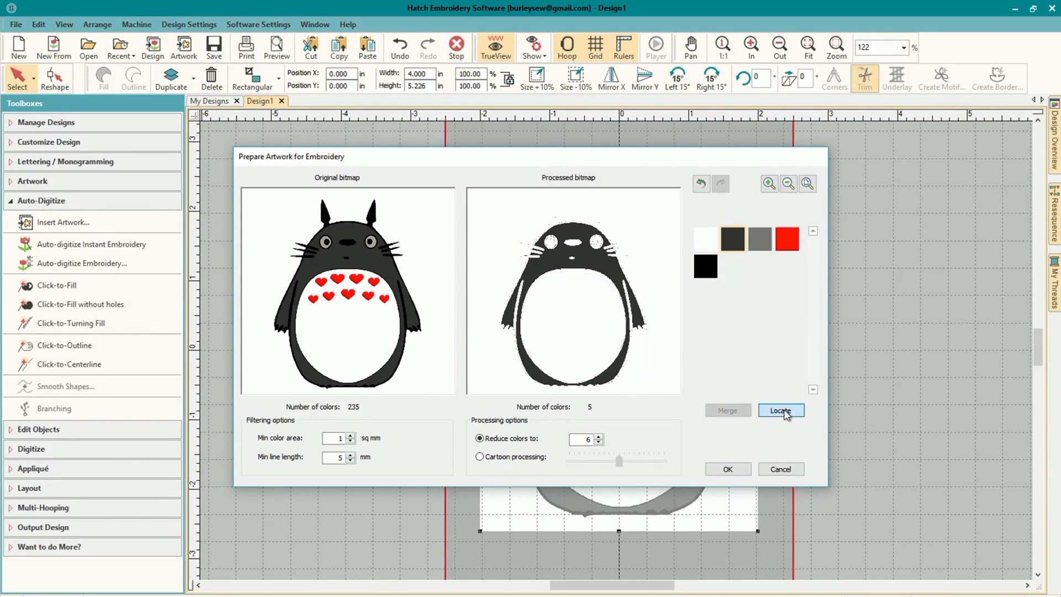
Merge mid grey into black, check dark grey, and accept the four-colour artwork
click(759, 238)
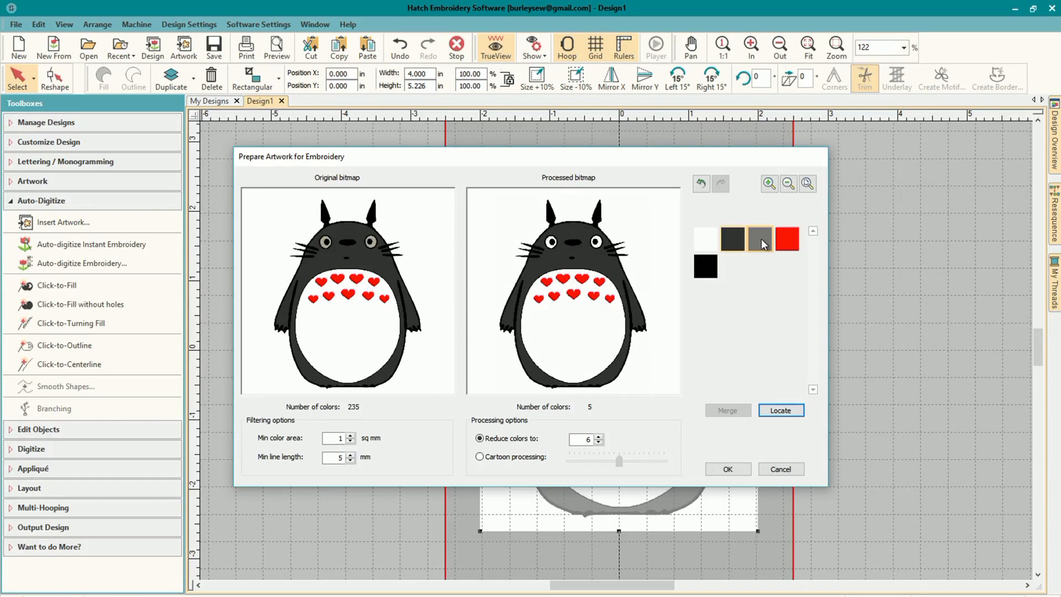
click(781, 410)
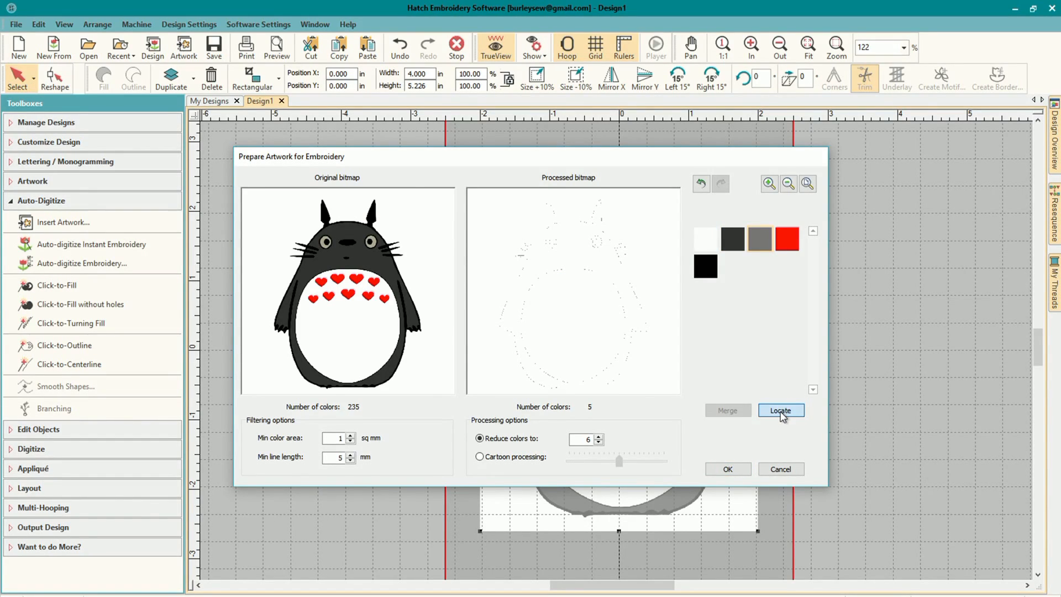
click(781, 410)
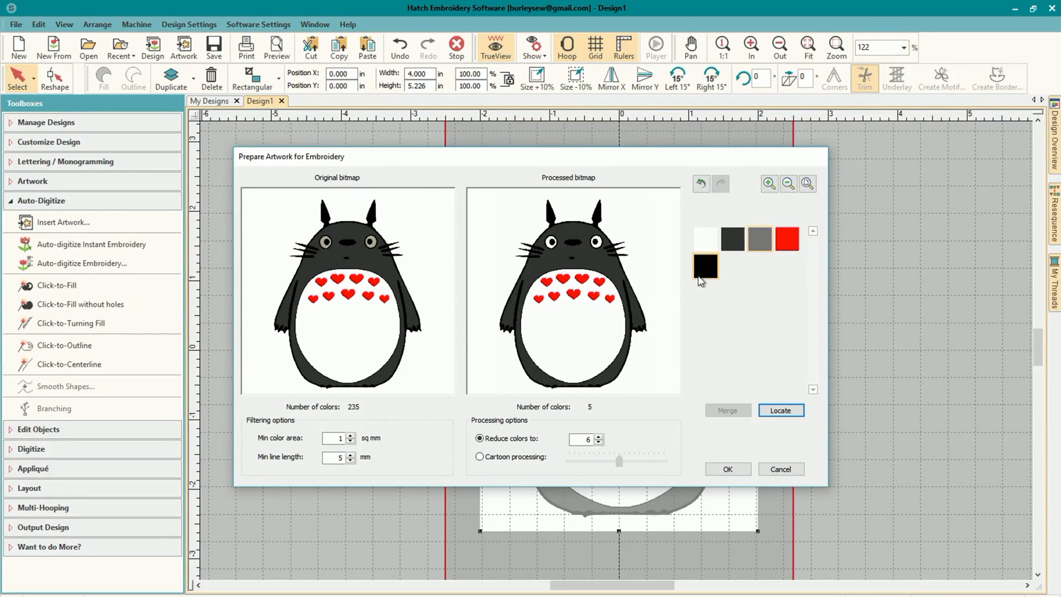
click(705, 267)
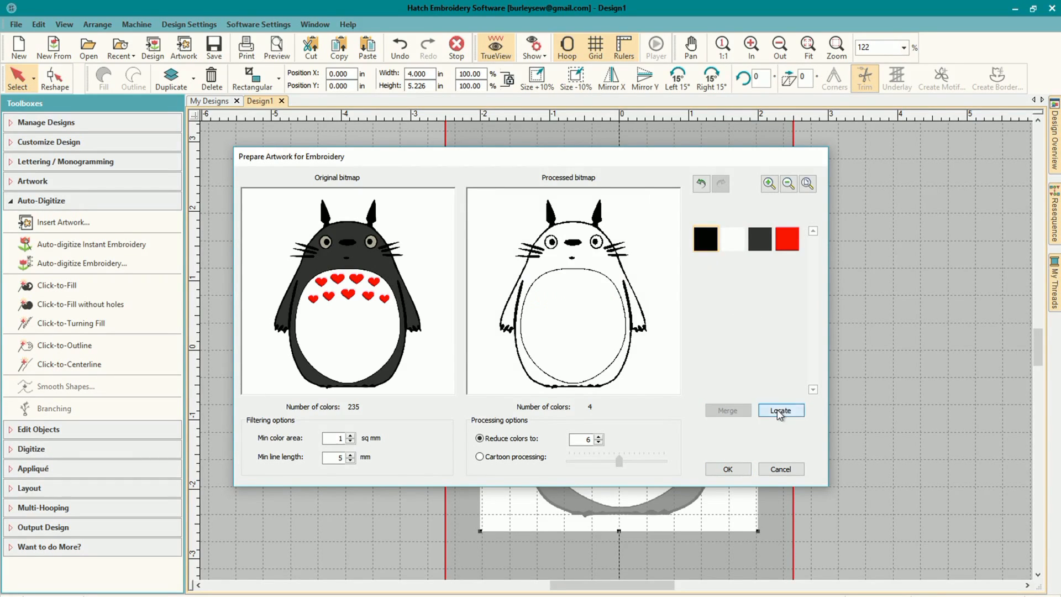
click(780, 411)
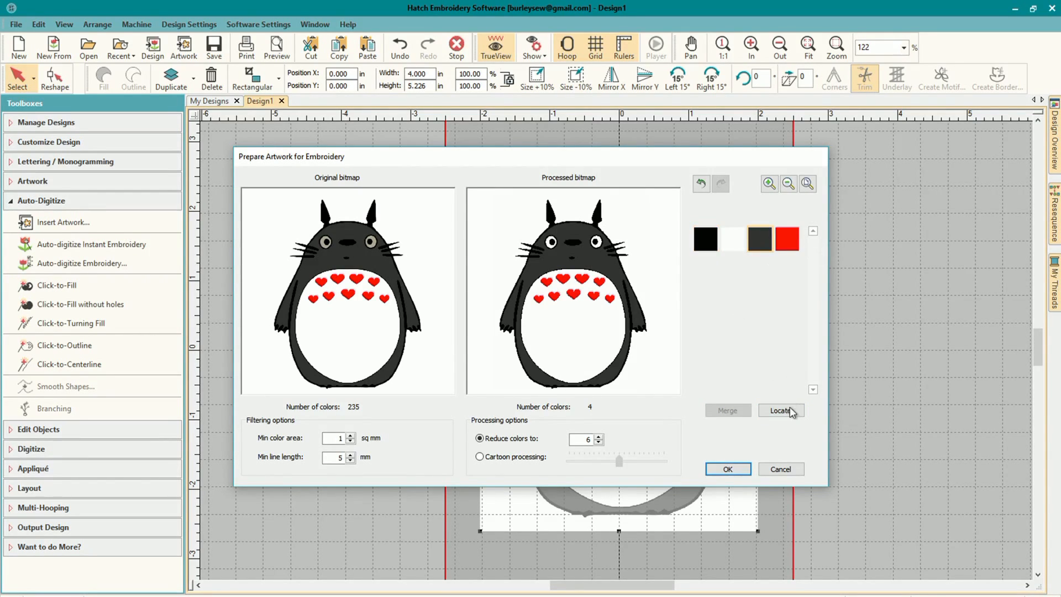
click(780, 410)
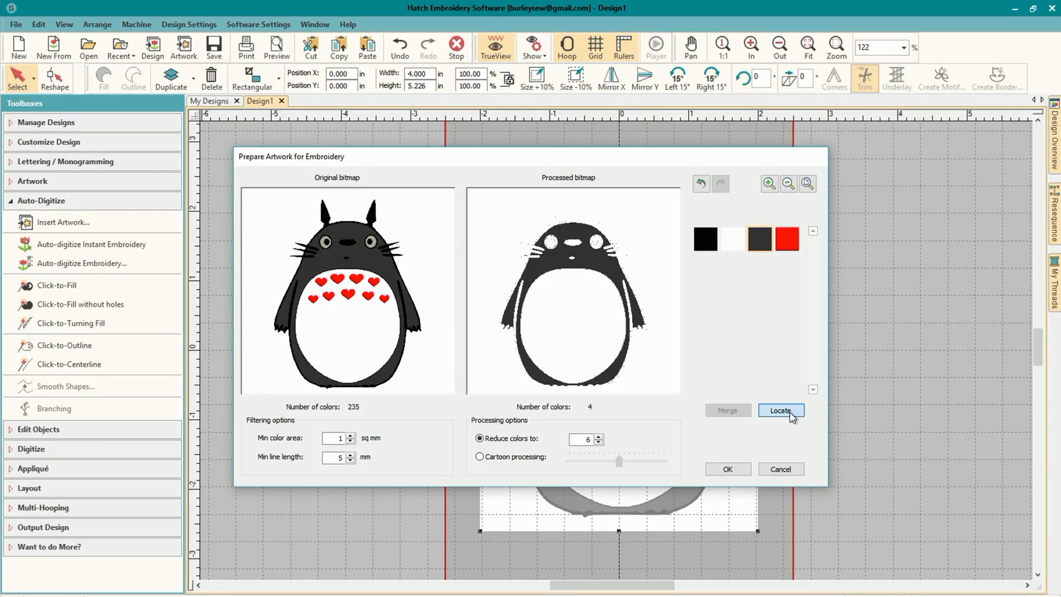
click(781, 411)
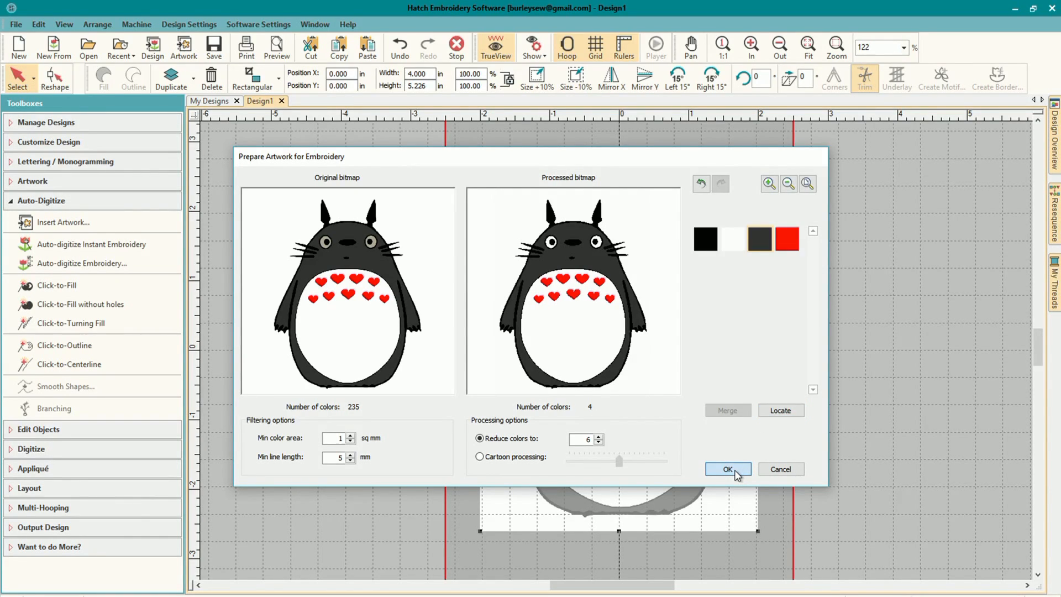
click(727, 470)
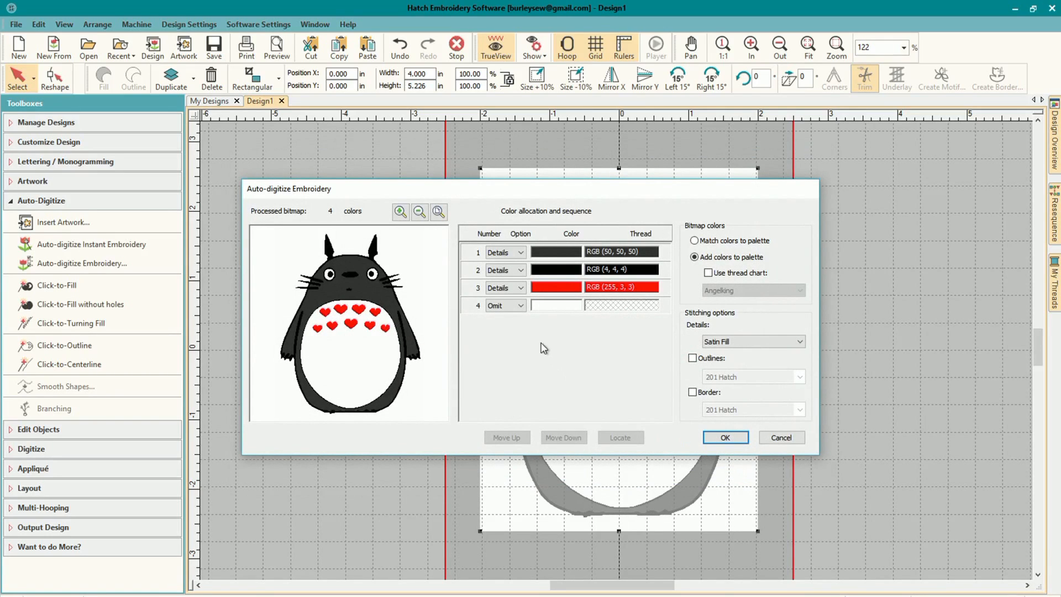
Assign Fill to white and grey, Details to black and red, locate grey, and digitize
click(504, 252)
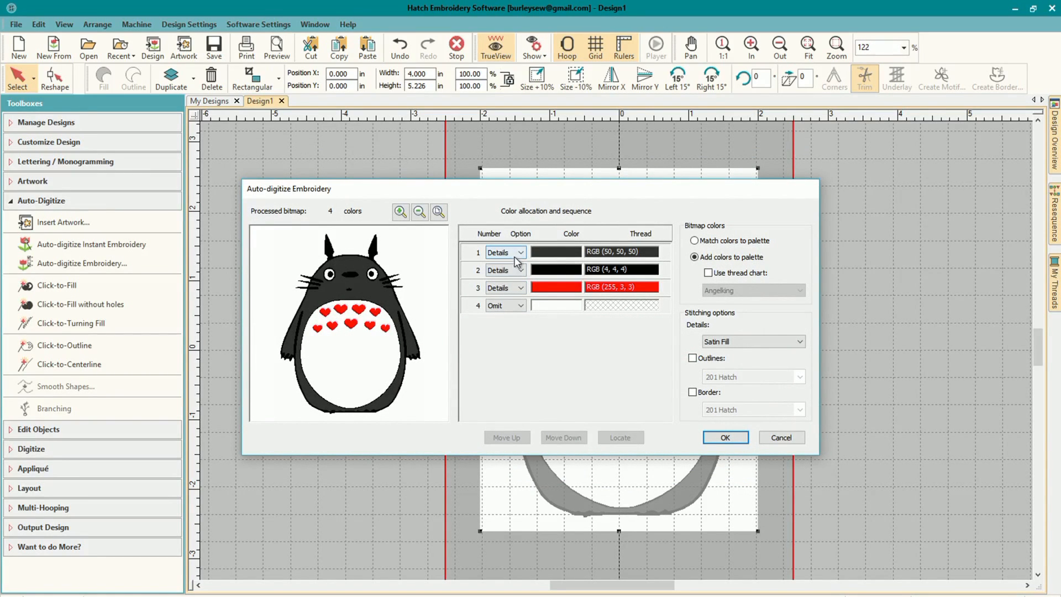
click(504, 252)
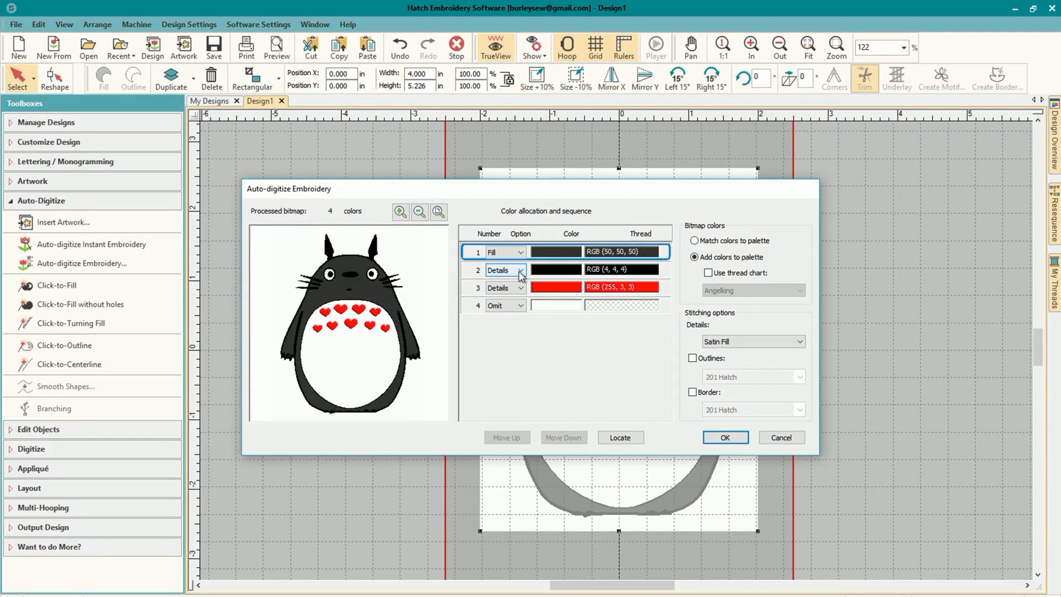
click(504, 305)
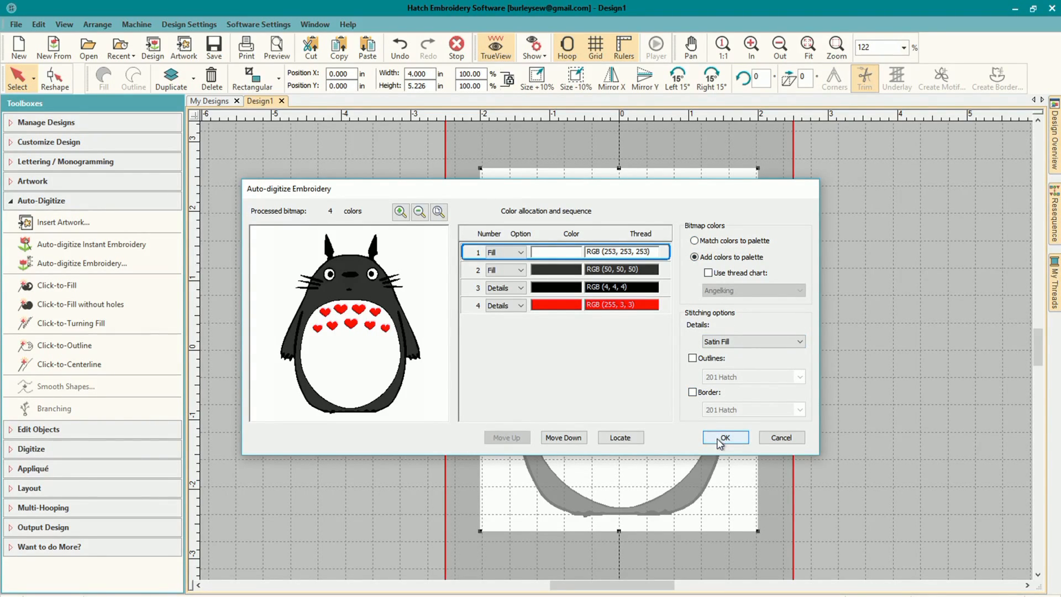
mouse_move(577, 280)
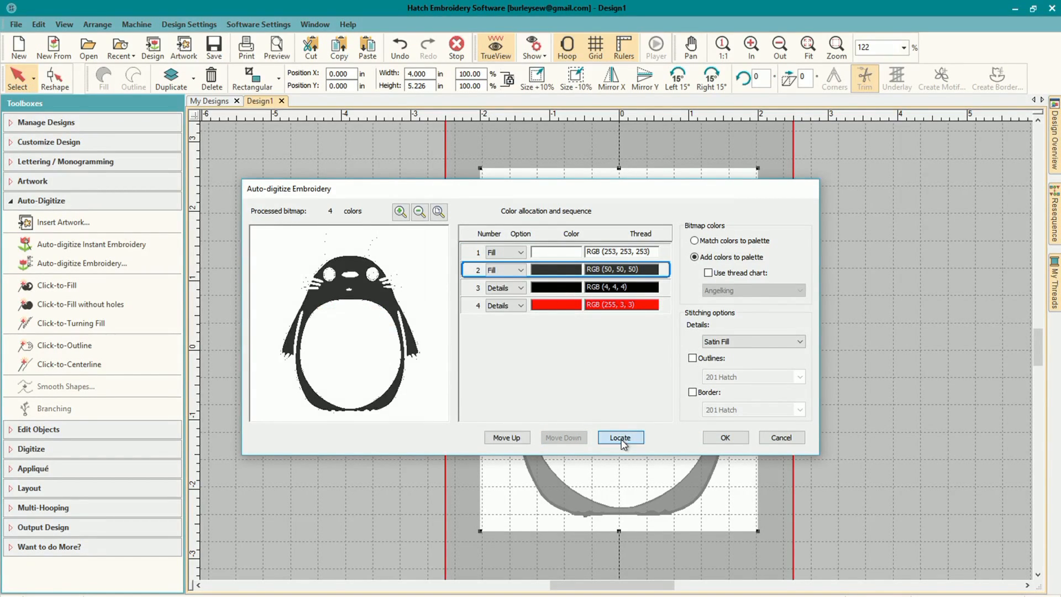
click(619, 437)
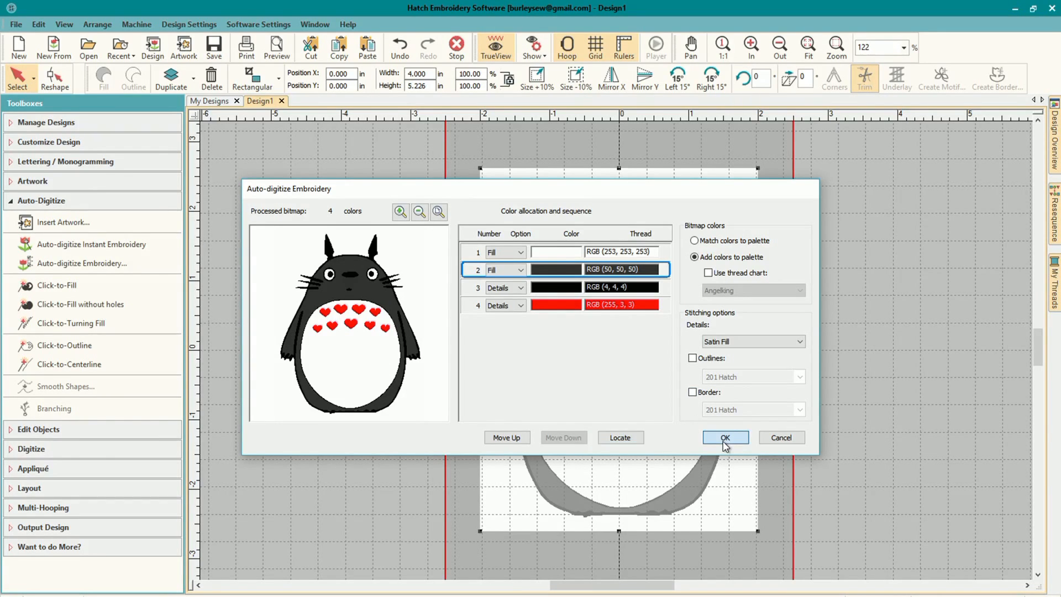
click(725, 437)
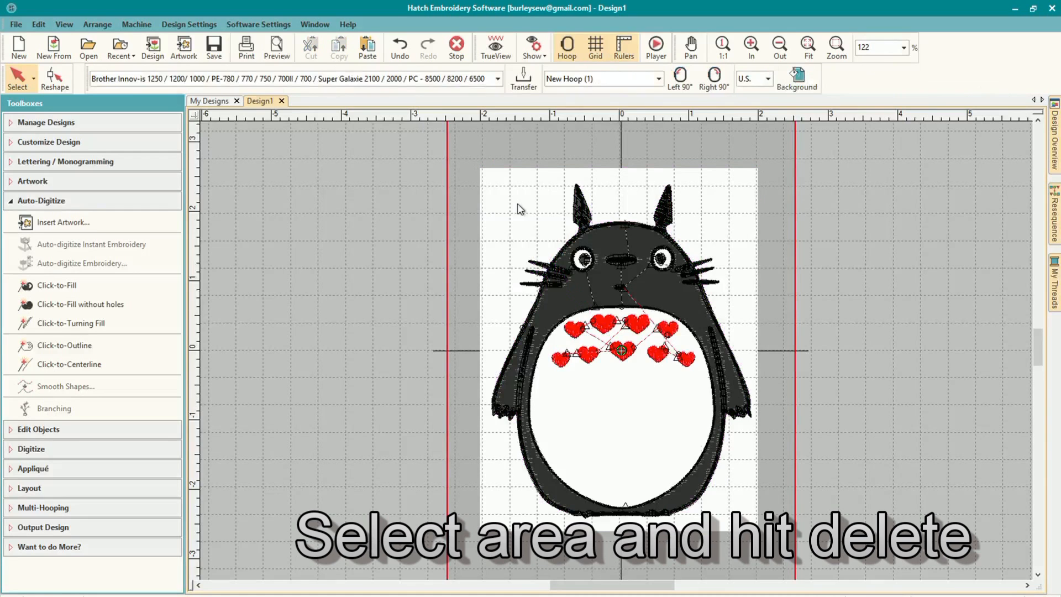
Delete the leftover background artwork, turn on TrueView, and select the dark body fill
click(619, 350)
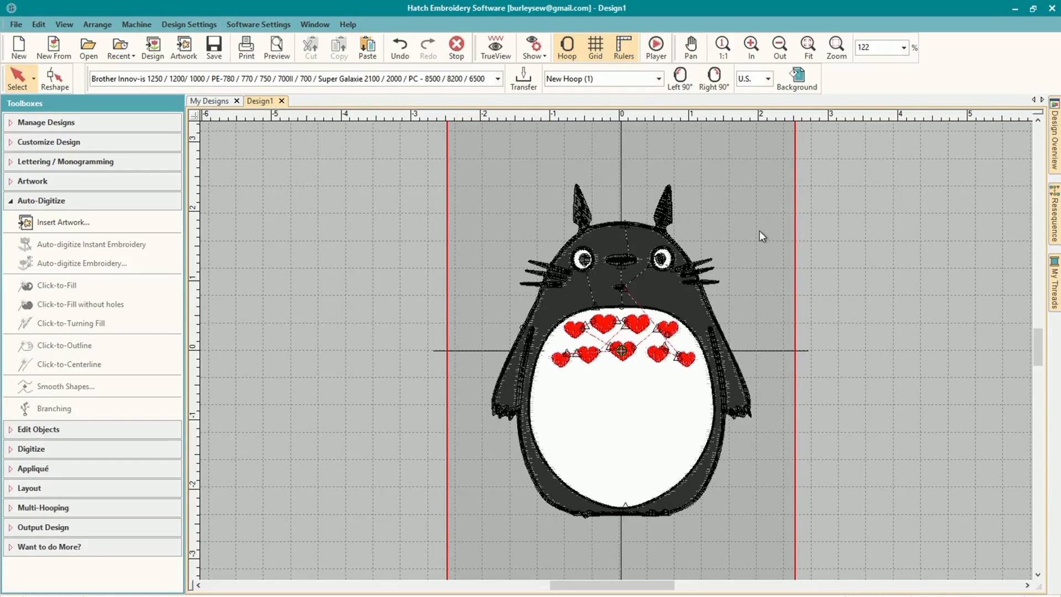
click(495, 48)
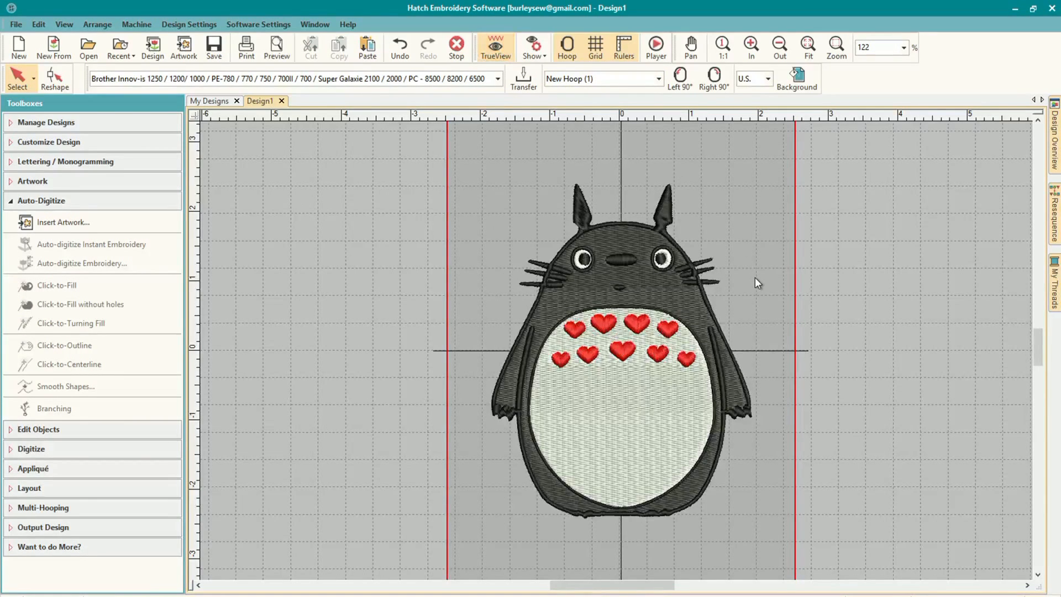
click(623, 291)
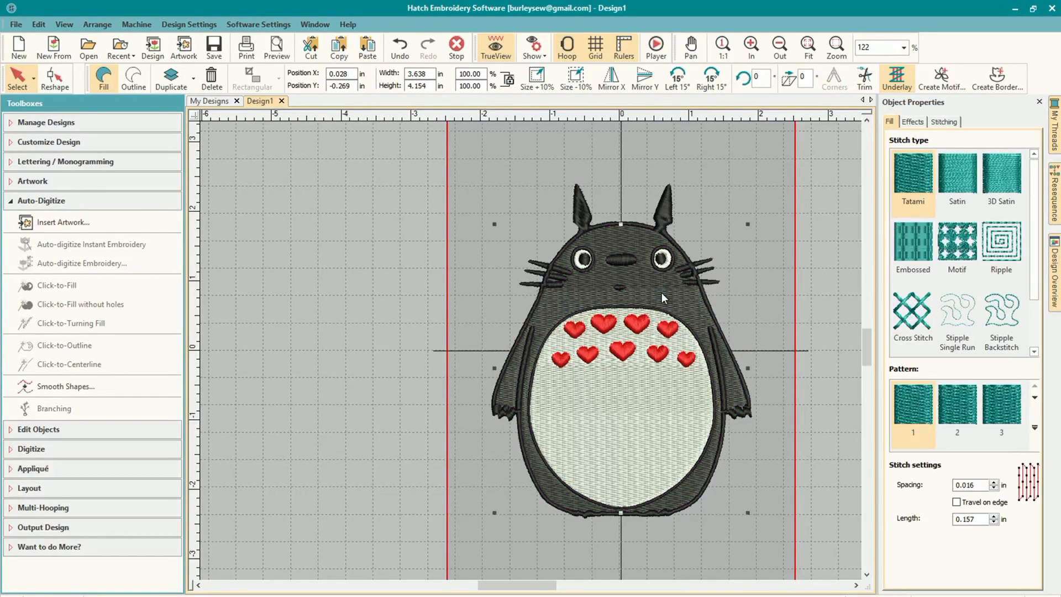
Open the body fill's Object Properties and pick a new tatami pattern from the gallery
click(956, 173)
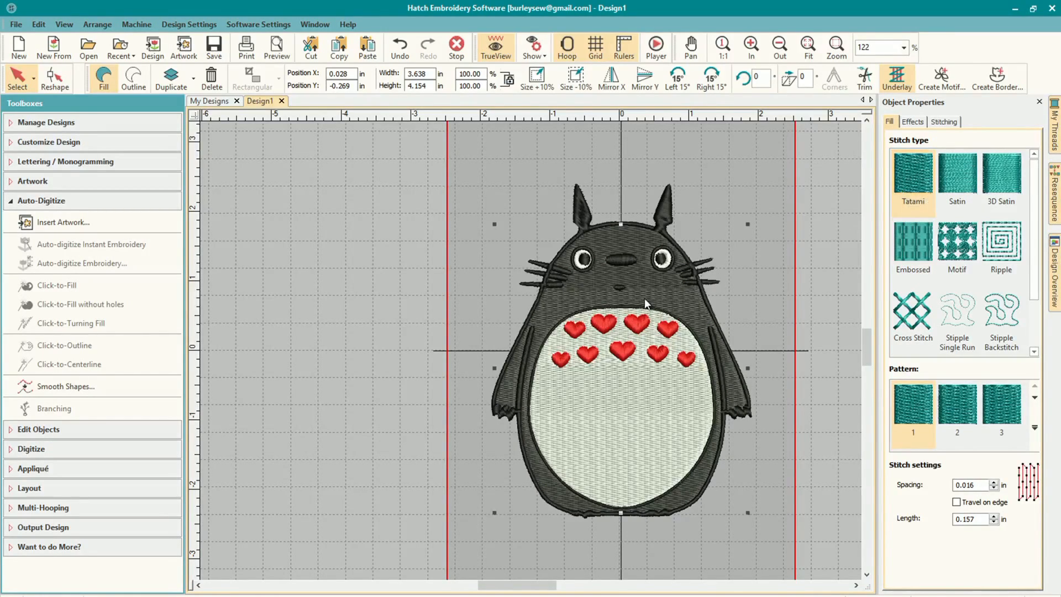
double_click(621, 368)
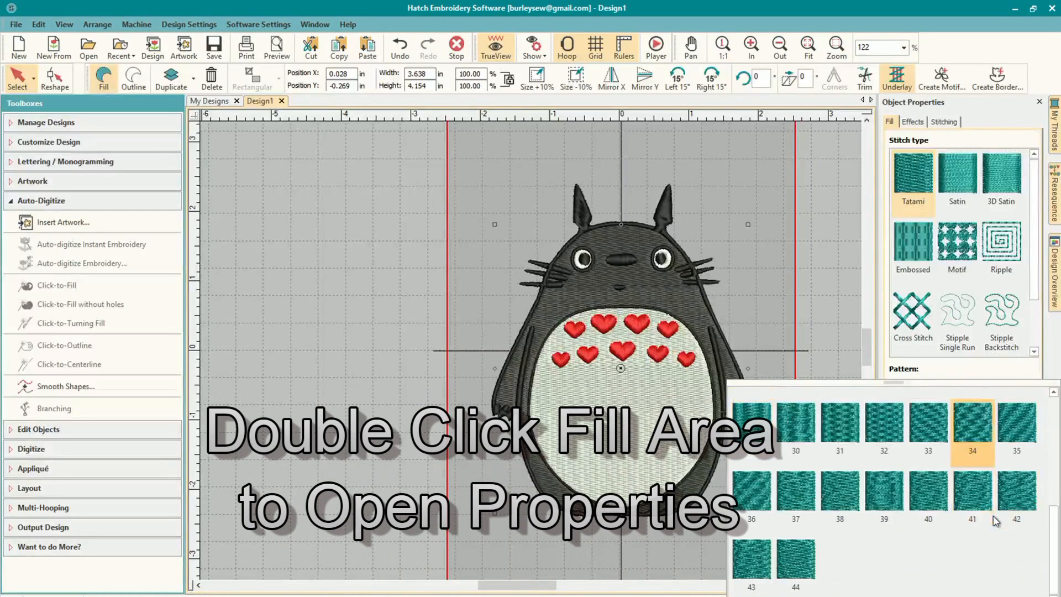
click(839, 421)
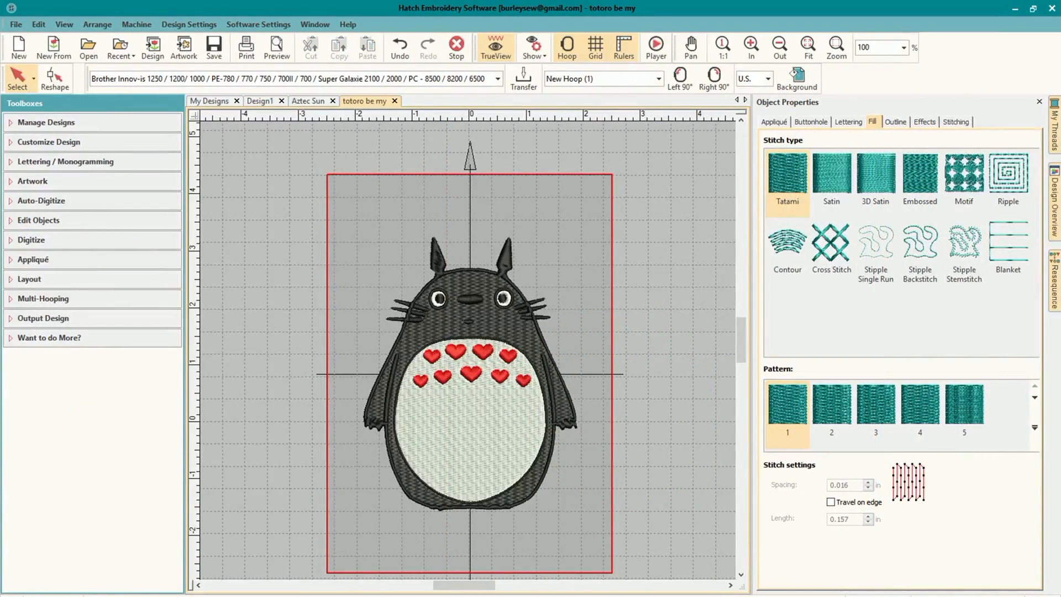
mouse_move(441, 358)
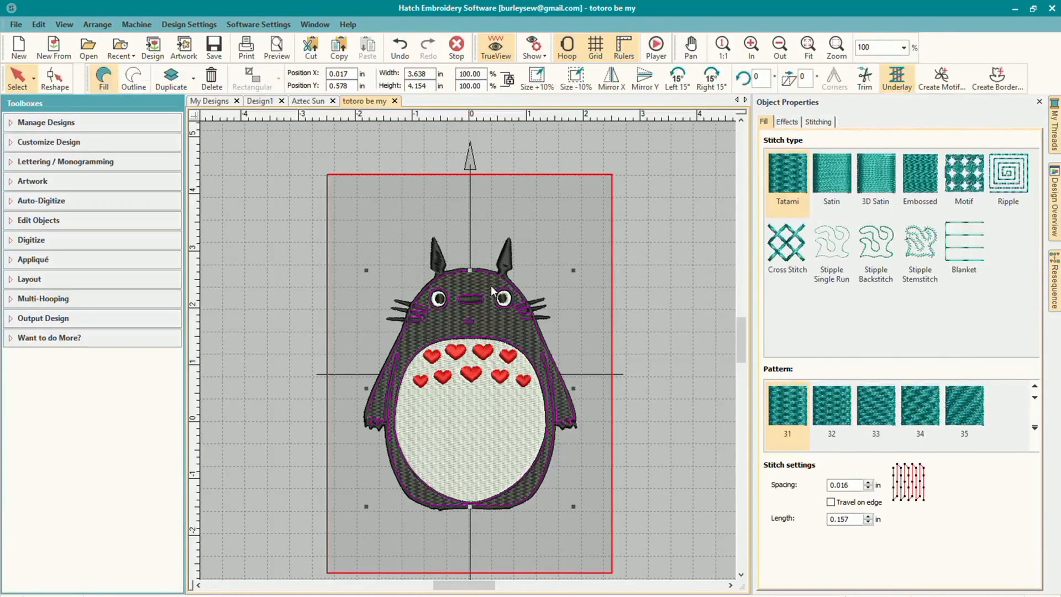
Set Machine & Hoop to Manual hoop position, then drag Totoro into place within the hoop
right_click(470, 284)
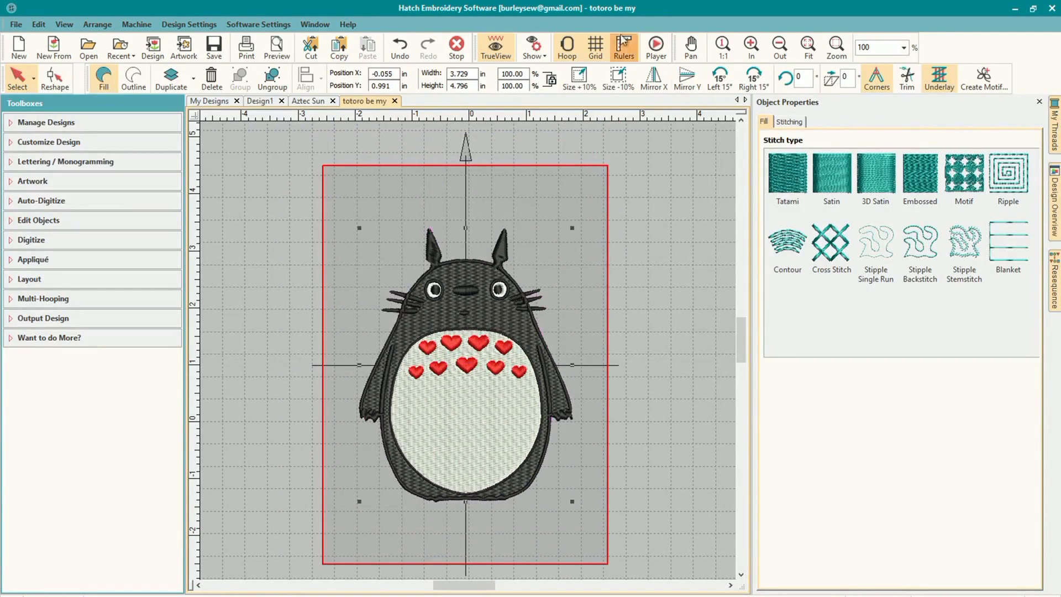
click(258, 24)
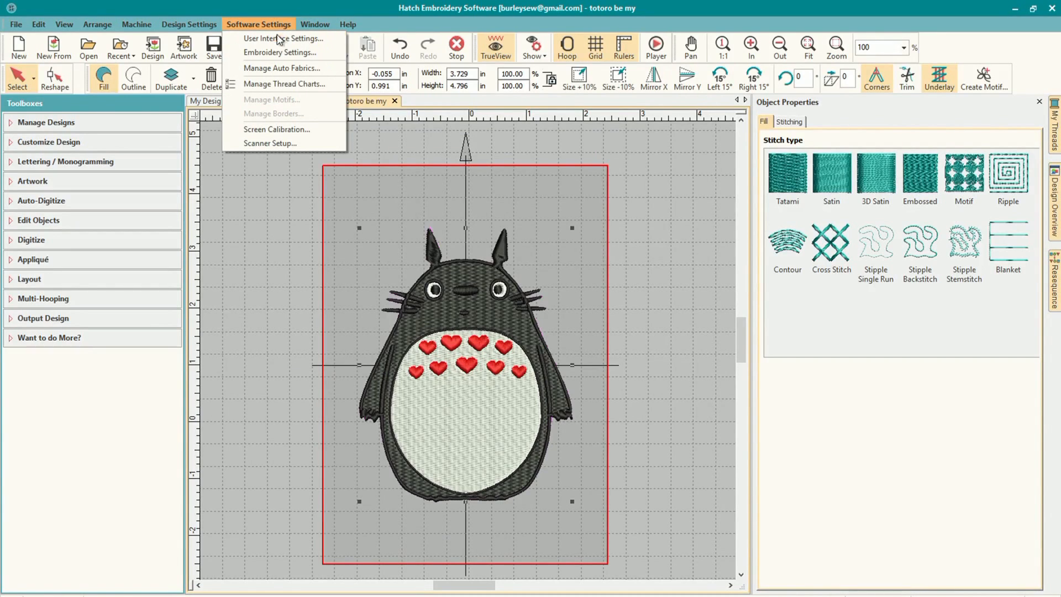
mouse_move(280, 52)
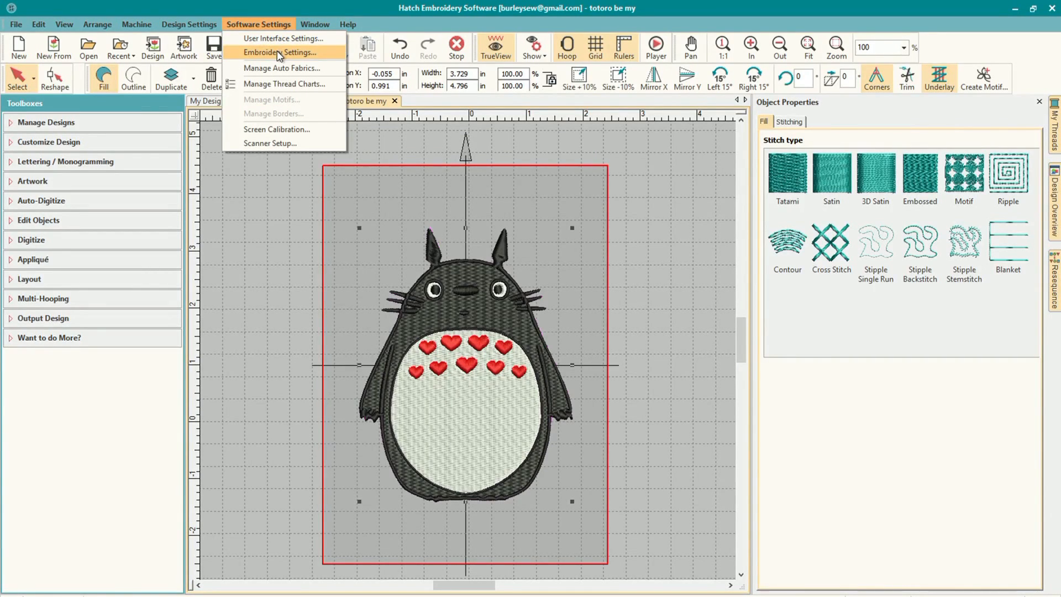
click(281, 53)
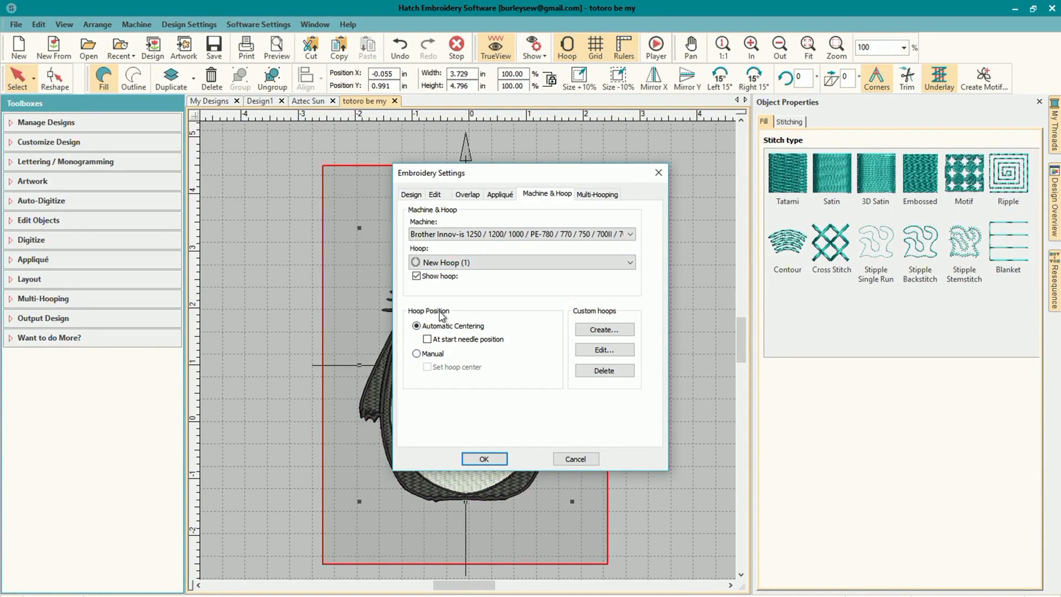
click(417, 353)
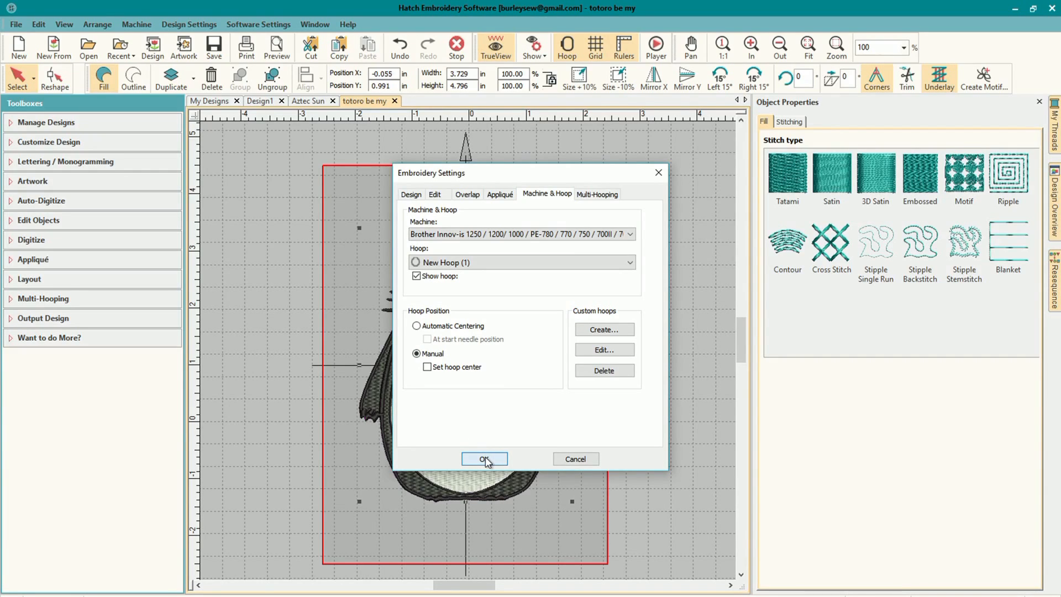
click(485, 458)
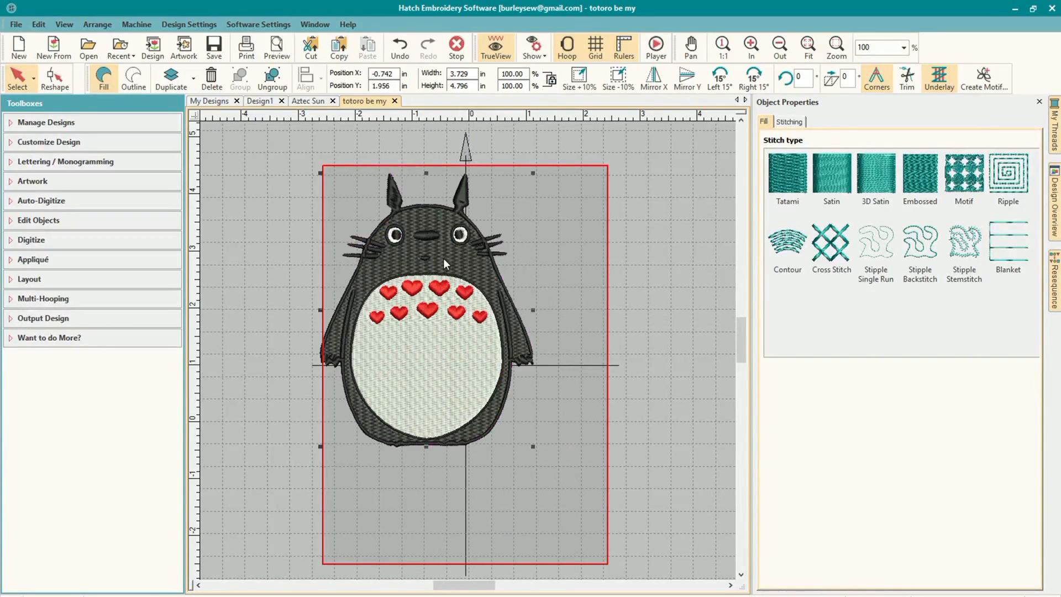
drag(447, 264, 497, 335)
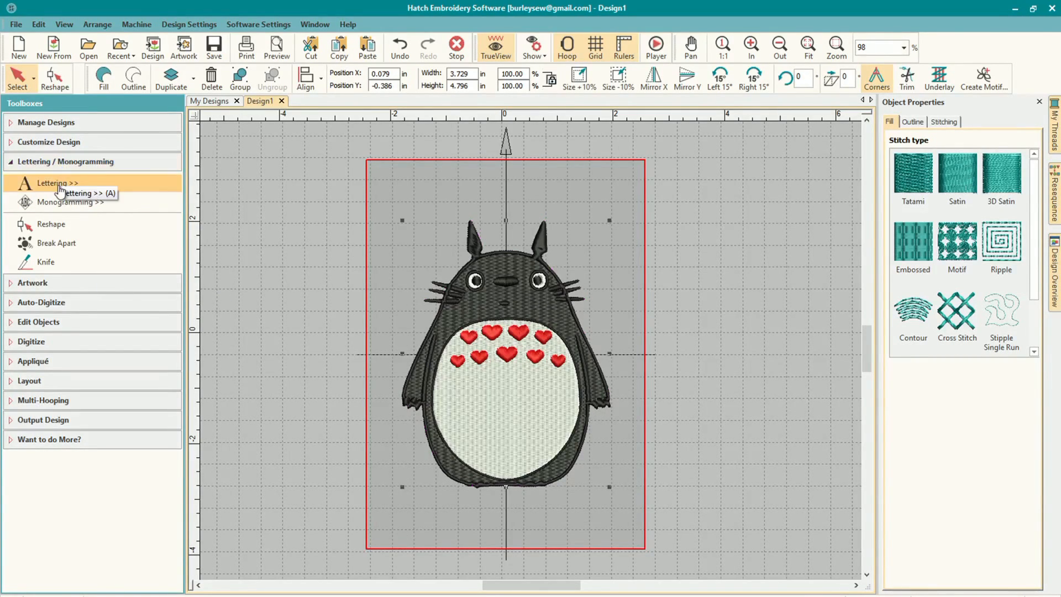
Add the 'BE MY TOTORO' lettering and choose Bodoni from the font list
click(50, 183)
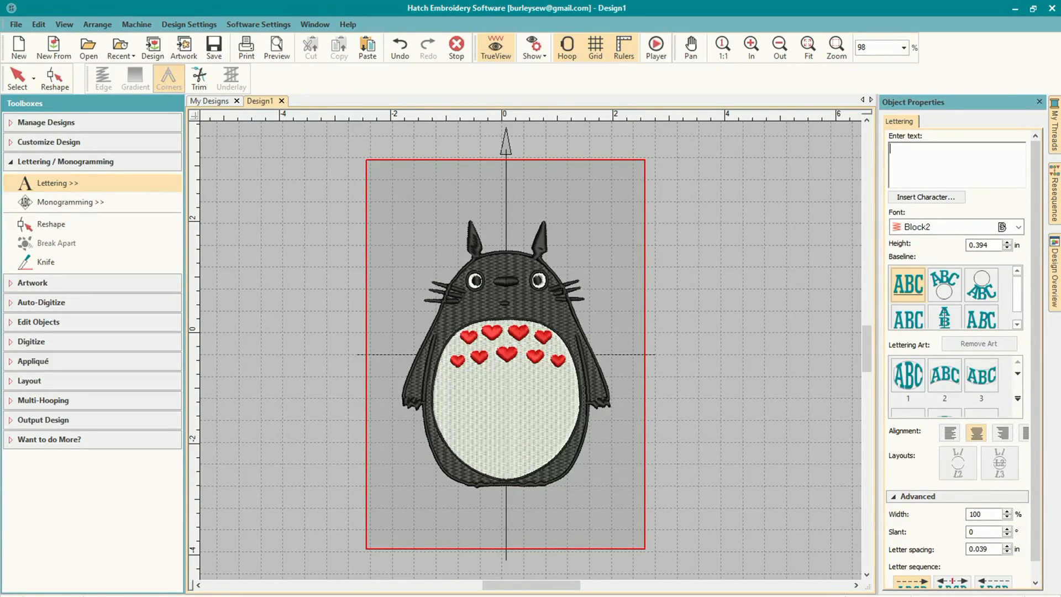
text(BE MY TOTORO)
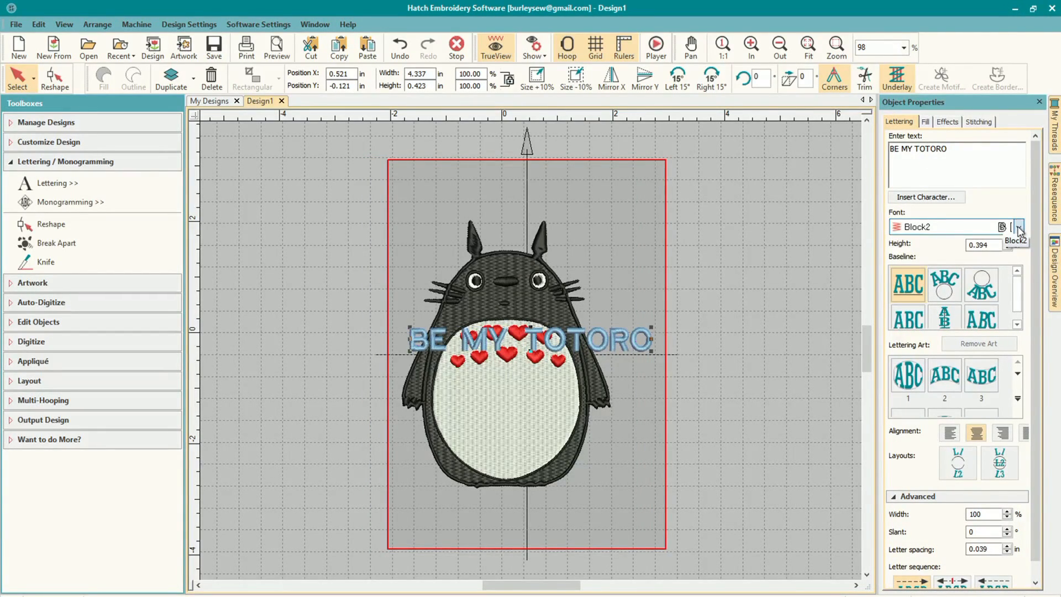
click(1021, 226)
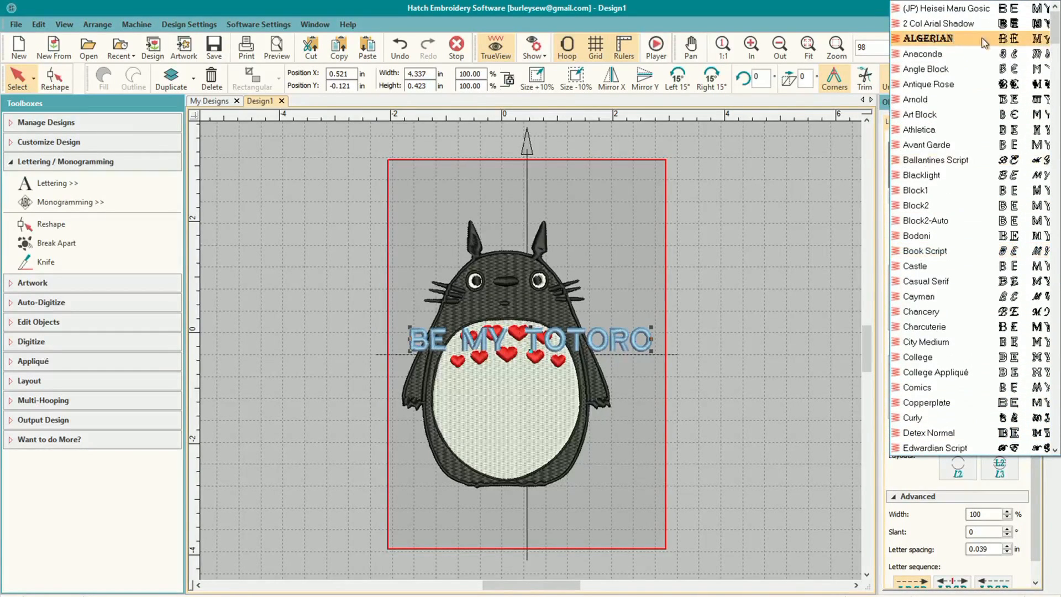
scroll(down, 3)
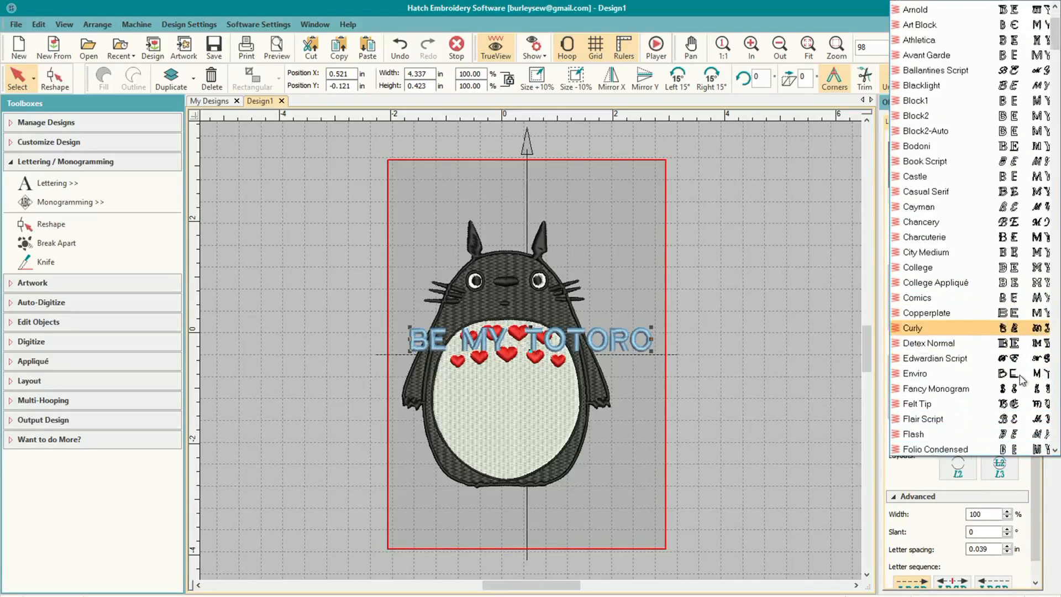
scroll(down, 3)
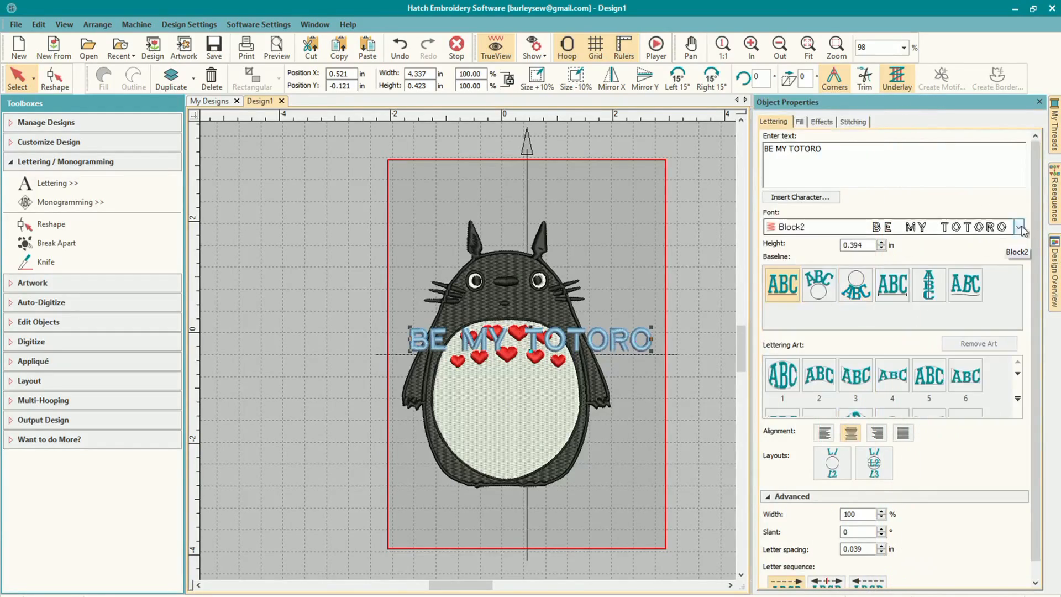
click(1023, 227)
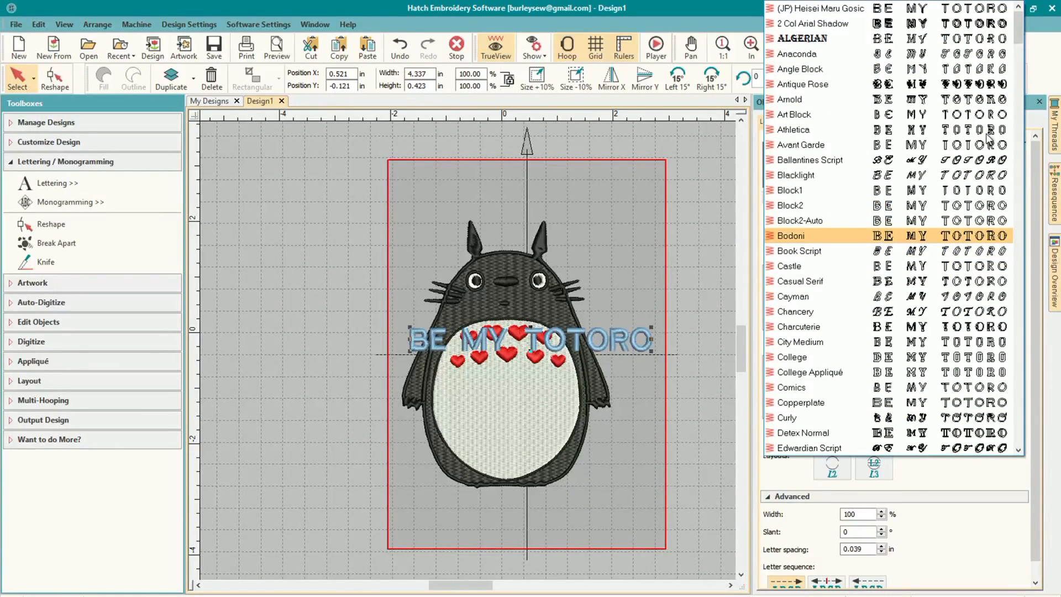
click(812, 69)
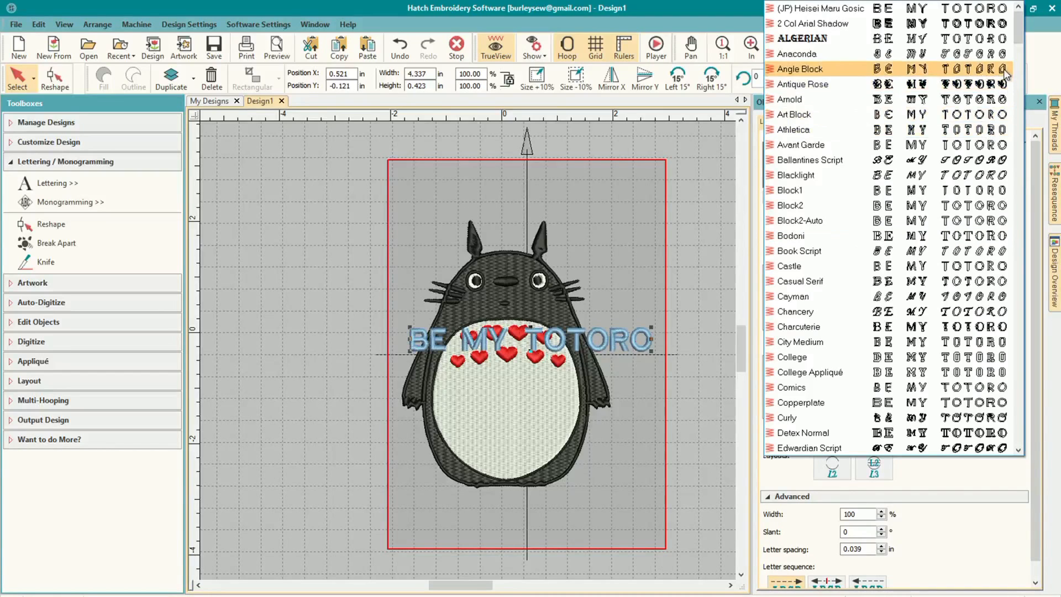
click(799, 251)
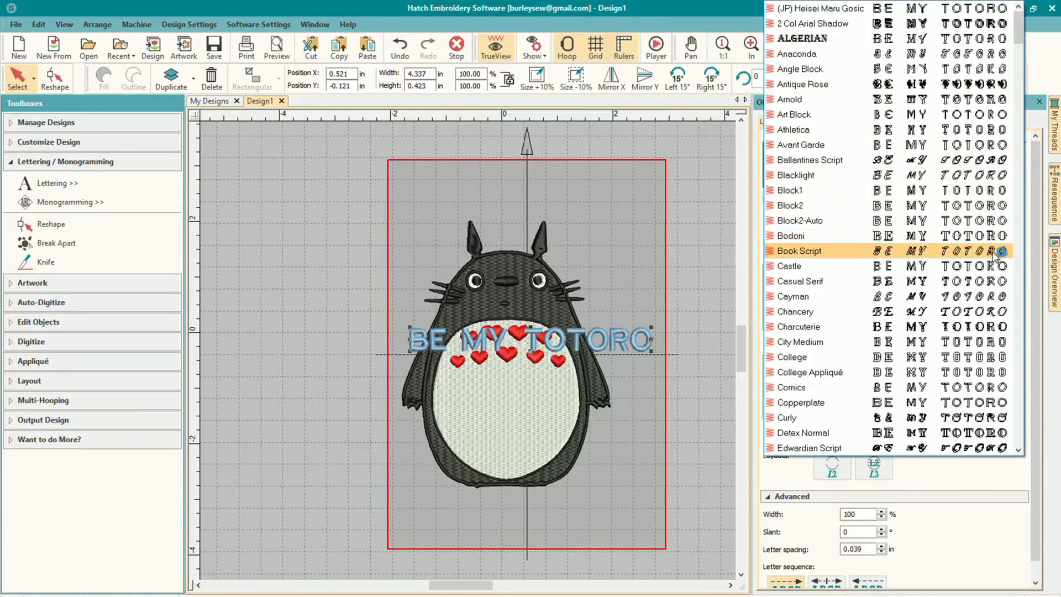
click(790, 235)
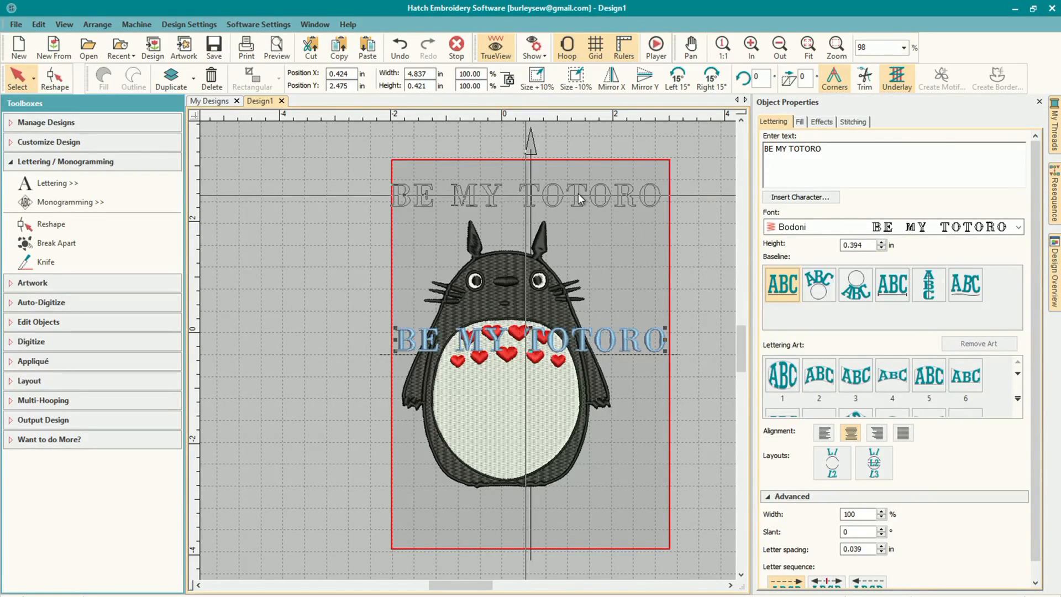
Apply an arc baseline, drag the lettering above Totoro's head, and browse the File and Edit menus
click(819, 284)
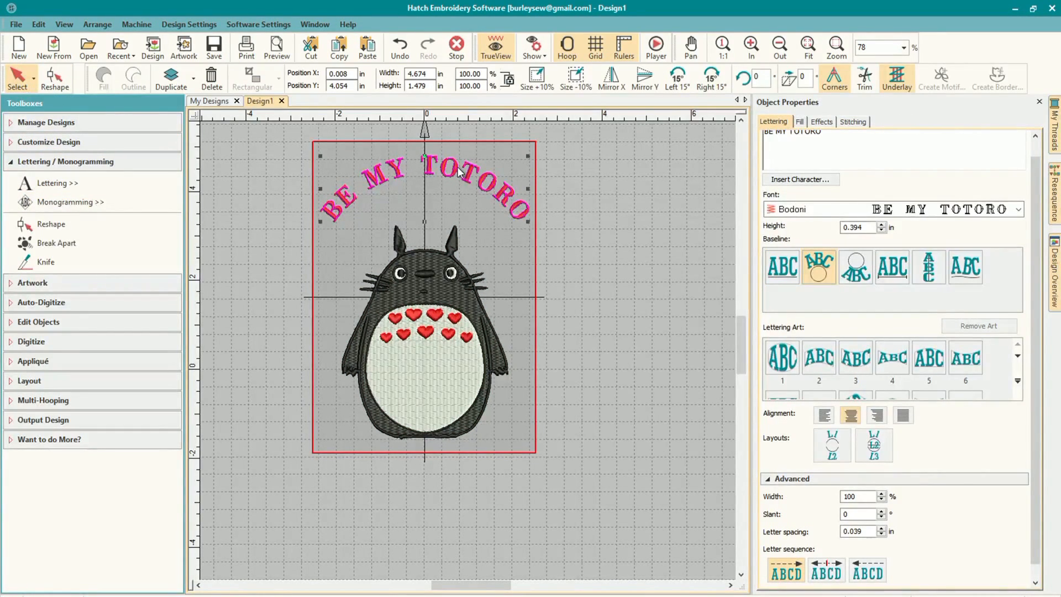
drag(426, 175, 426, 210)
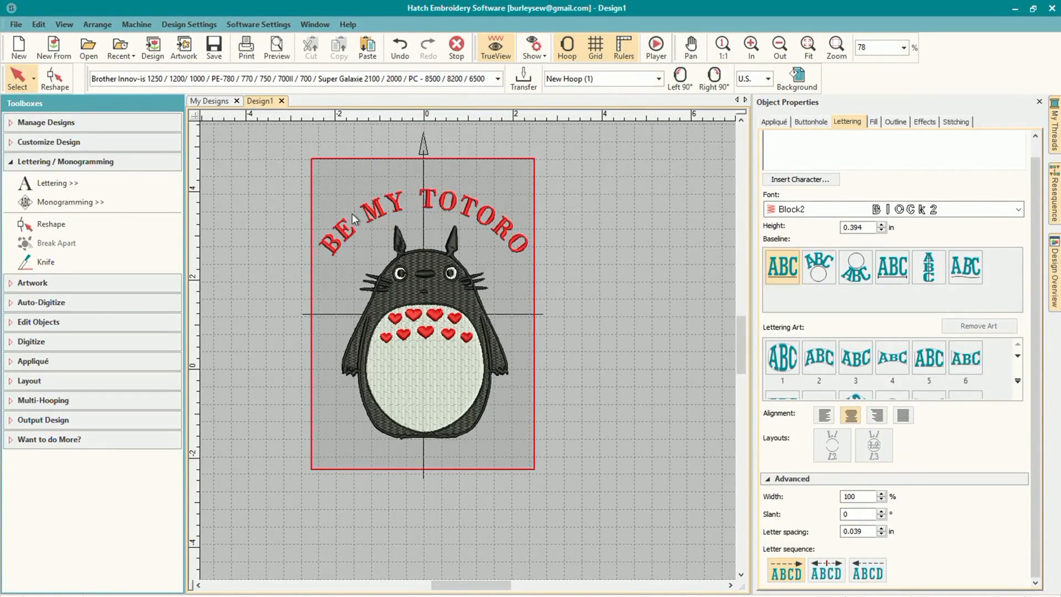
click(16, 24)
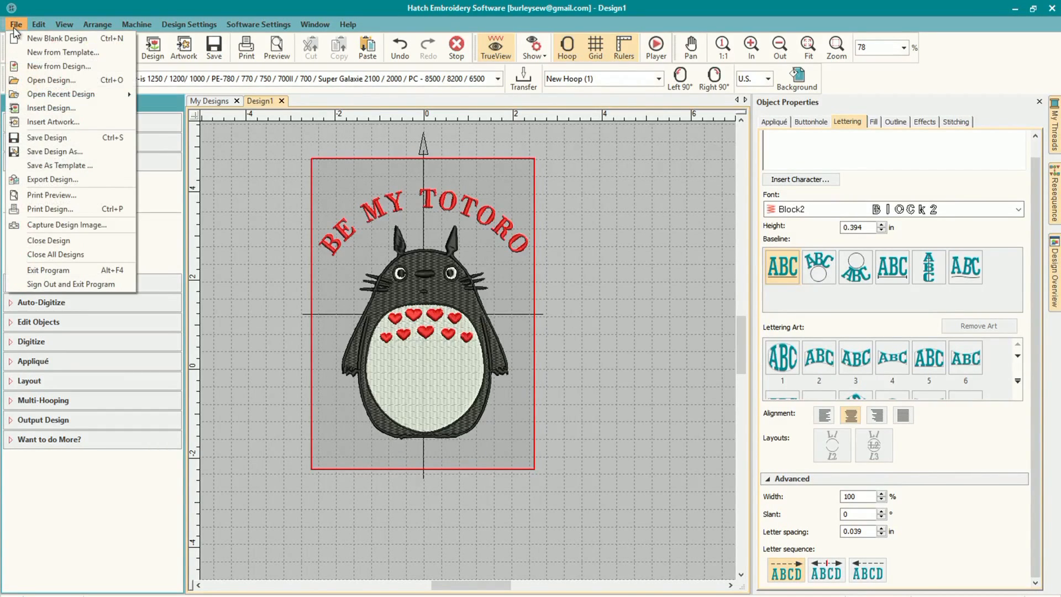
click(38, 25)
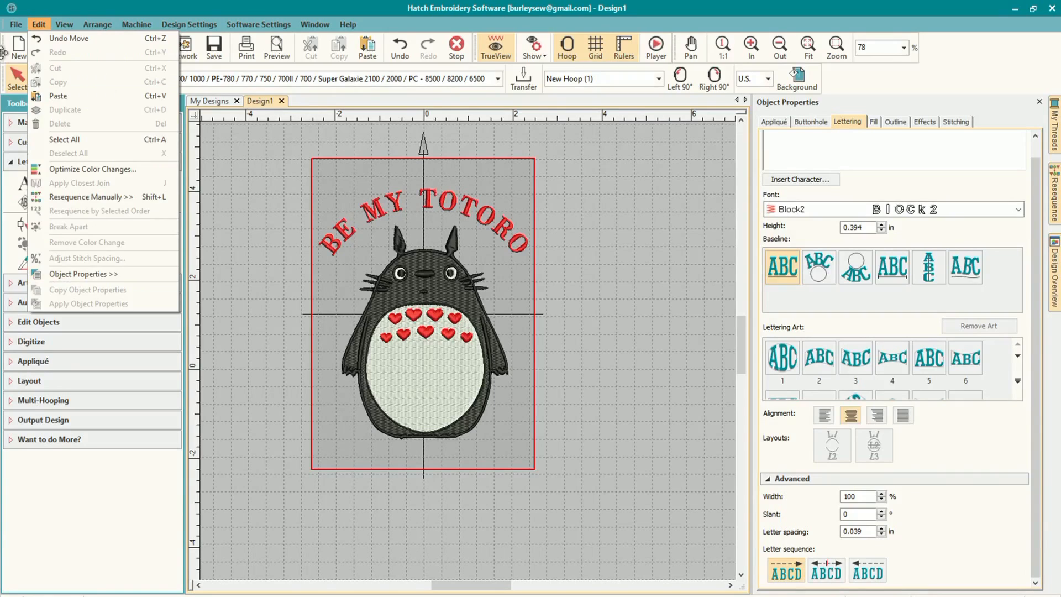
click(15, 25)
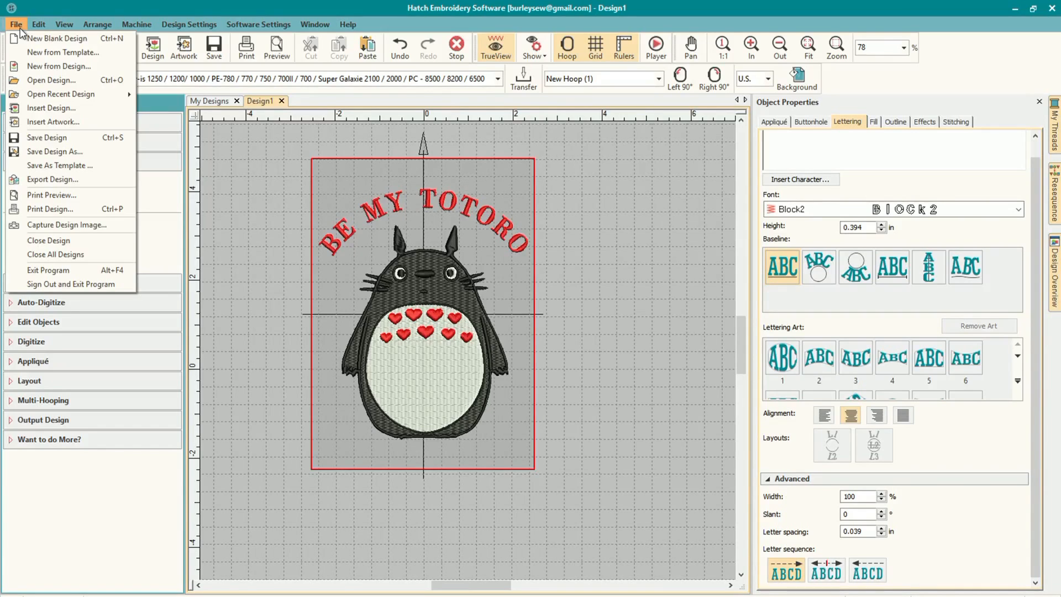
mouse_move(57, 39)
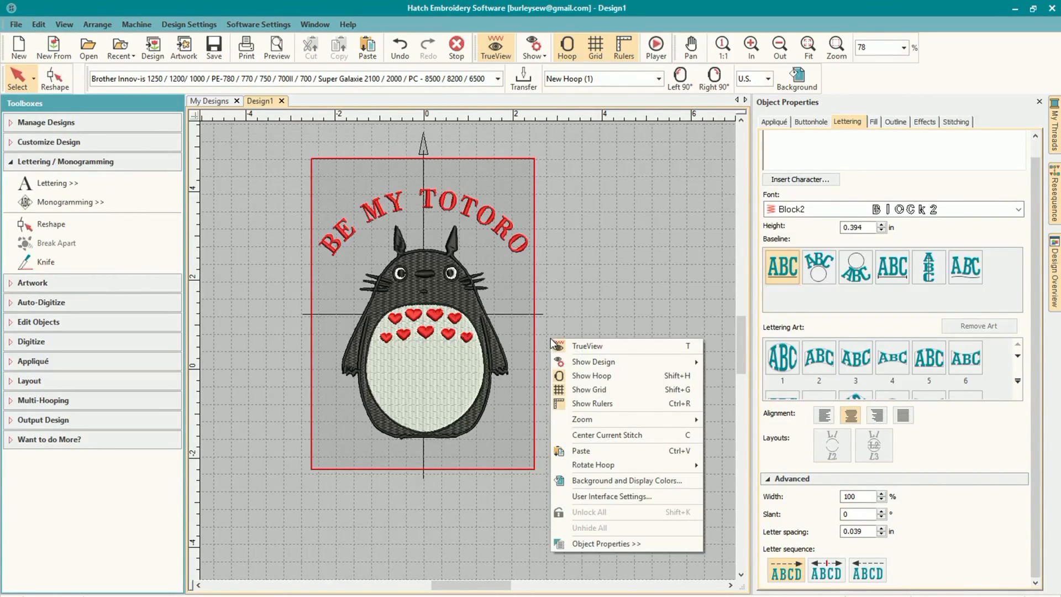
Optimize Design1's colour changes into five stops, view the Resequence docker, and open 'totoro be my'
click(48, 141)
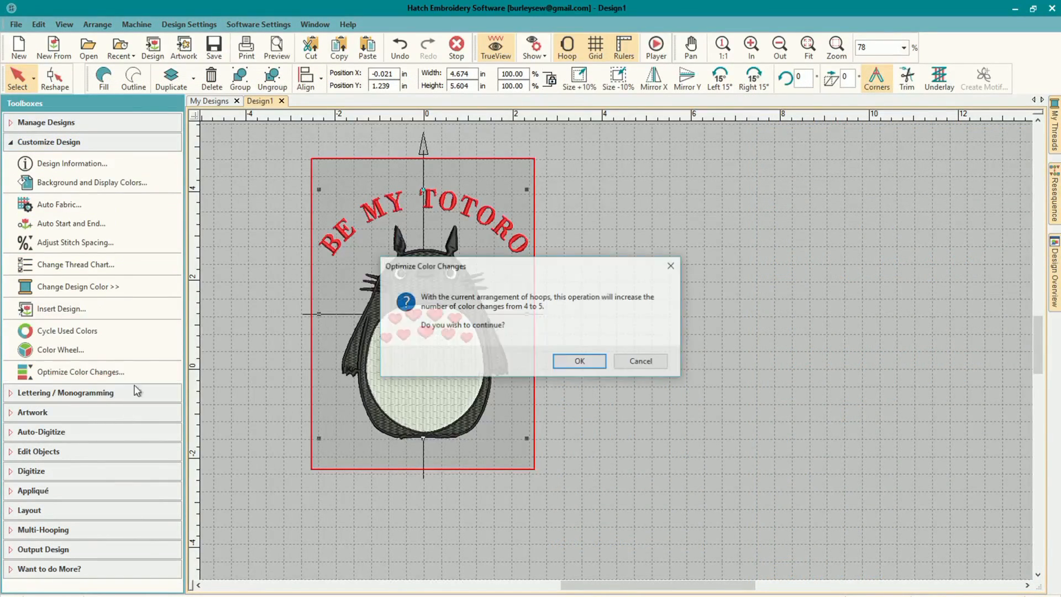
click(579, 361)
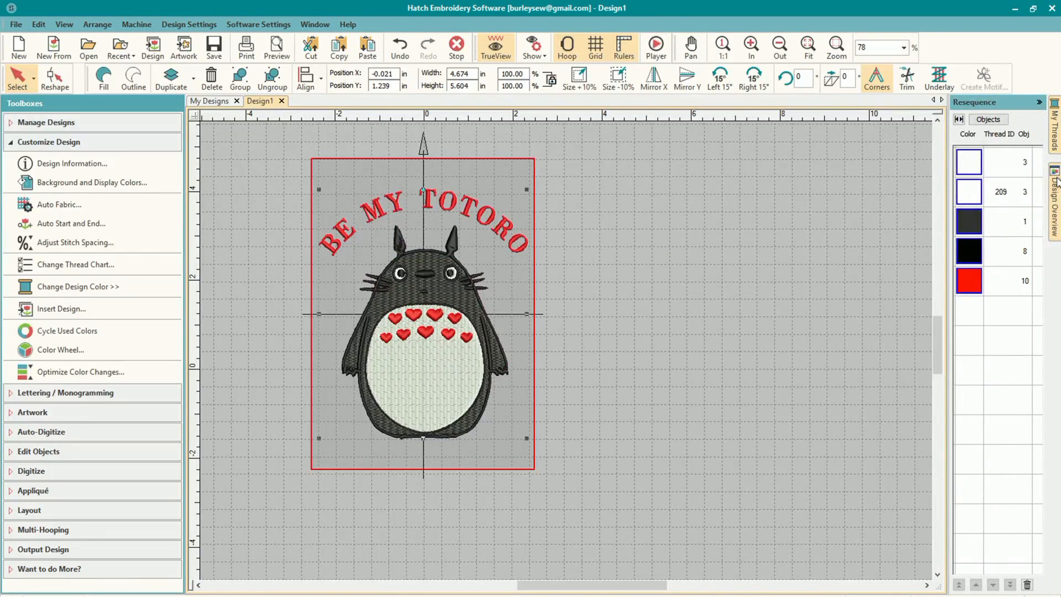
click(969, 163)
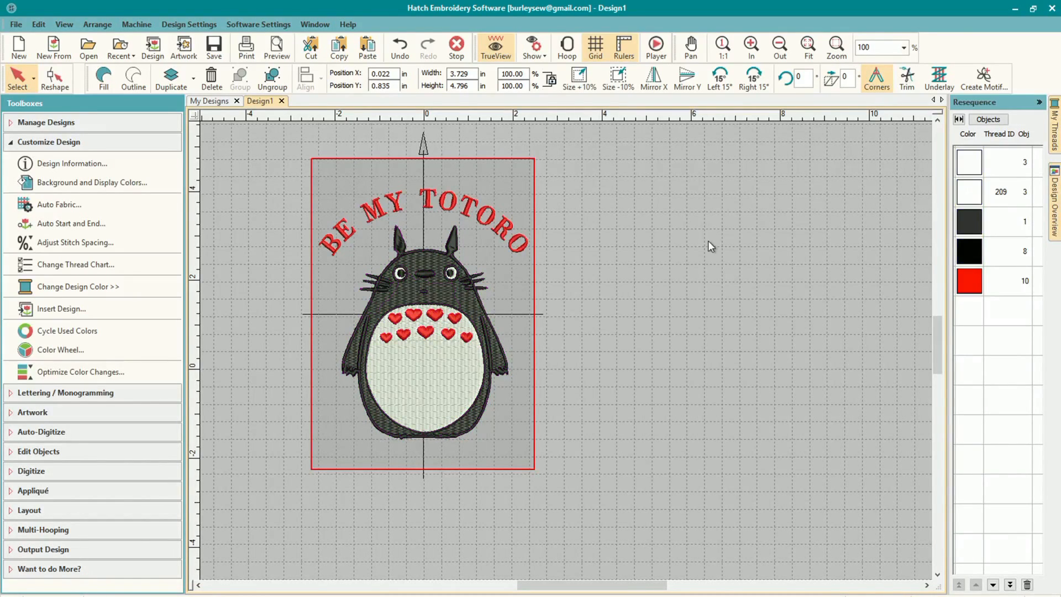
click(968, 174)
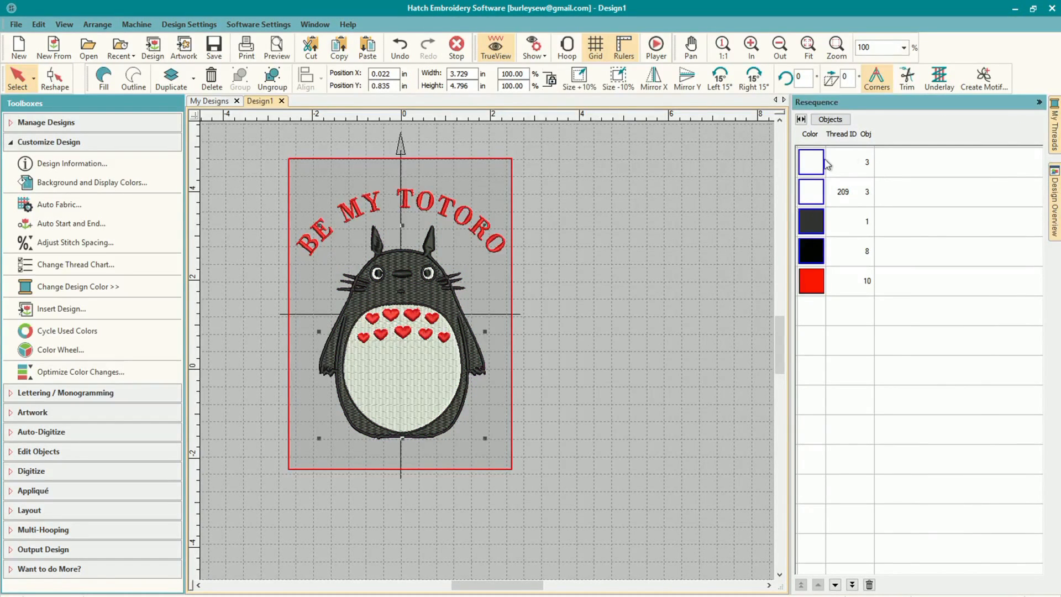
click(811, 161)
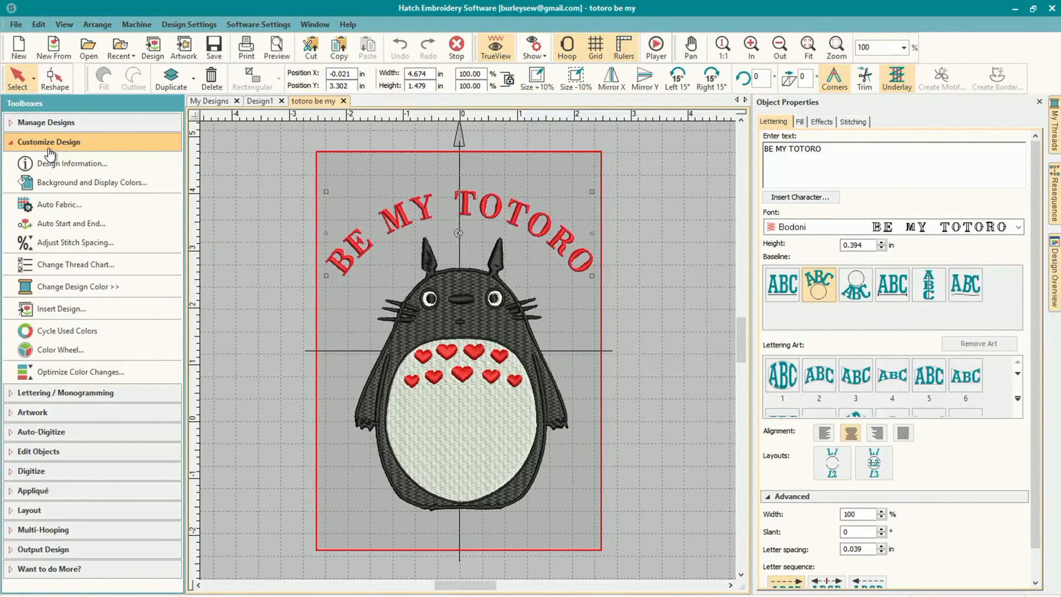
mouse_move(60, 206)
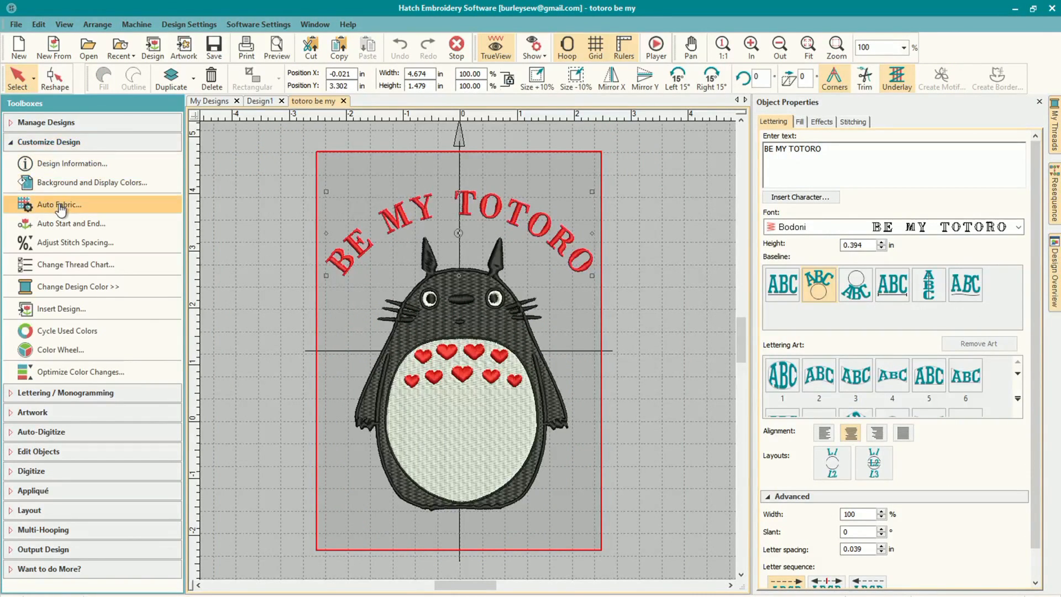
Apply the Terry Toweling auto fabric, with solvent film topping and tear-away backing
click(59, 205)
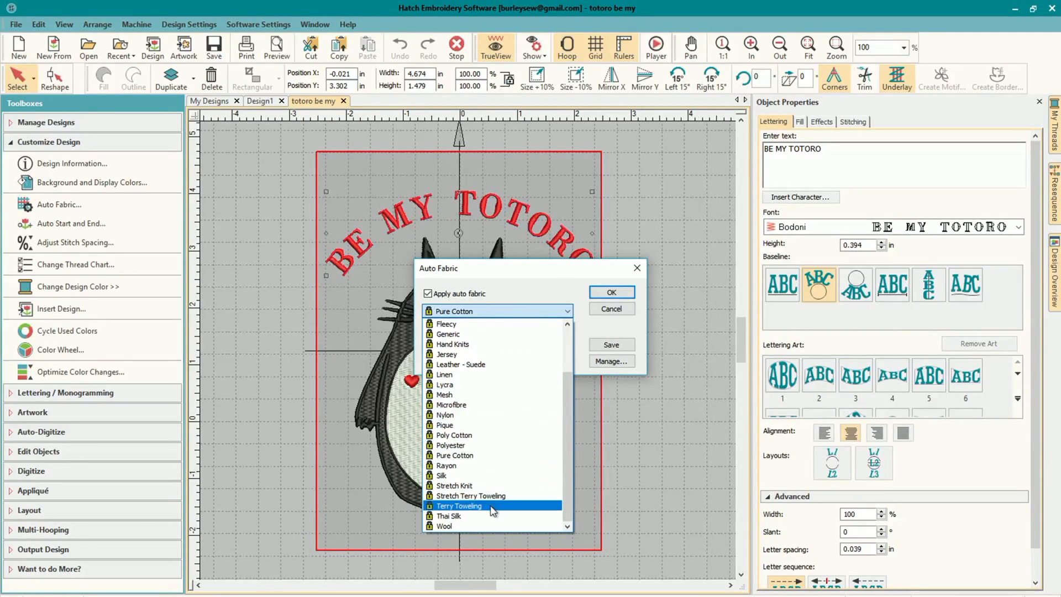
click(459, 506)
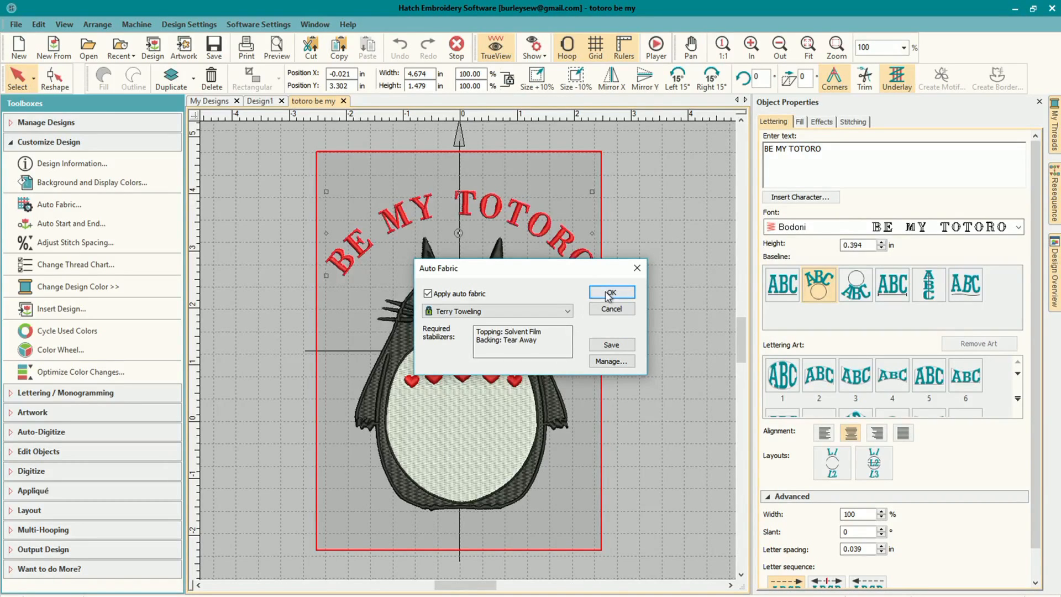
click(609, 293)
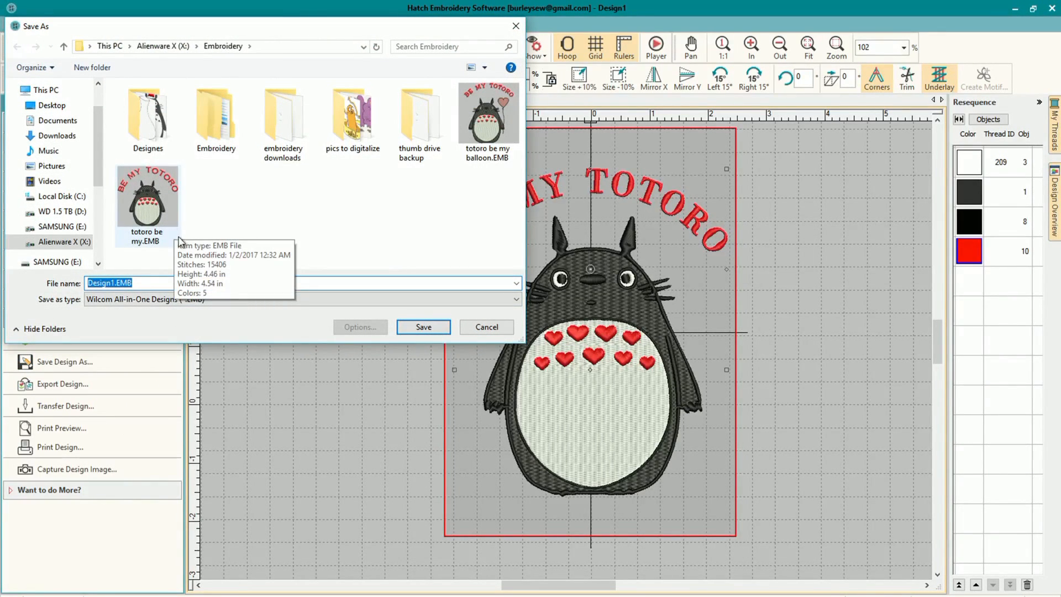
mouse_move(193, 257)
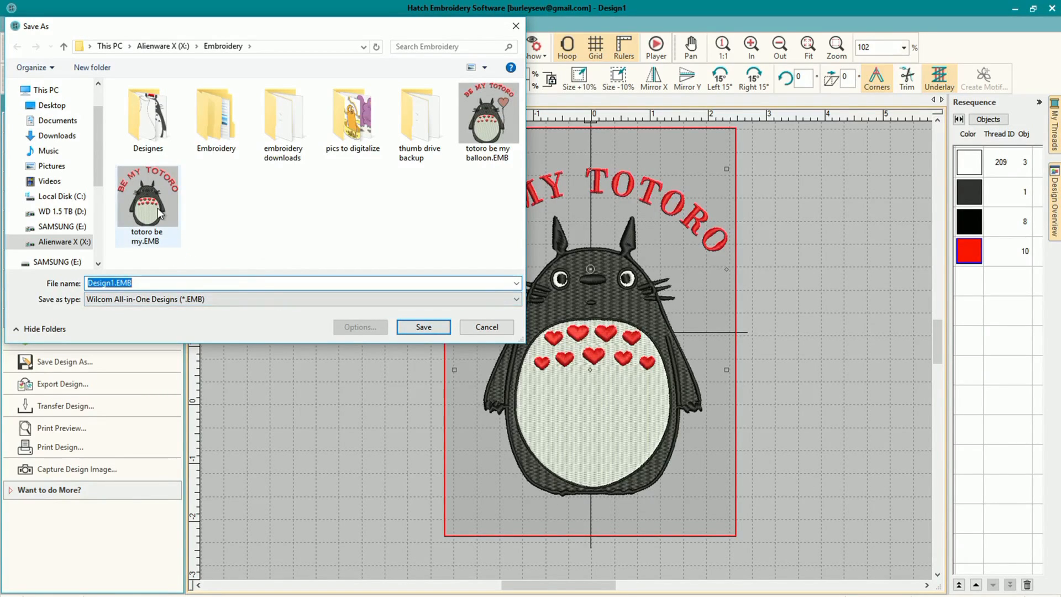
Save the design as 'totoro be my.EMB', replacing the existing file
click(147, 198)
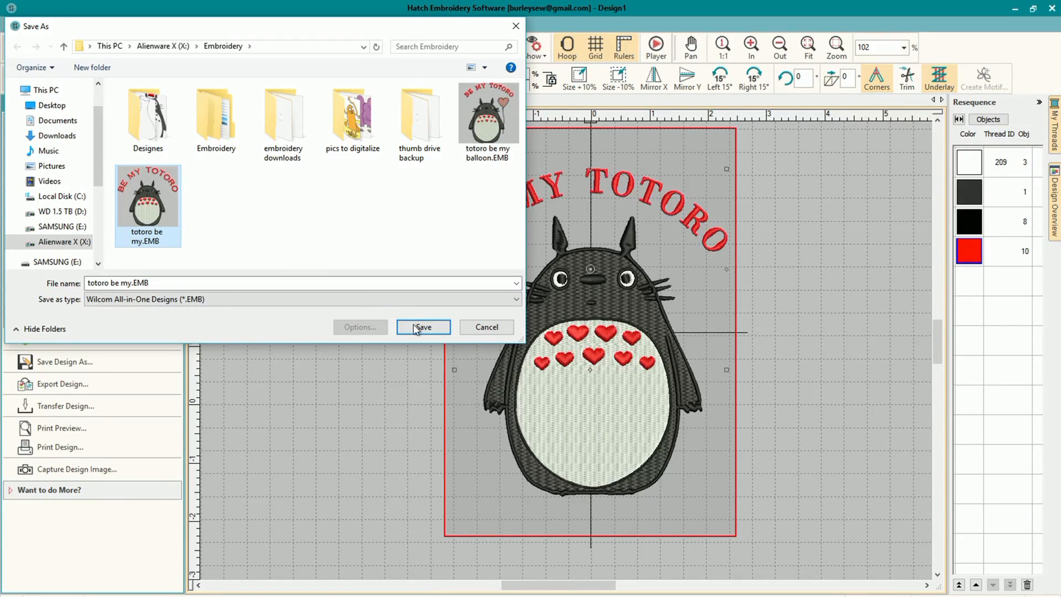
click(422, 327)
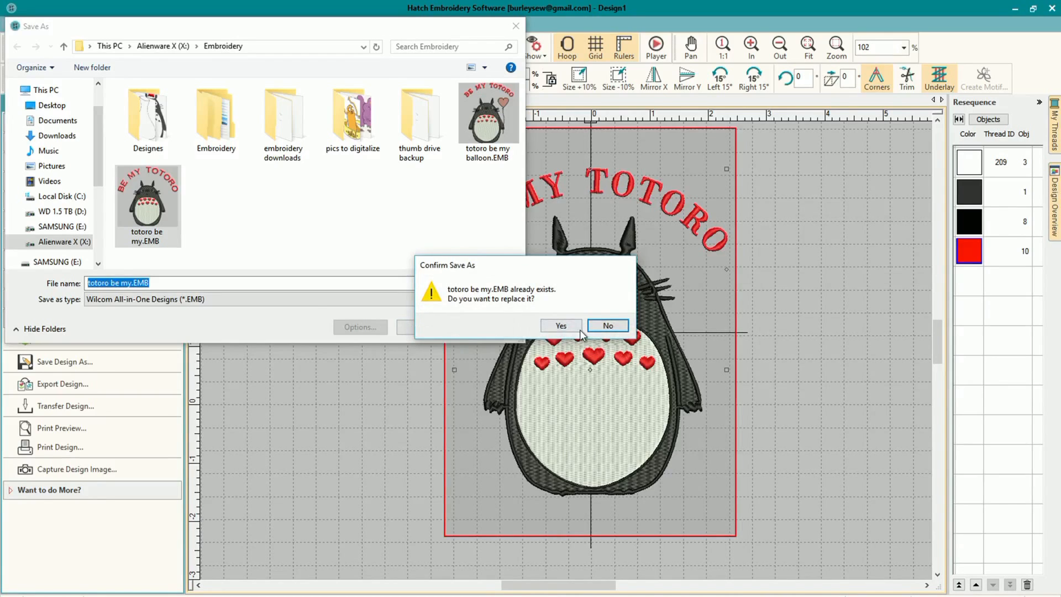
click(561, 325)
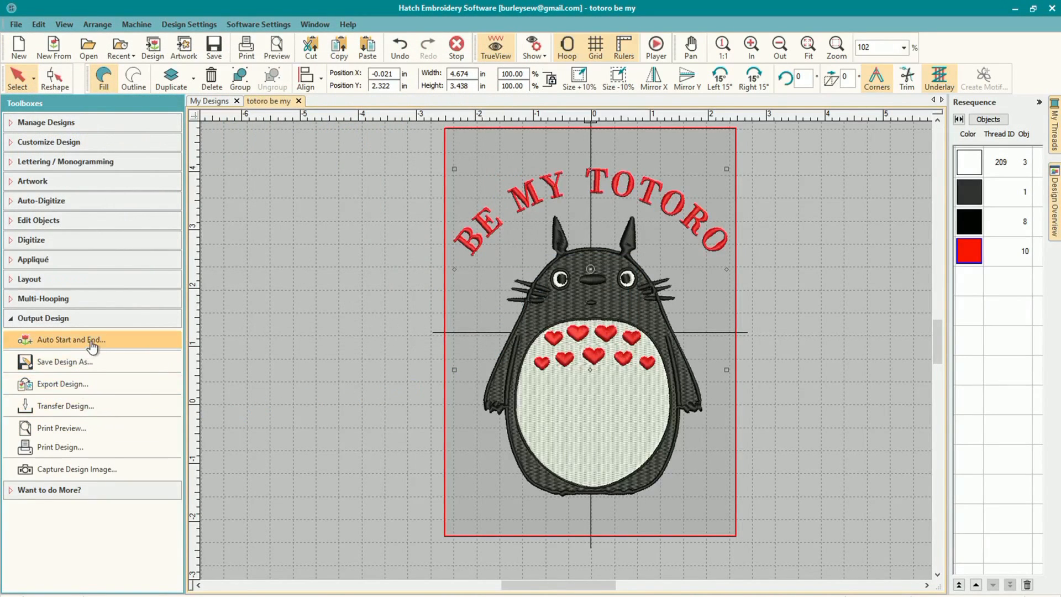
mouse_move(94, 384)
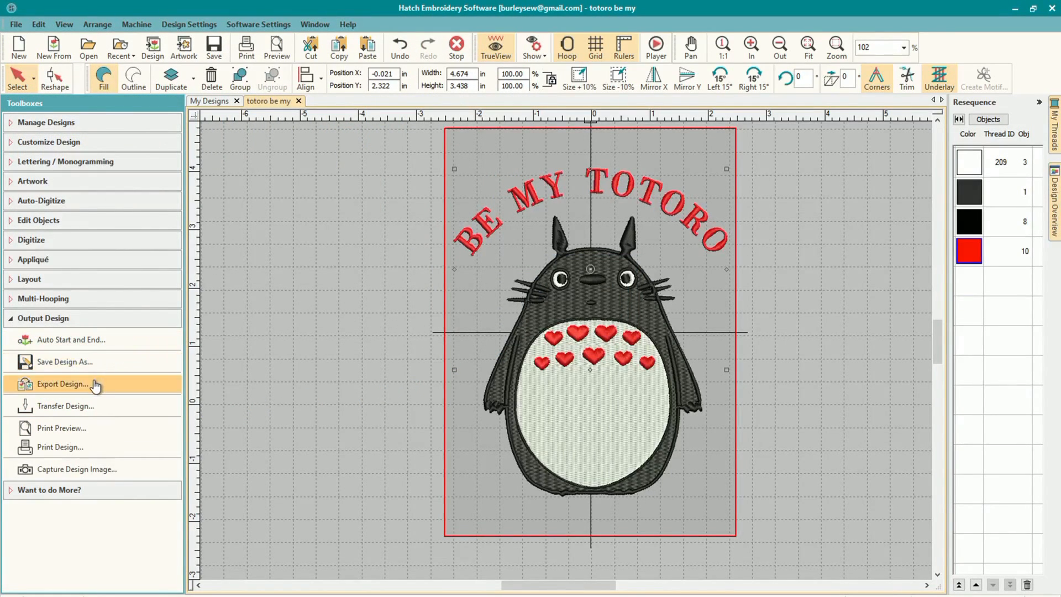
Export the design as a Brother PES file
click(66, 383)
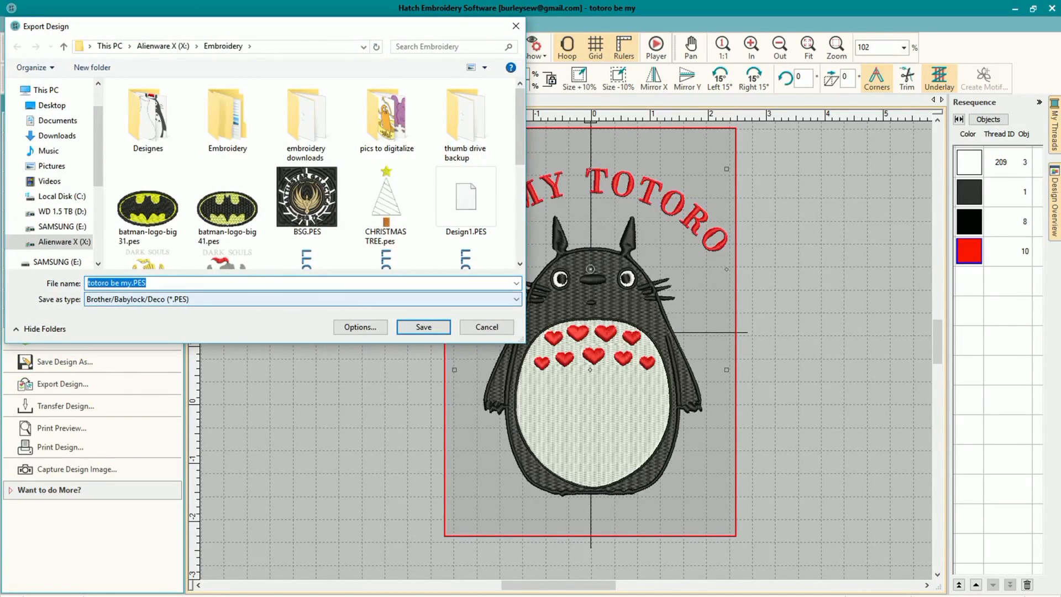
click(515, 299)
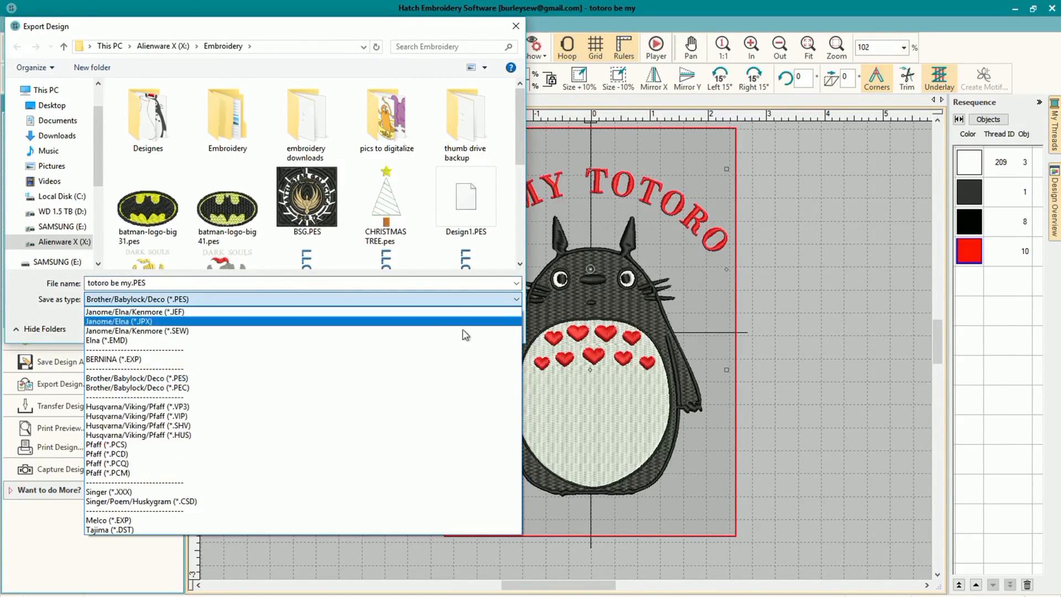
mouse_move(476, 311)
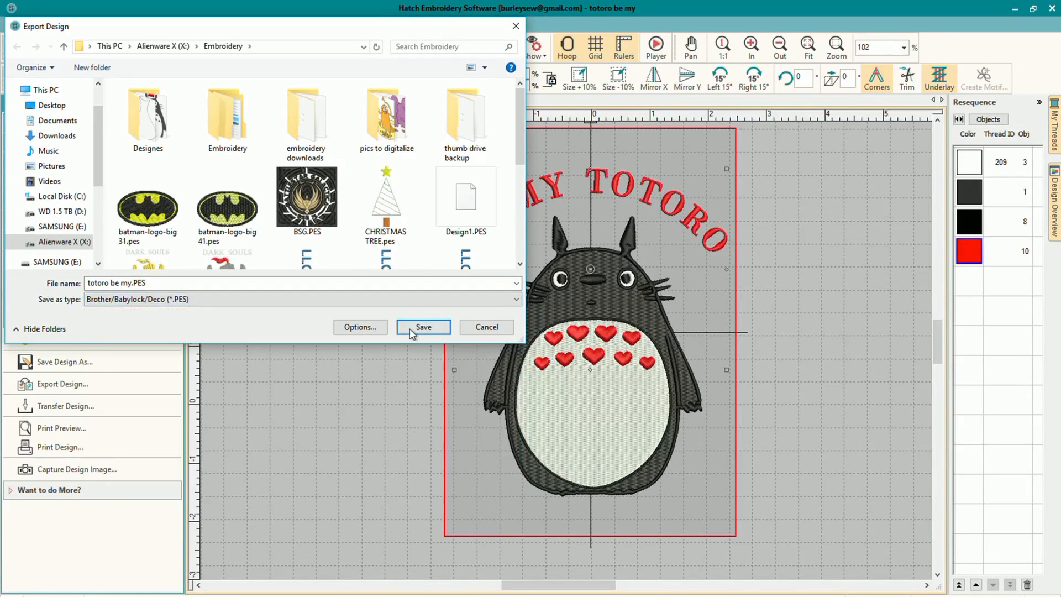
click(422, 326)
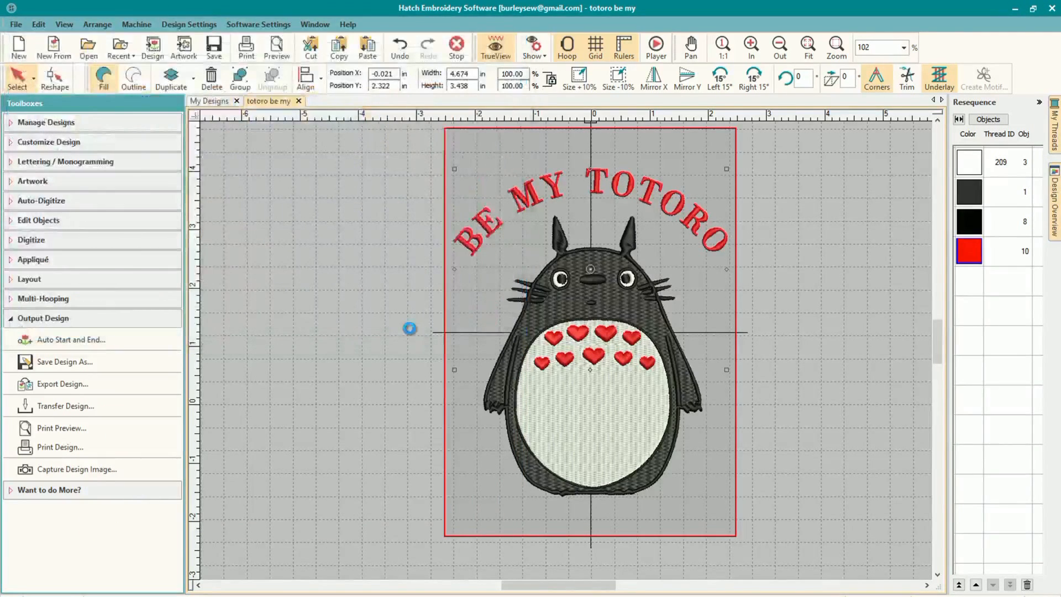